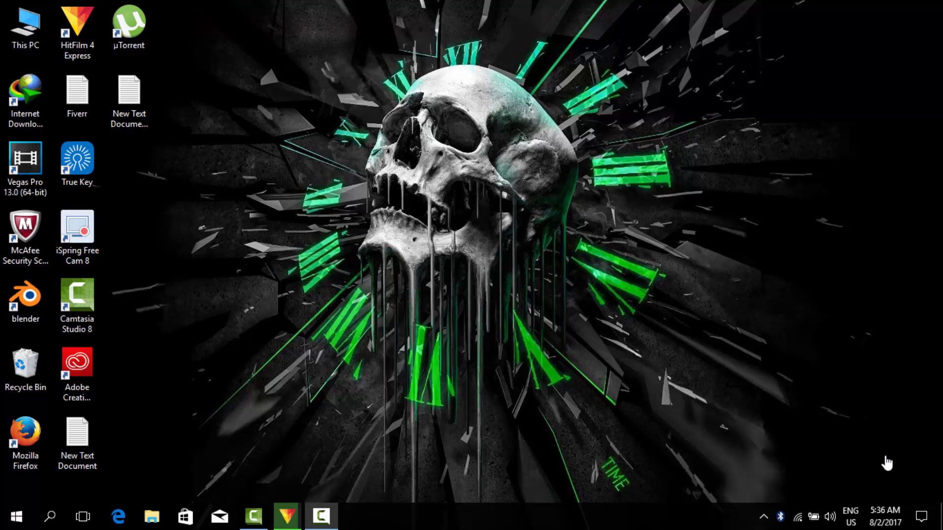
- Launch Firefox from the desktop and search the start page for 'video scribe'
click(25, 436)
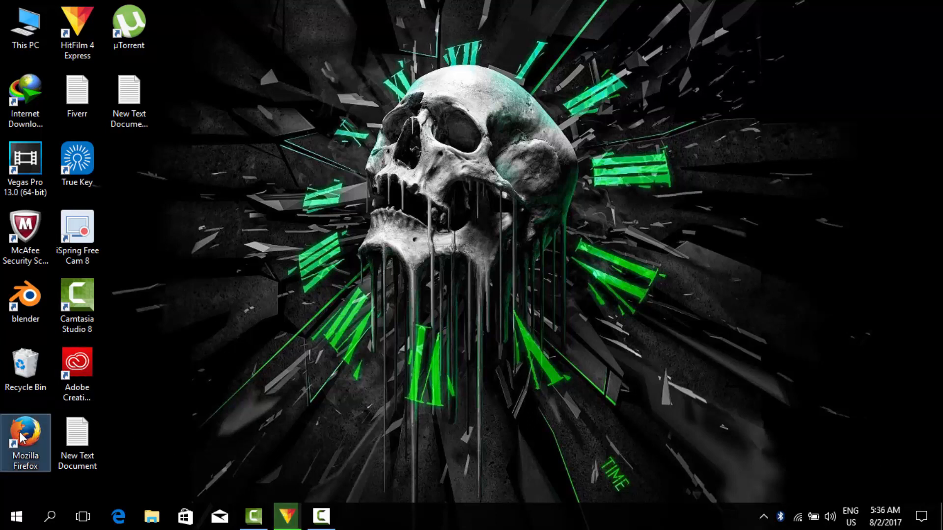
double_click(26, 432)
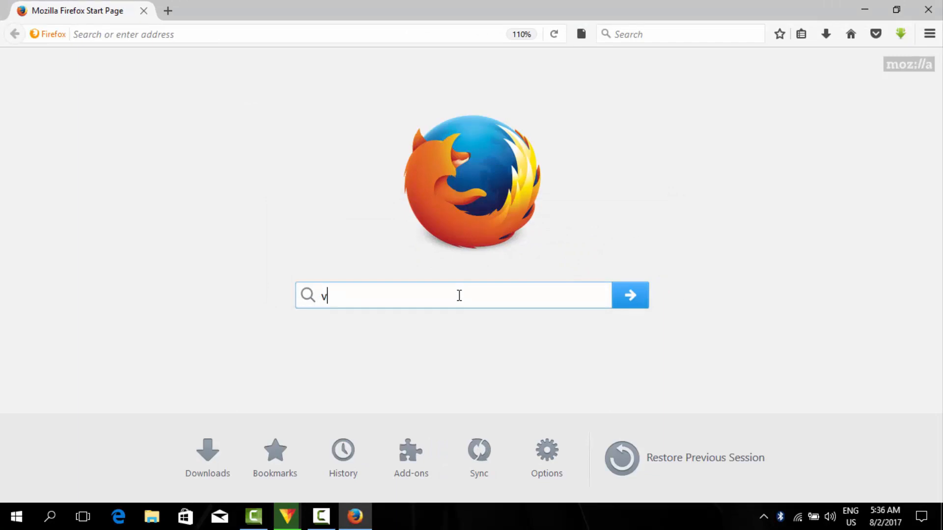
text(ideo =scribe)
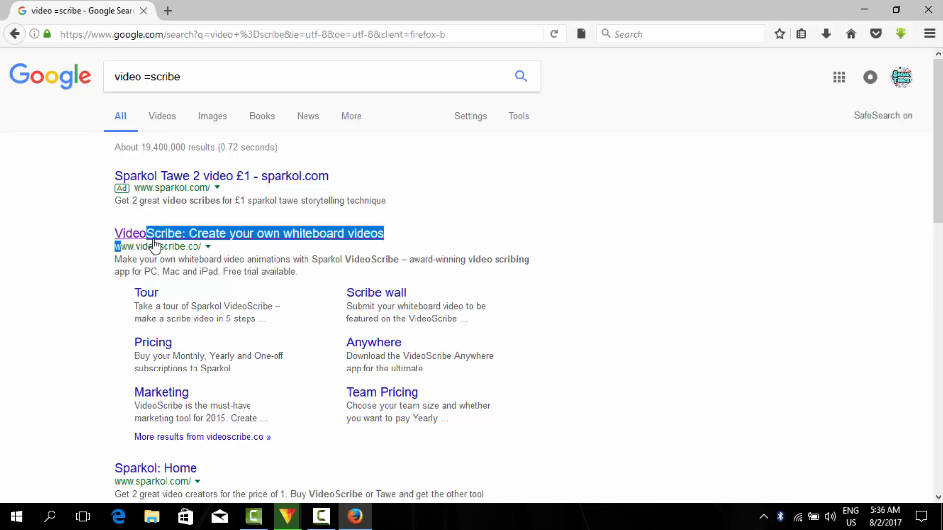
- Follow the VideoScribe result to the homepage and choose 'Start your trial now'
click(248, 234)
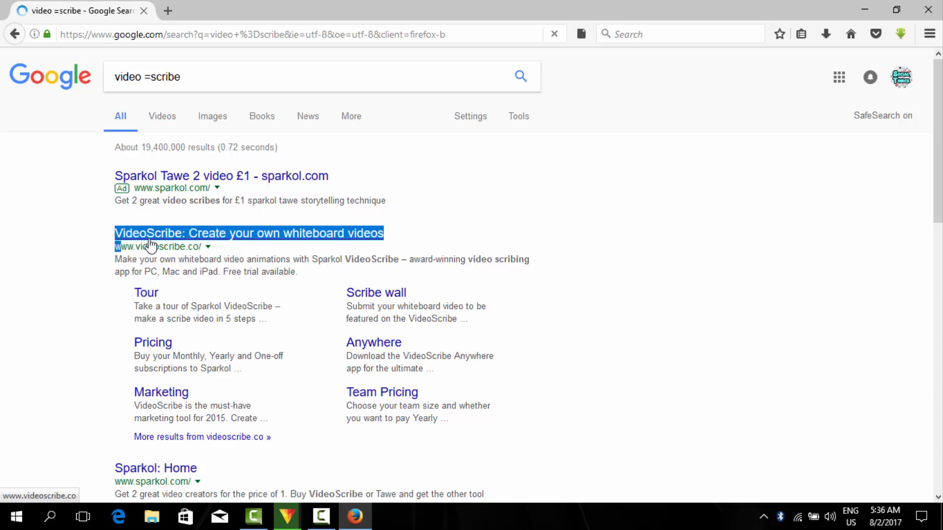
click(248, 234)
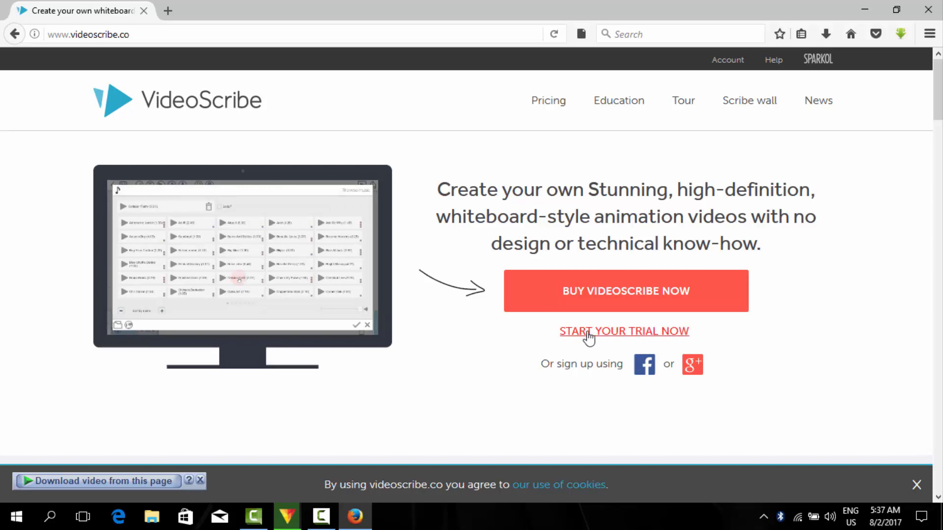
click(625, 331)
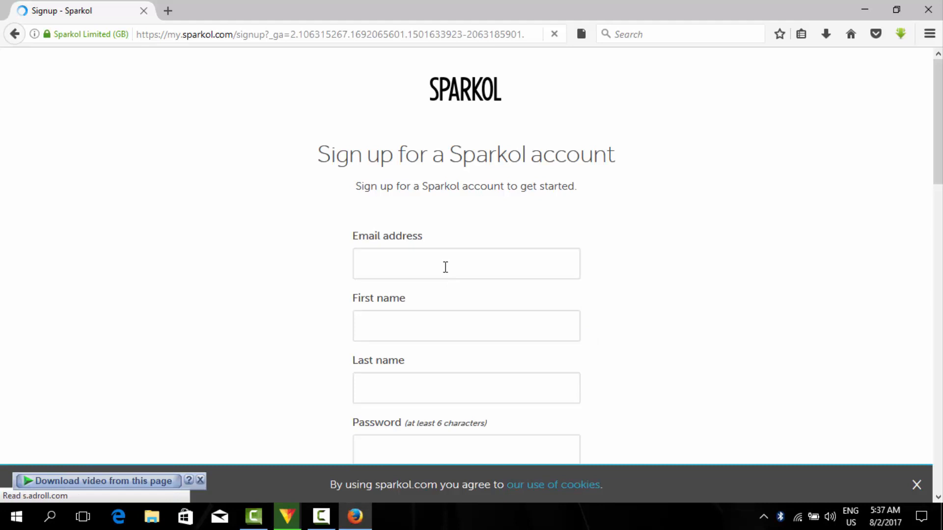
- Enter the gmail email address in the sign-up form's email field
click(446, 263)
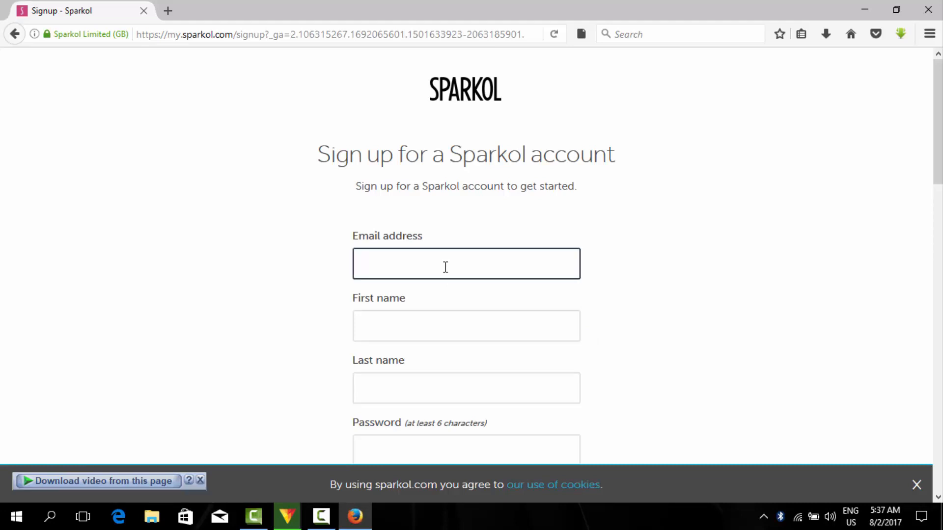
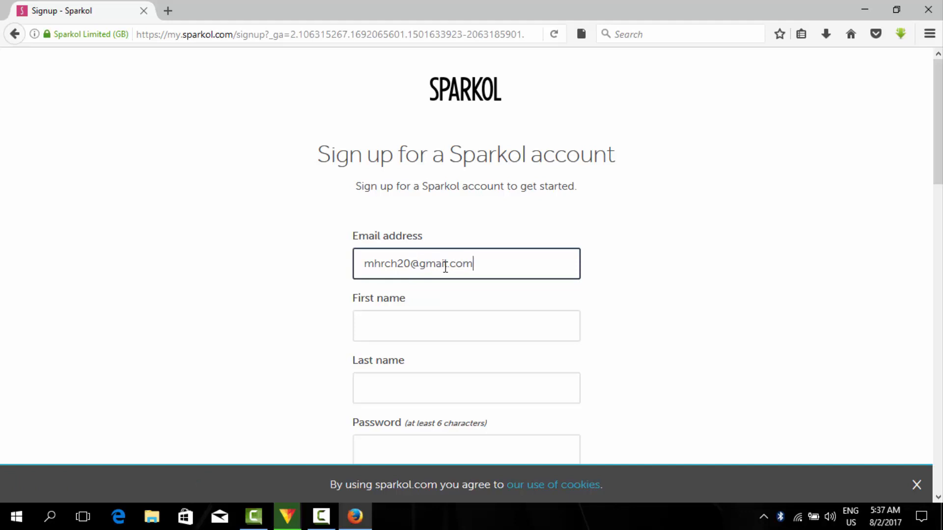
text(H)
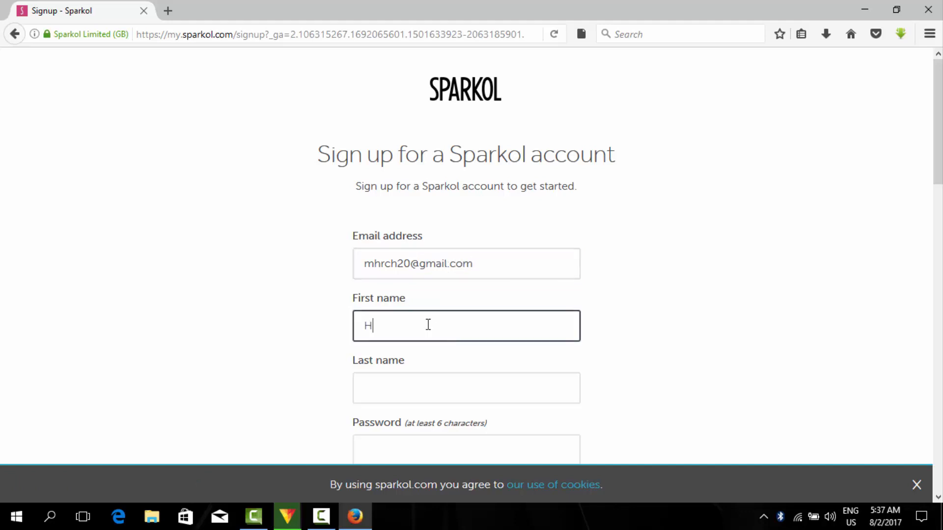
- Enter first name 'Social' and last name 'Things', then move down to the password and terms
text(S)
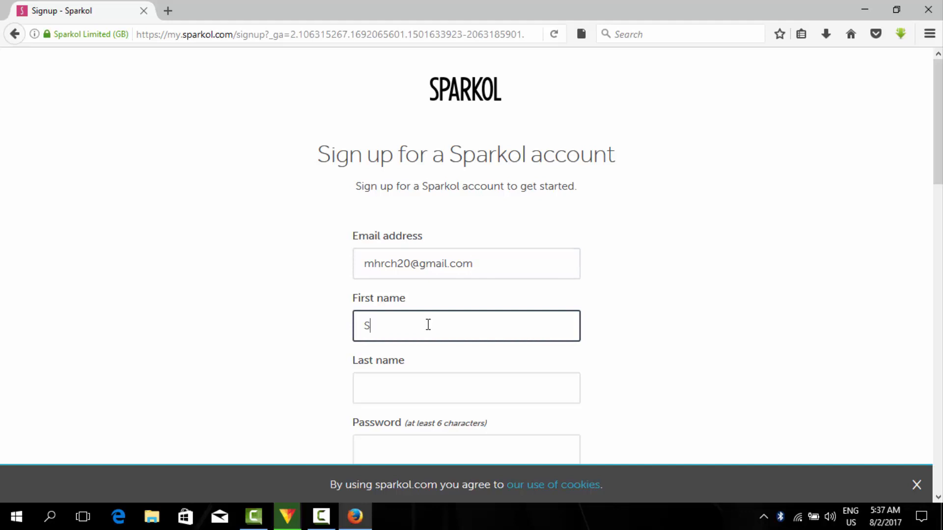
text(ocial)
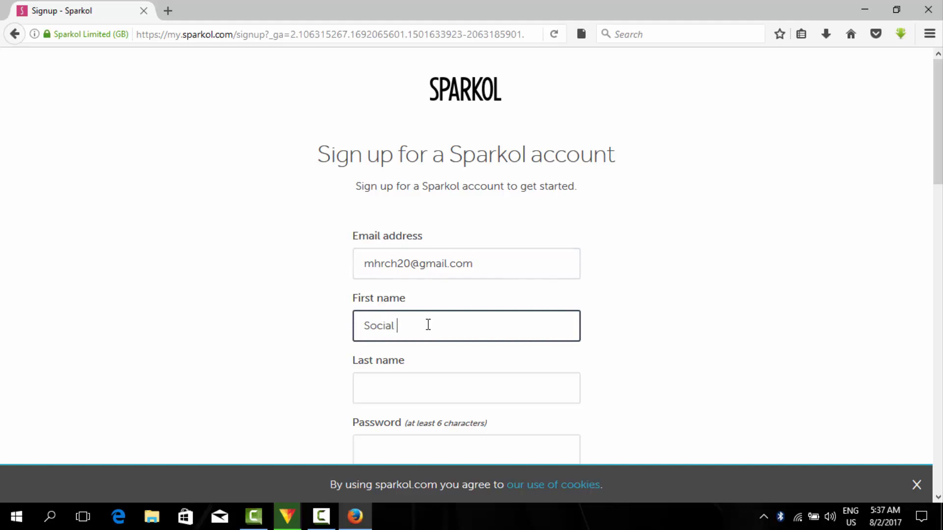
text(Thi)
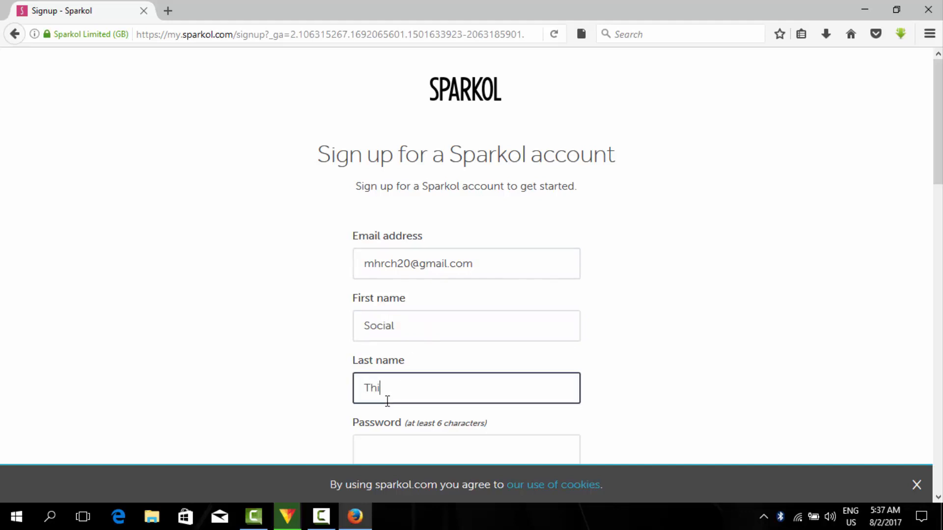
text(ngs)
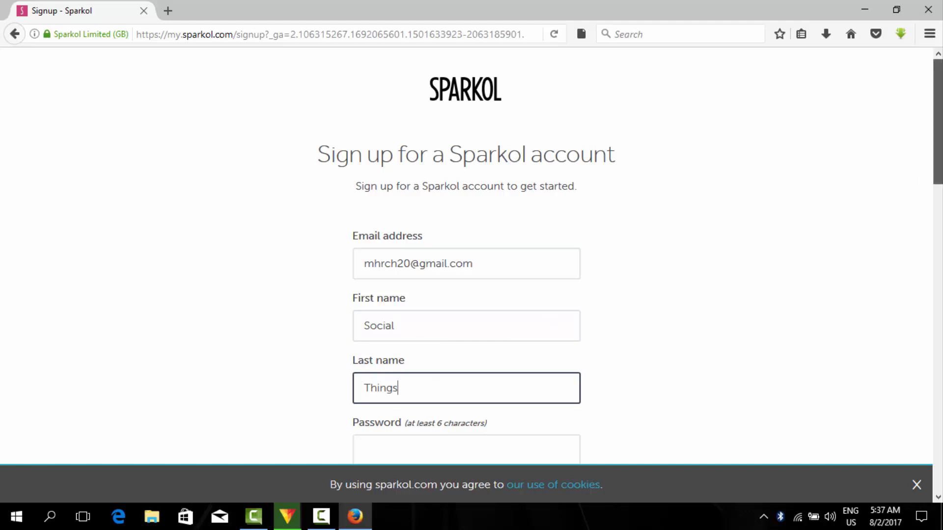
scroll(down, 3)
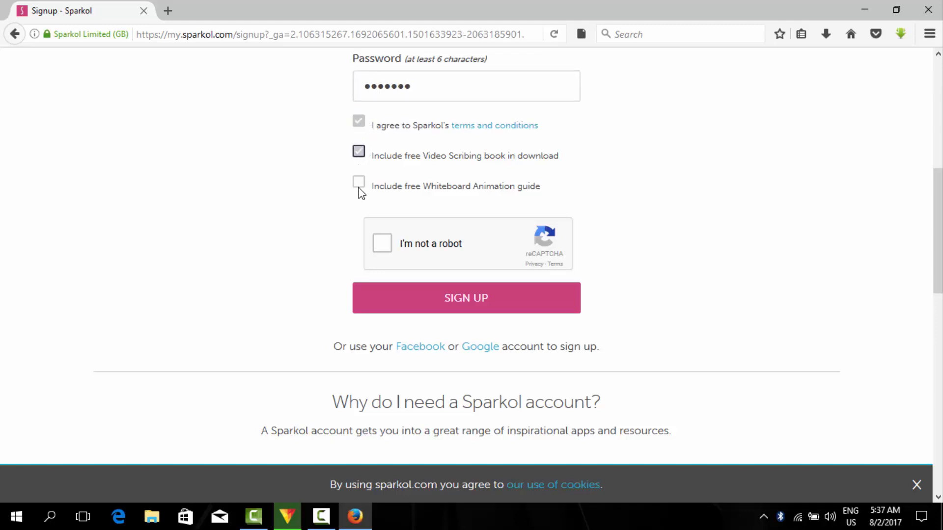
- Tick the free guide and 'I'm not a robot', submit Sign Up and save the login in Firefox
click(358, 183)
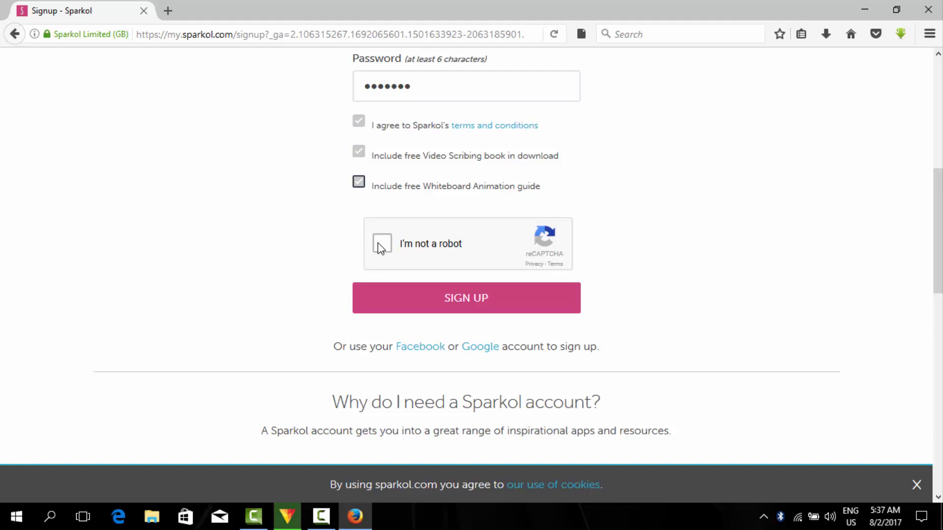
click(382, 244)
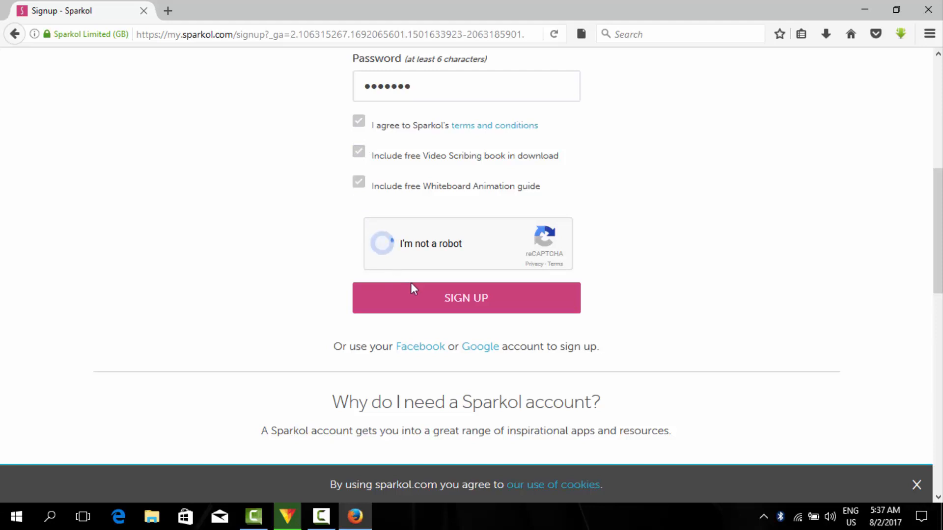
click(384, 244)
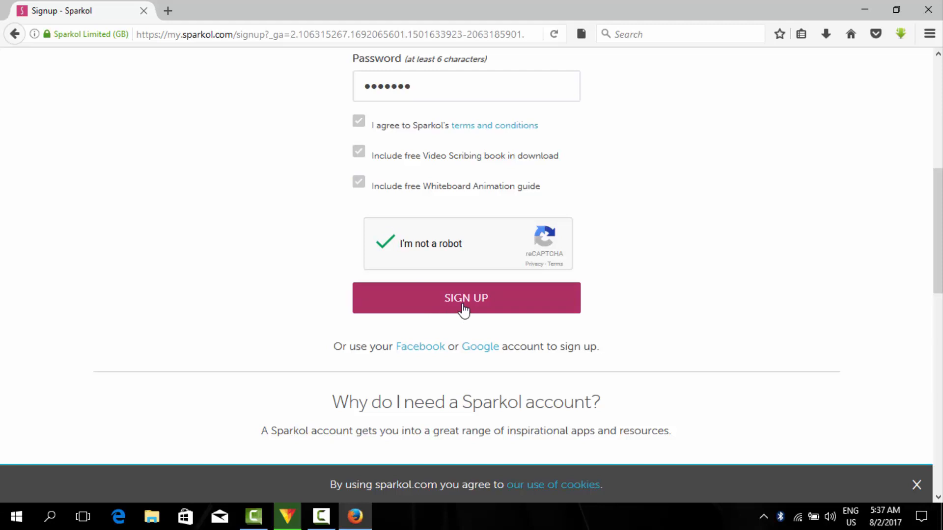
click(465, 298)
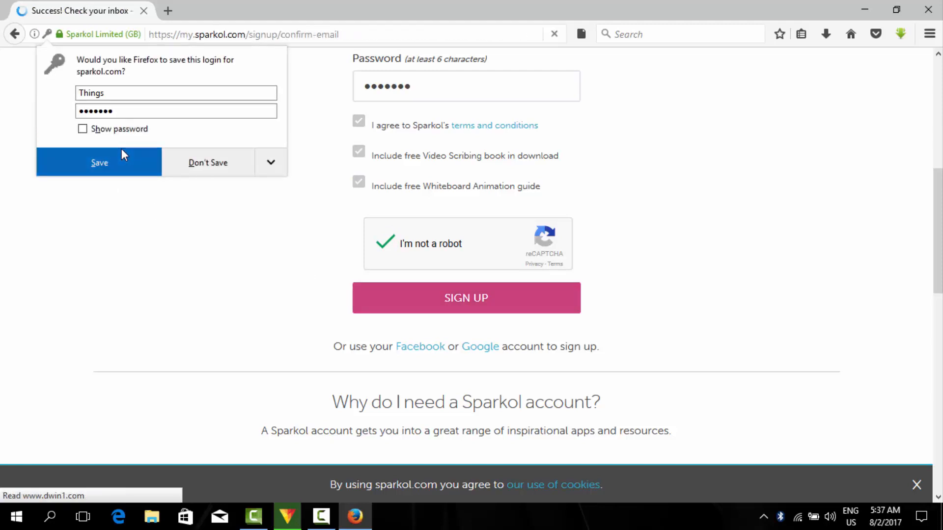
click(465, 297)
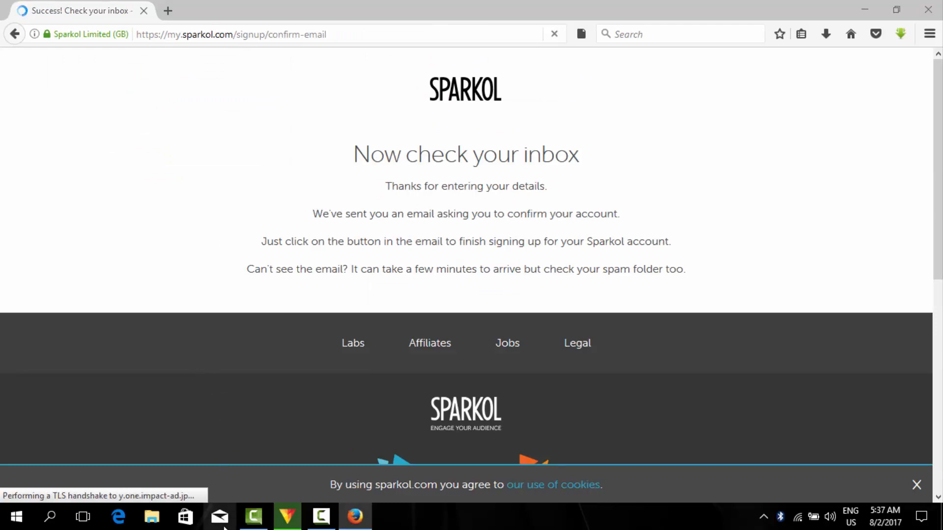
- Switch to Windows Mail and repeatedly check the inbox for new messages
click(222, 516)
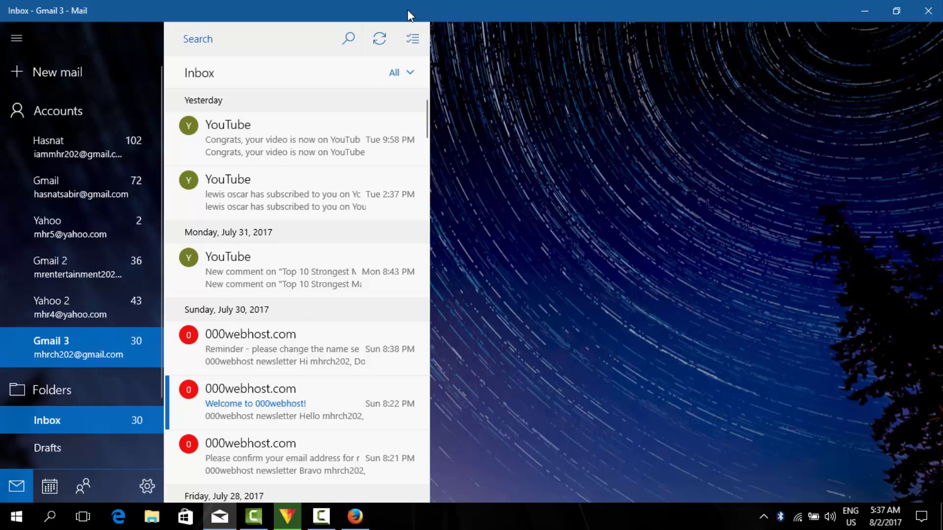
click(380, 39)
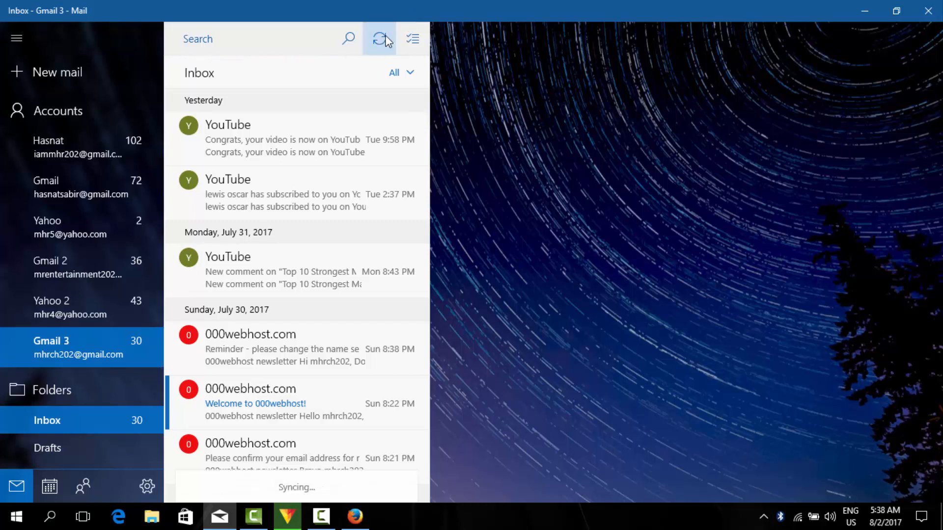
click(361, 516)
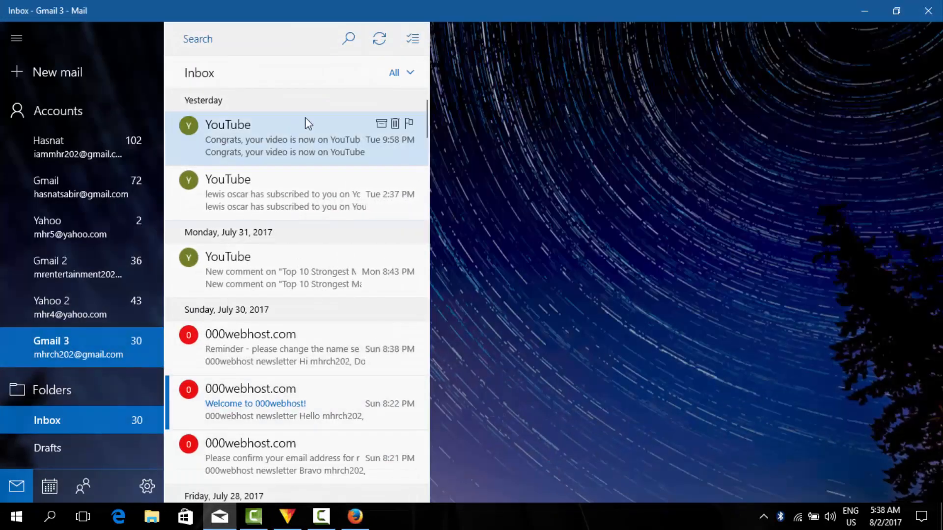
click(379, 39)
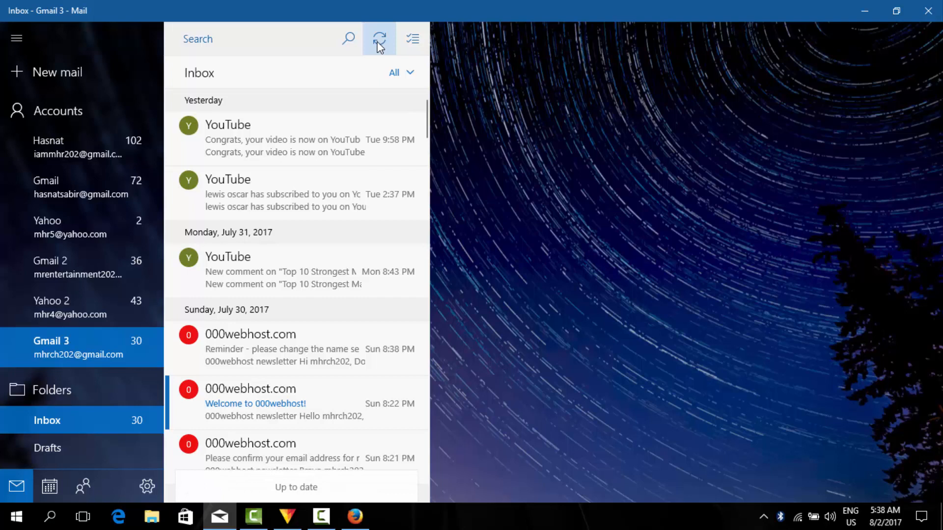
click(380, 38)
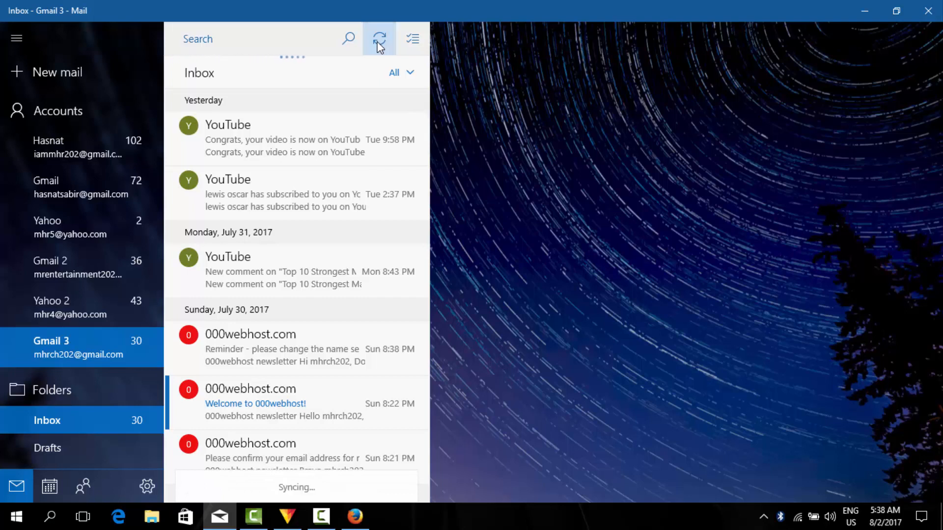
click(379, 39)
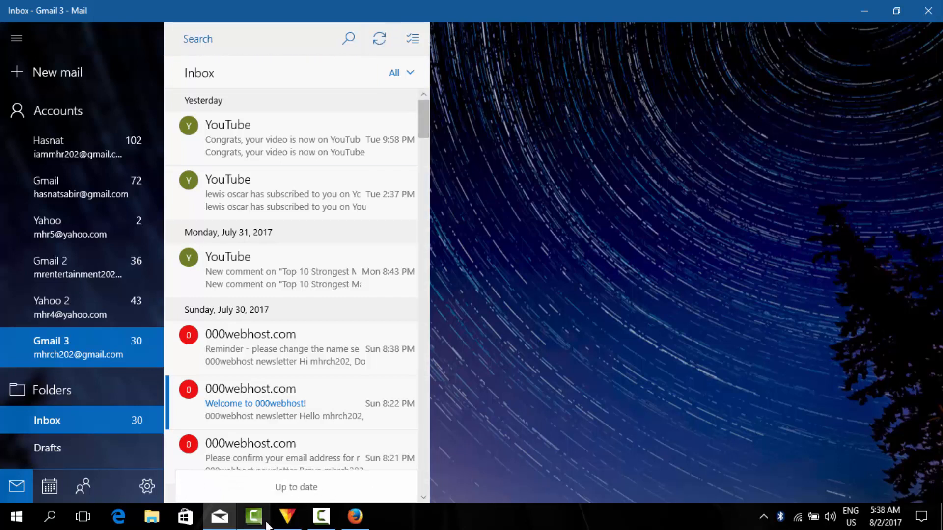
mouse_move(865, 9)
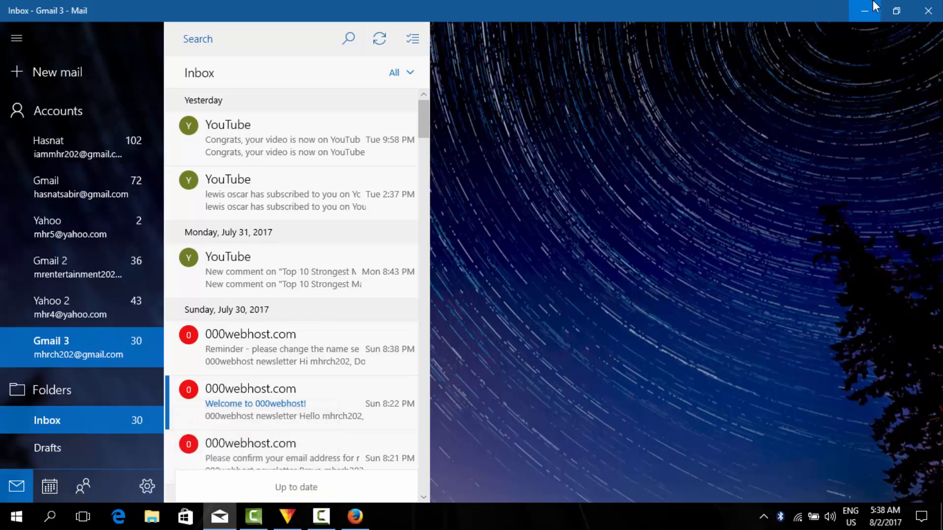
- Return to the browser briefly, then reopen Mail to find the Sparkol confirmation message
click(351, 516)
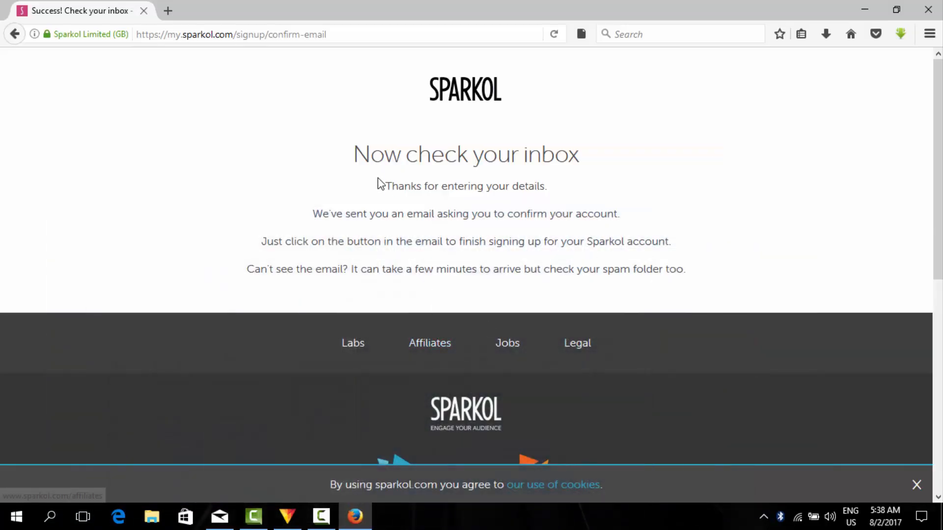
mouse_move(372, 230)
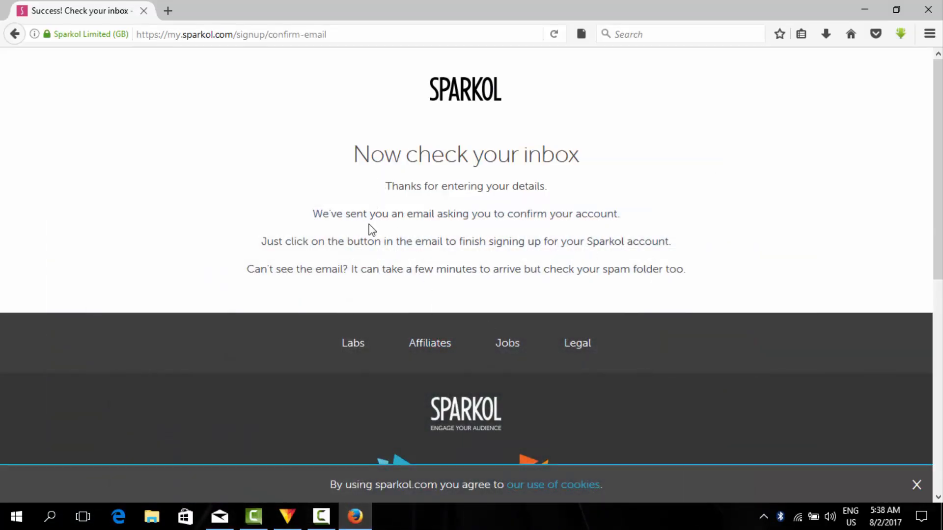
double_click(392, 269)
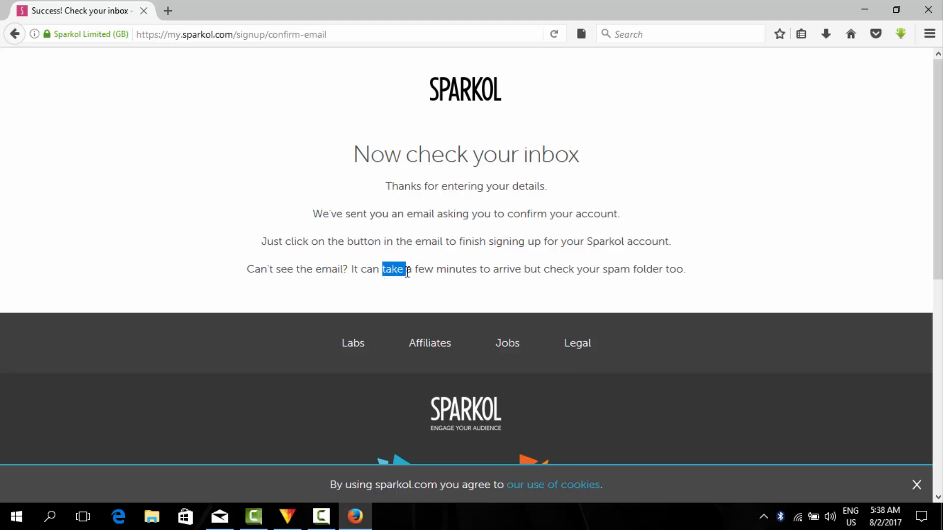
click(459, 304)
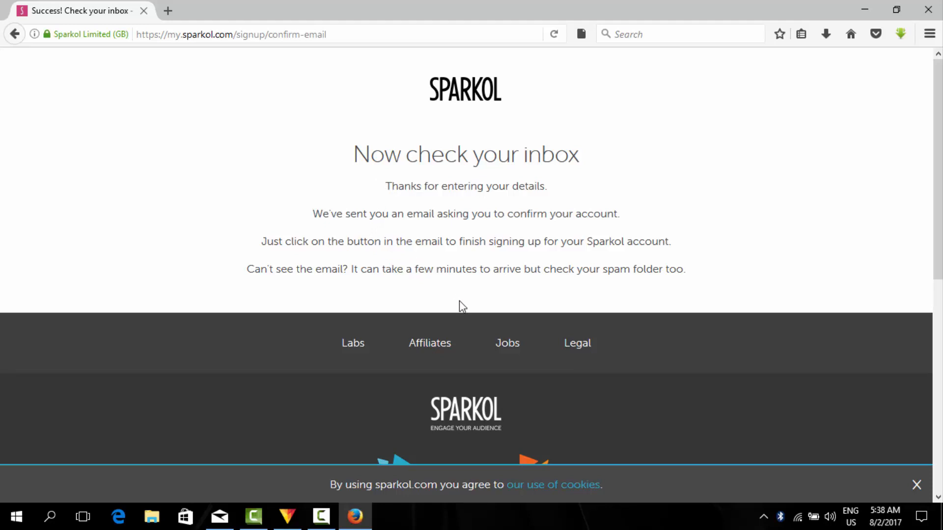
click(258, 517)
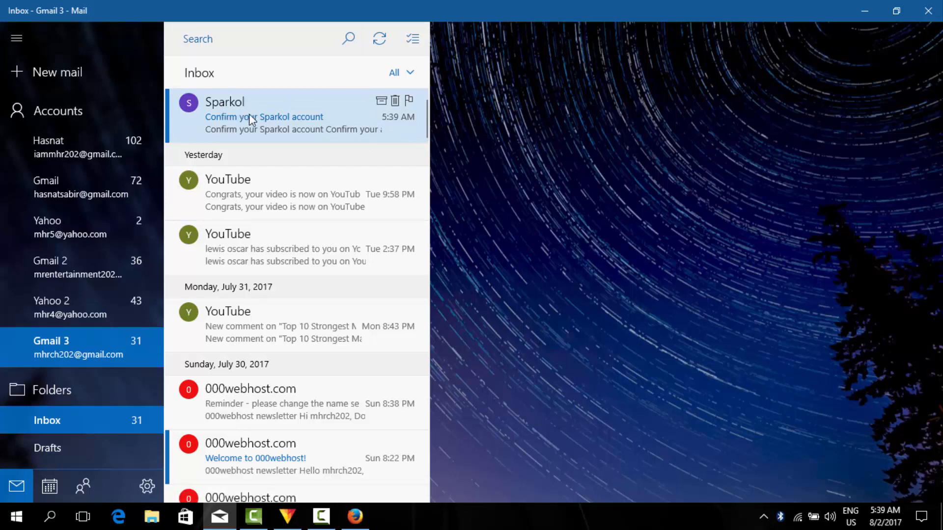
- Confirm the Sparkol account via CONFIRM NOW, dismiss the download prompt and close Edge and Firefox
click(264, 116)
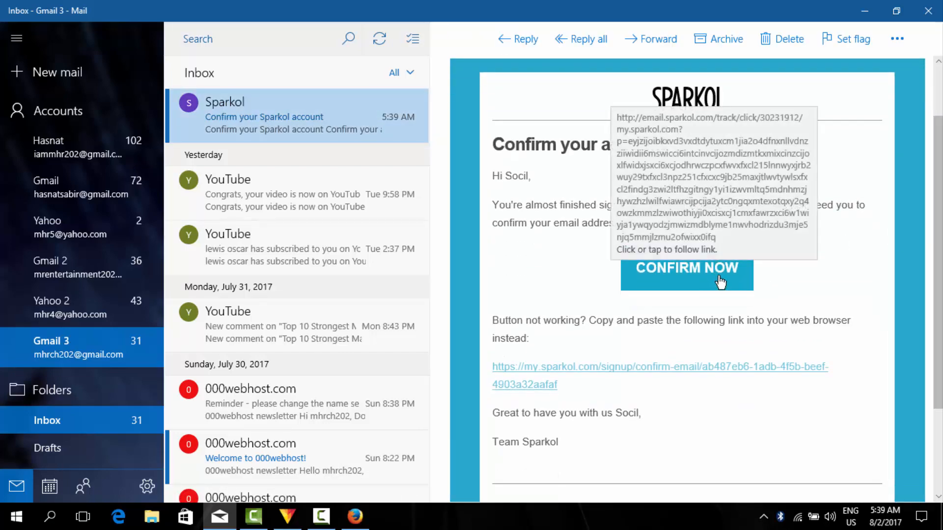
click(688, 275)
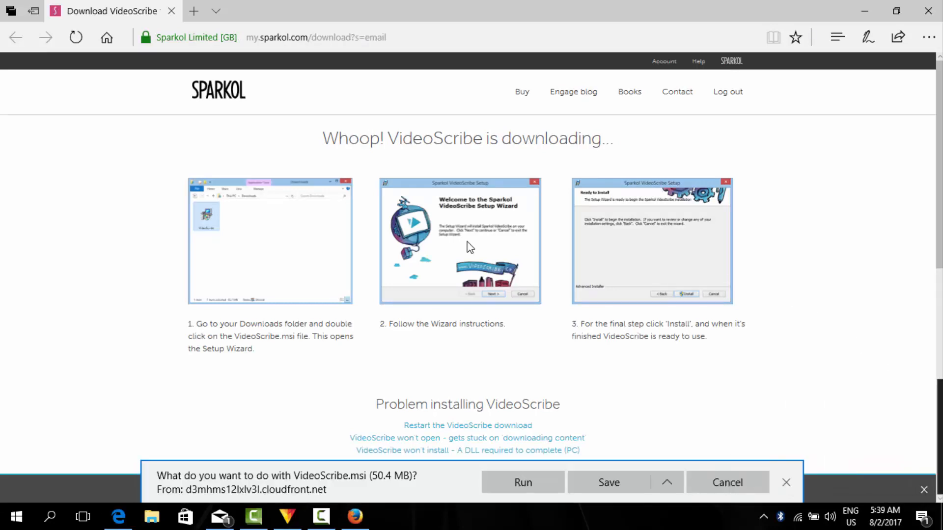
mouse_move(330, 141)
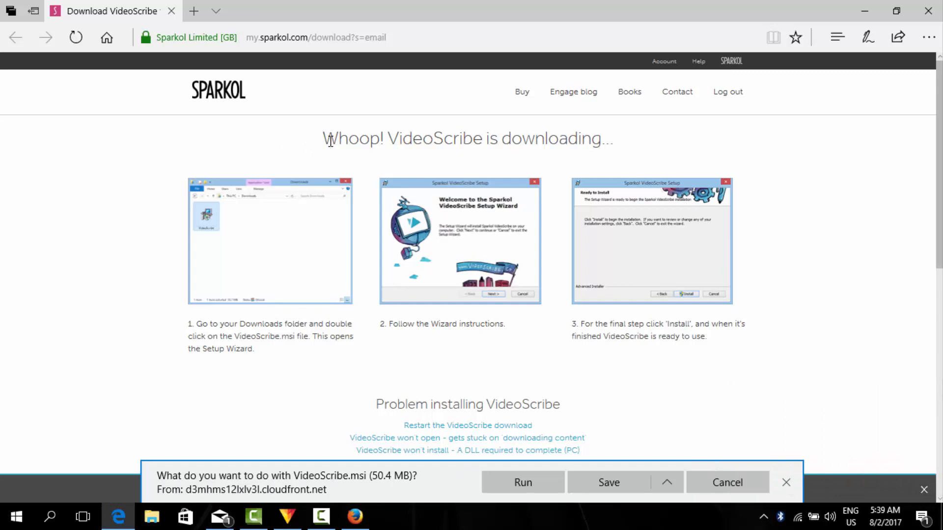
mouse_move(645, 413)
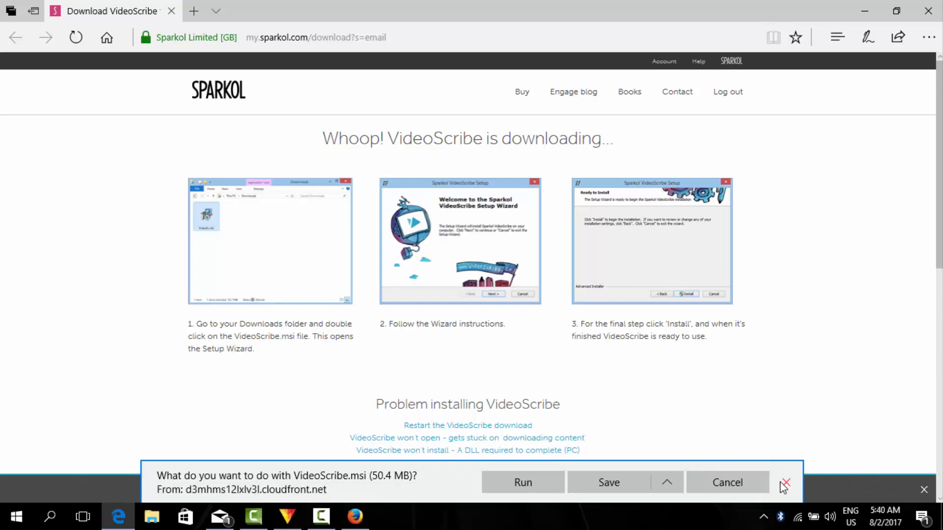
click(786, 483)
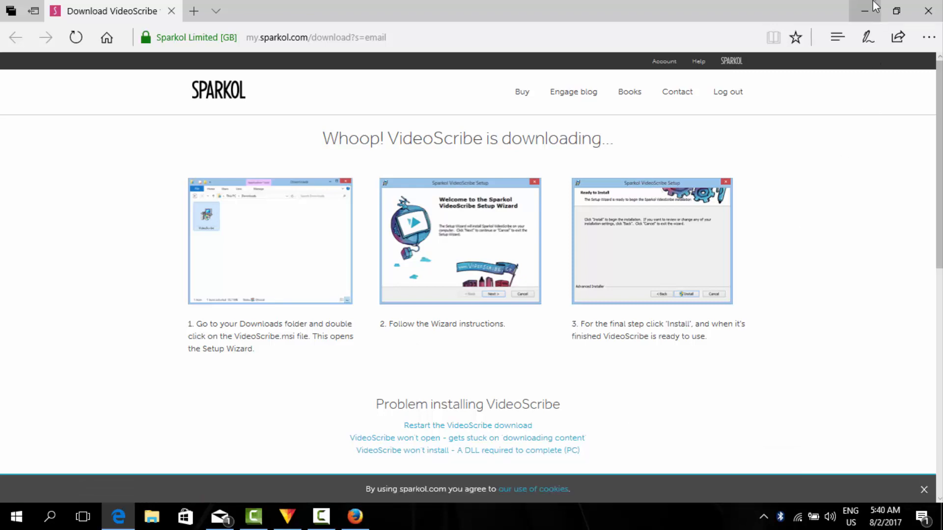
click(221, 517)
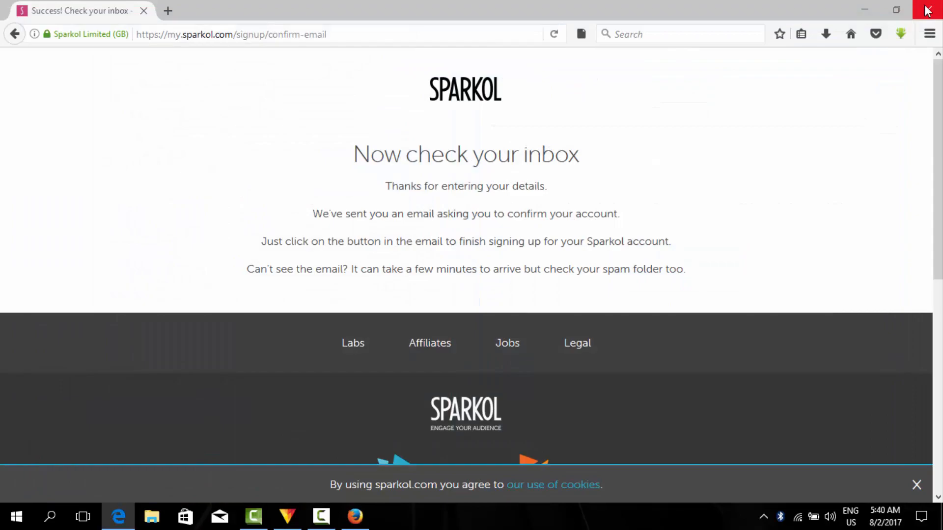
click(929, 8)
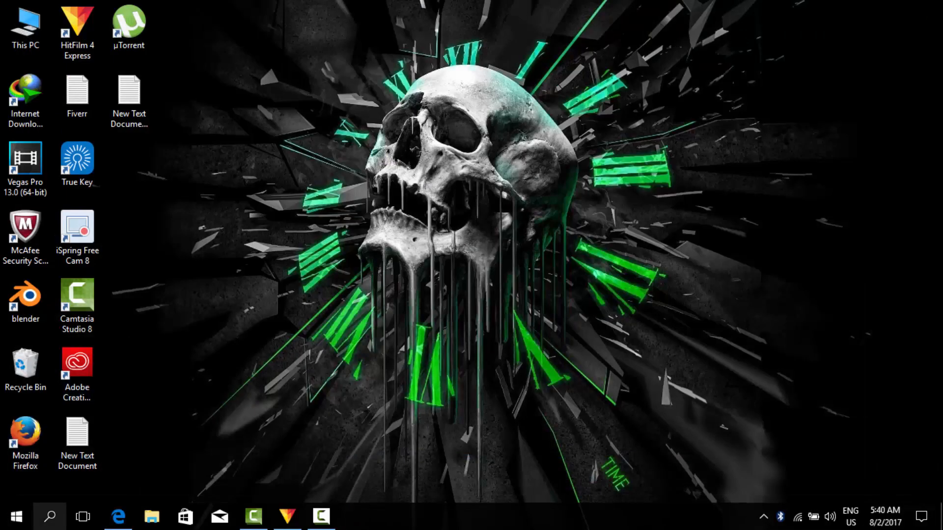
- Search Start for the VideoScribe desktop app and launch it
click(47, 514)
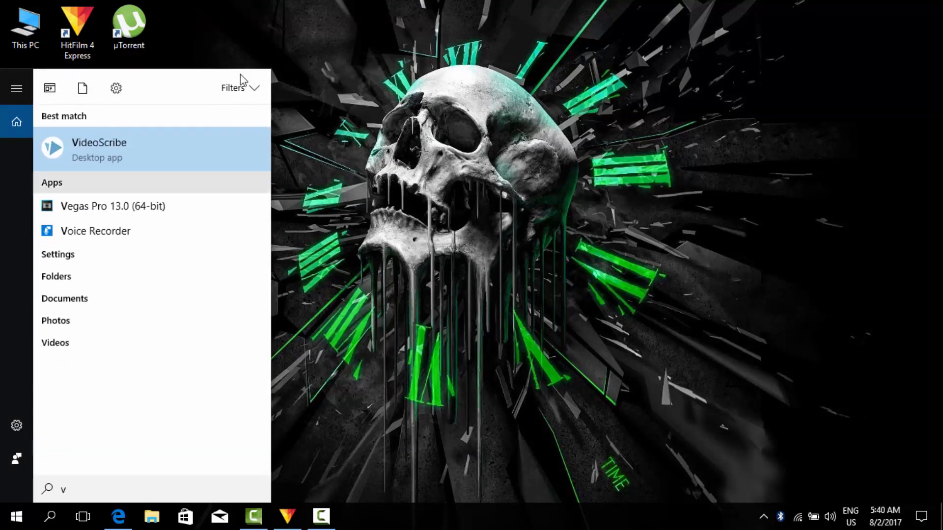
mouse_move(237, 171)
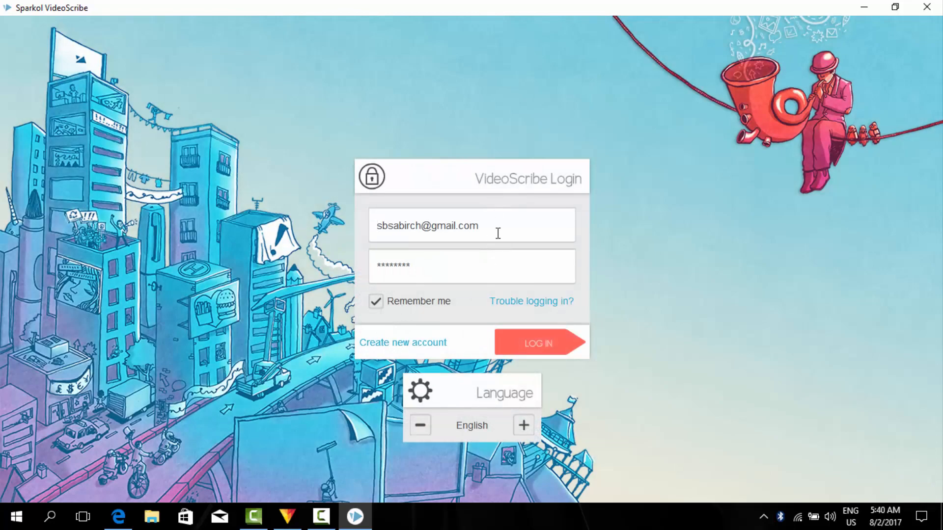
- Clear the prefilled login email and close the sign-up browser window that opened
click(471, 226)
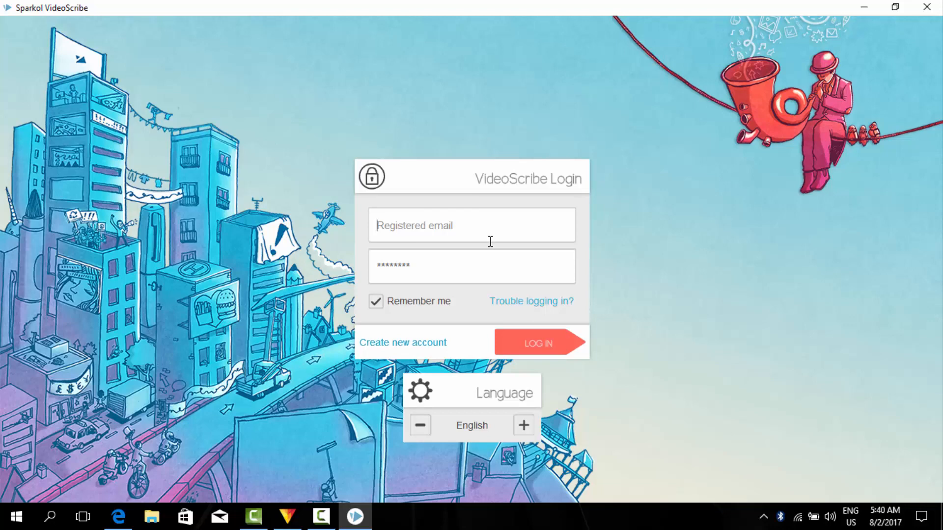
click(403, 343)
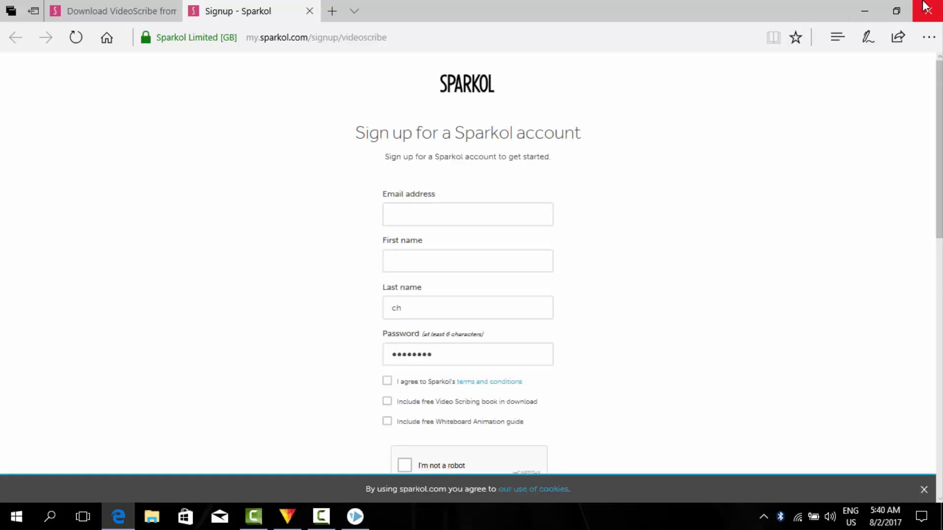
click(925, 9)
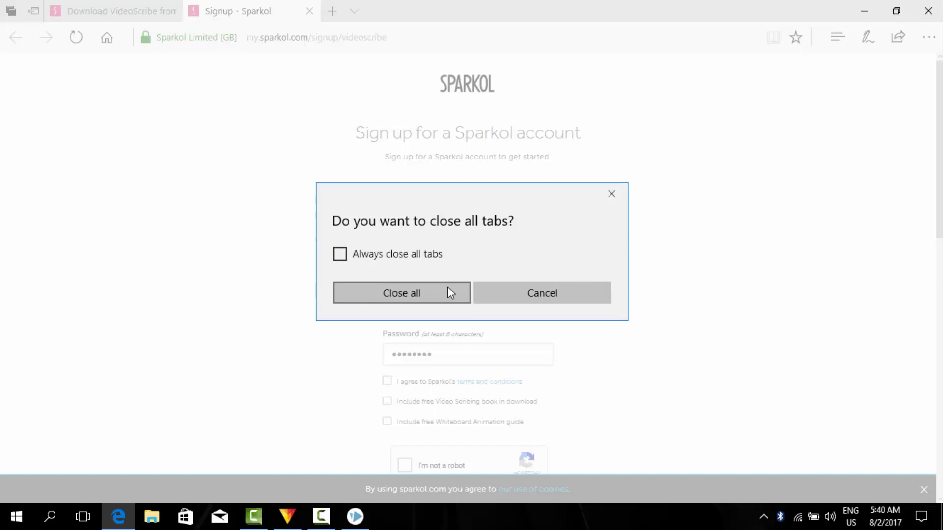
click(401, 292)
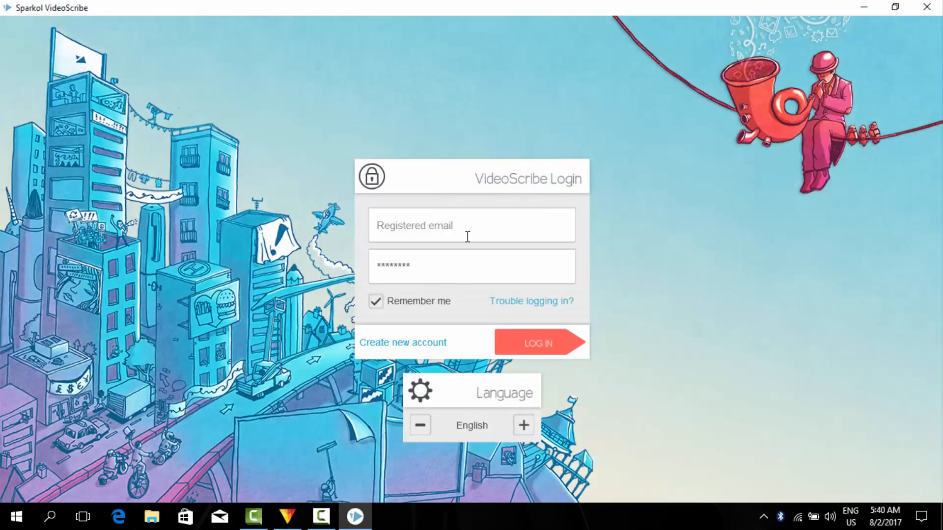
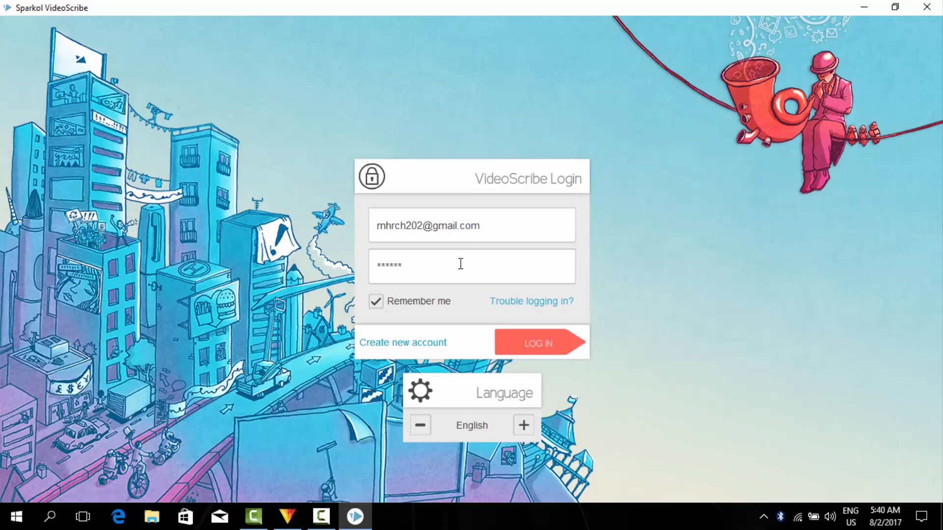
- Enter the gmail.com account email and log in; dismiss the incorrect-login error
click(538, 343)
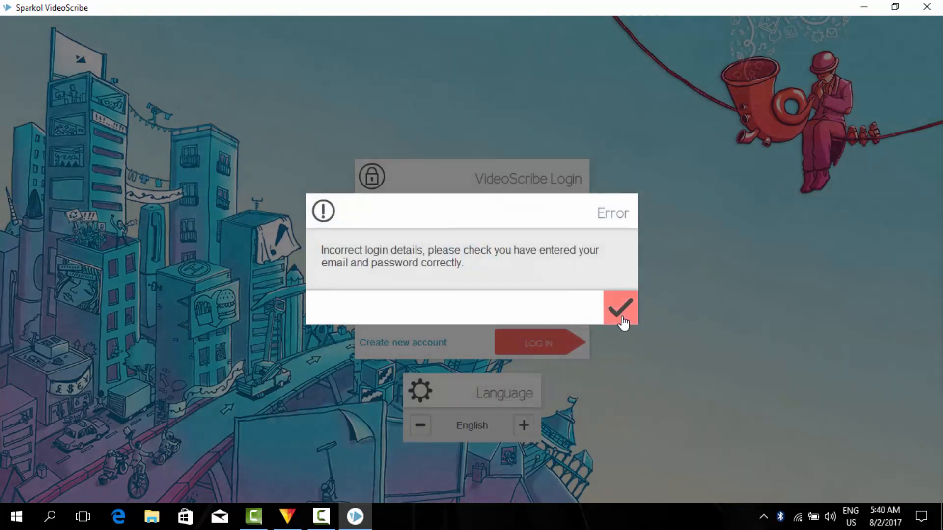
click(620, 309)
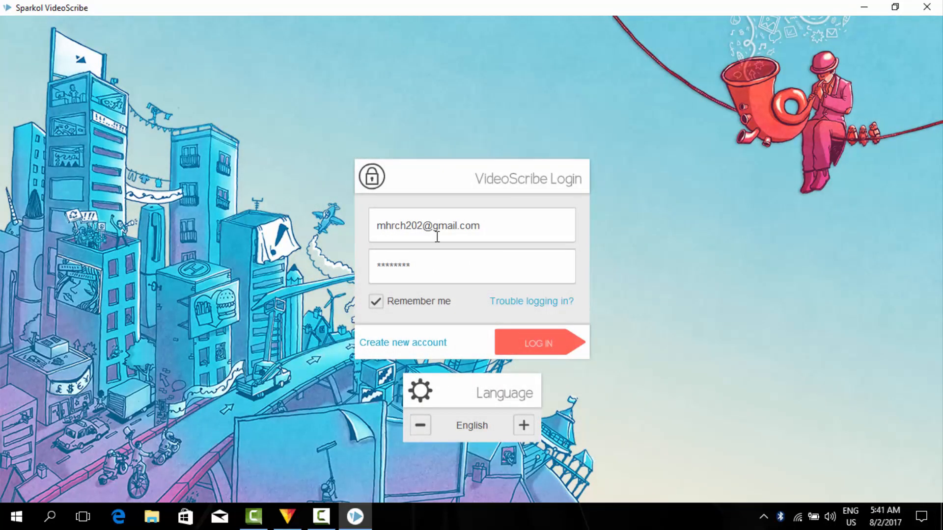
- Re-enter the password and retry the login, dismissing the second incorrect-login error
click(453, 266)
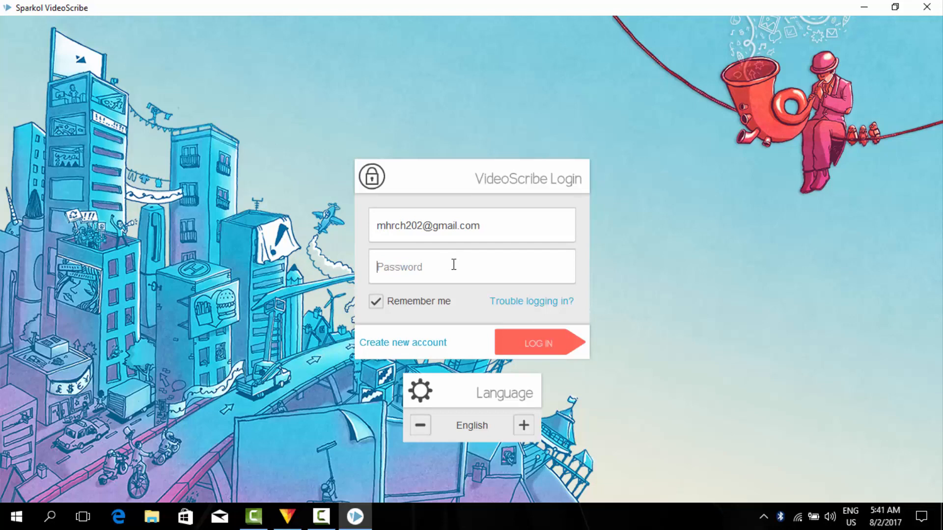
text(*****)
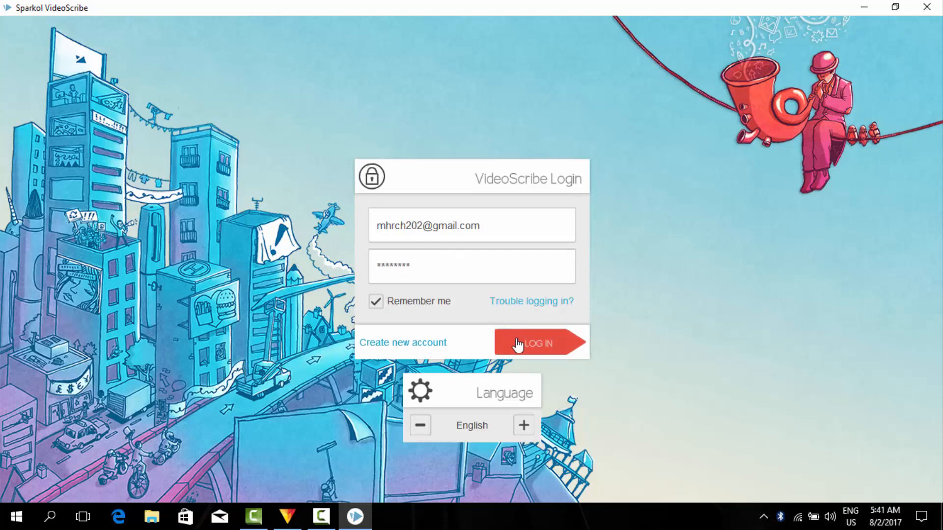
click(536, 343)
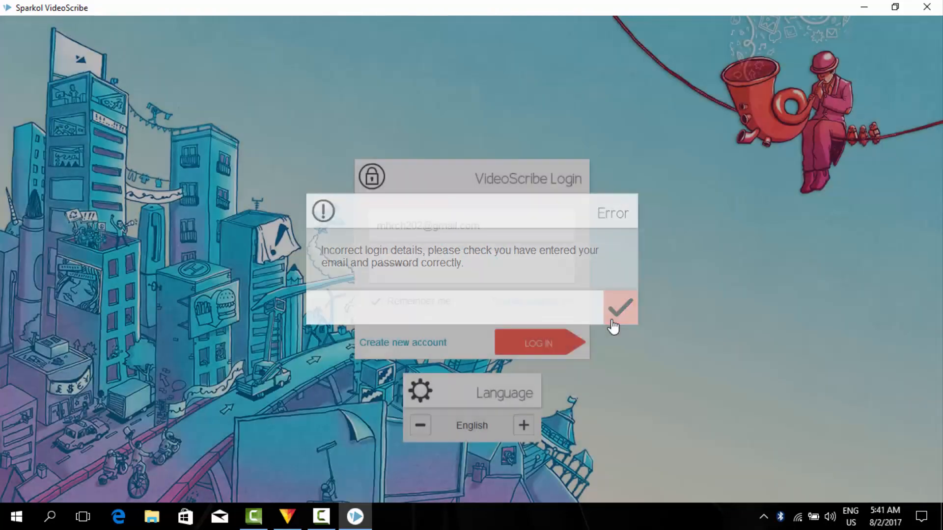
click(621, 308)
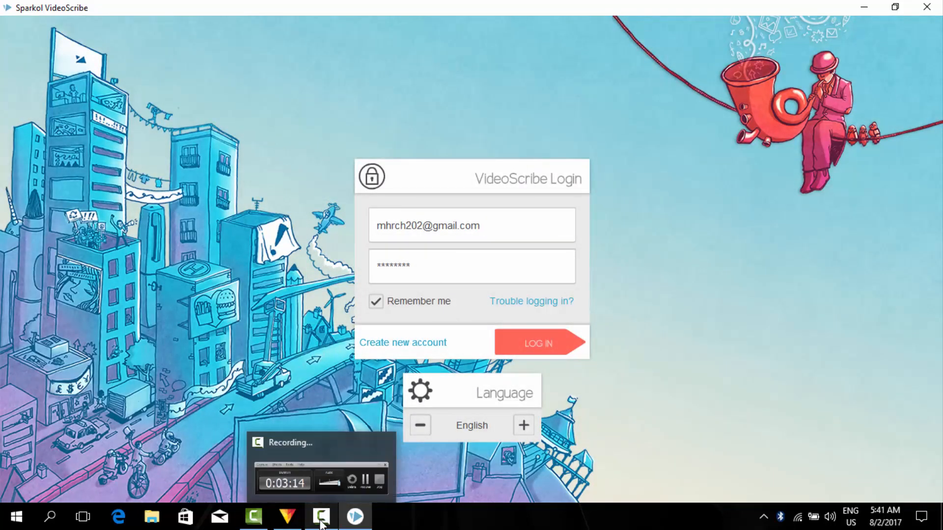
- Log in successfully, close the How-to tips and hints, and start a new blank scribe canvas
click(539, 343)
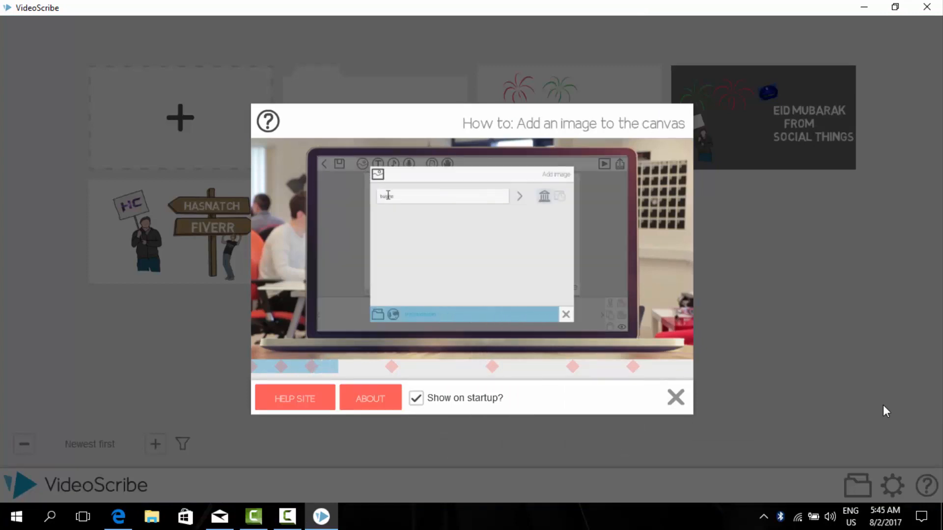
click(520, 197)
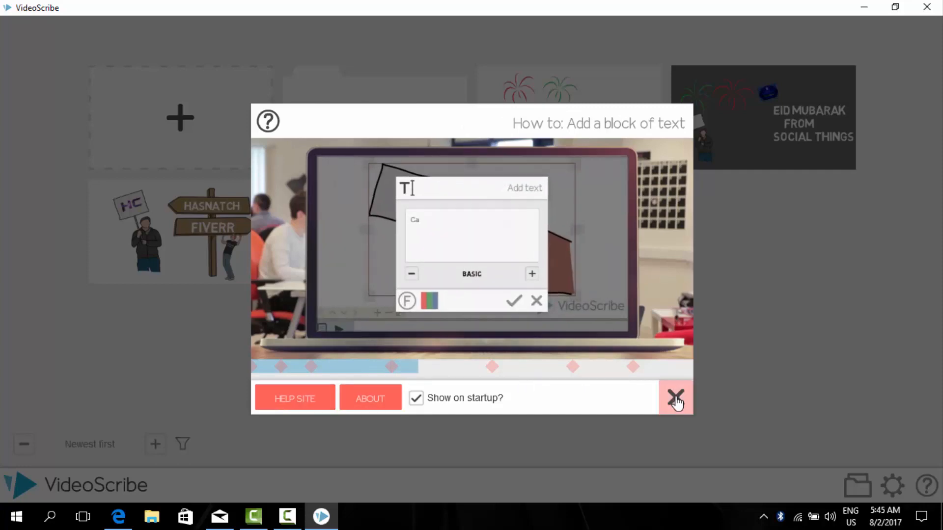
click(675, 399)
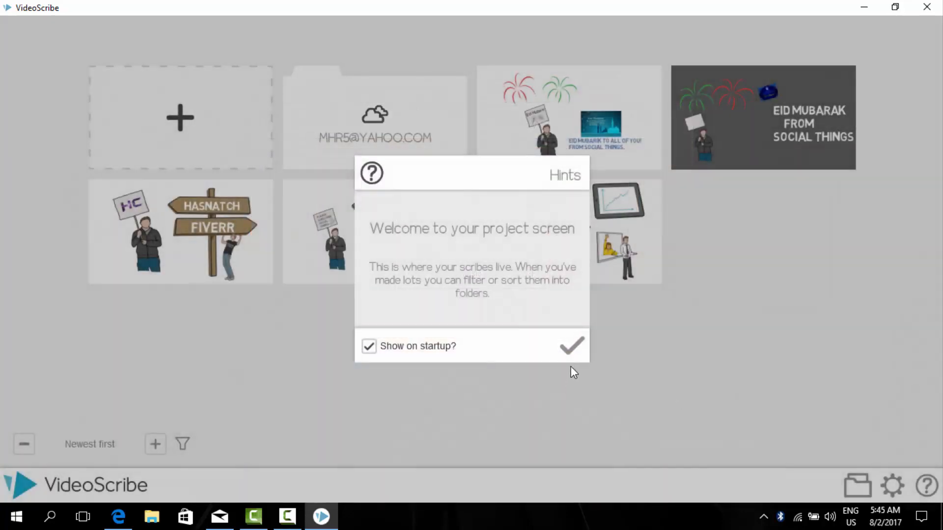
click(572, 346)
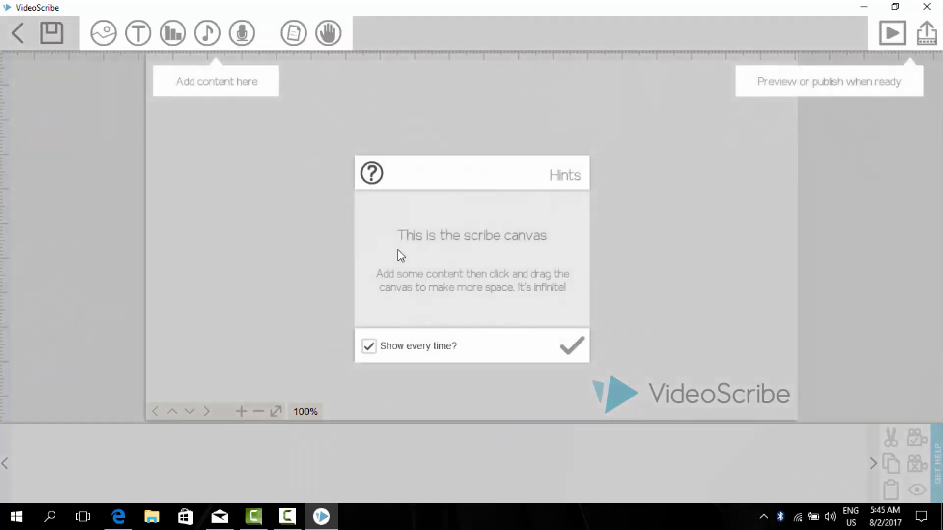
click(572, 346)
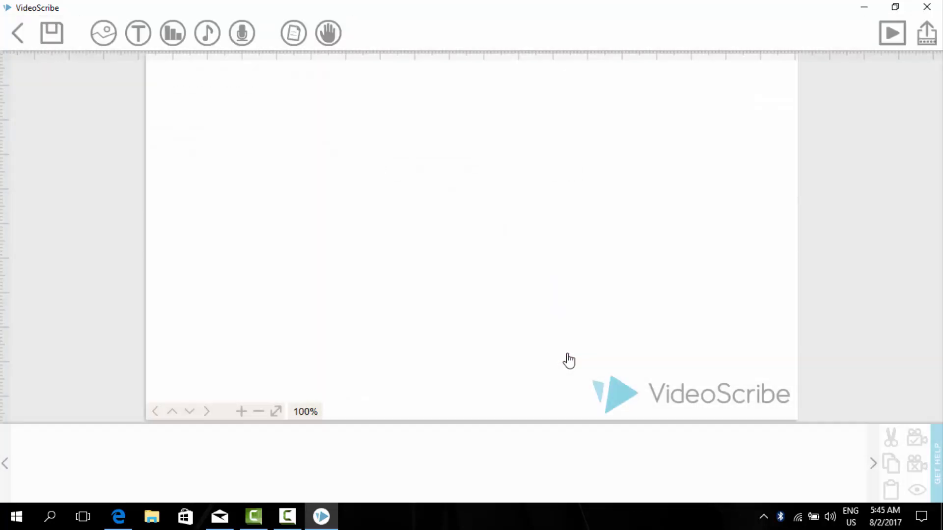
mouse_move(222, 179)
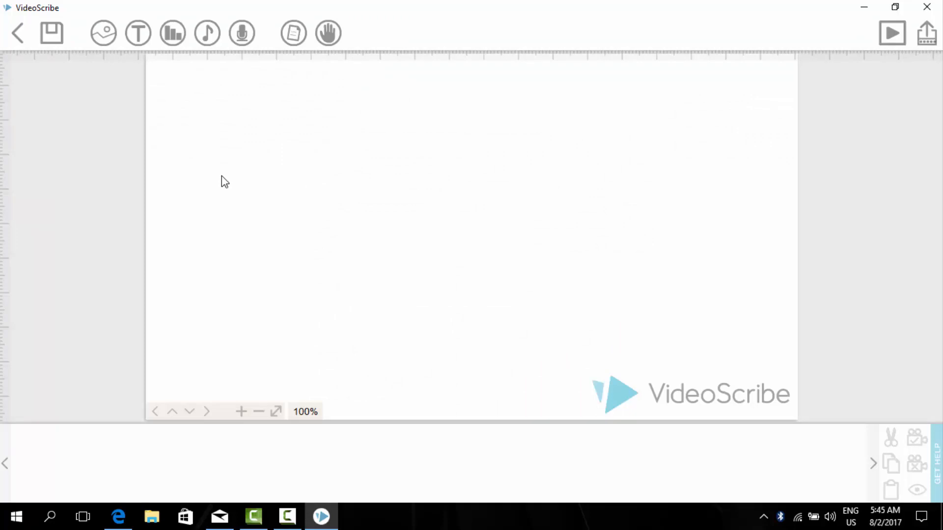
mouse_move(122, 100)
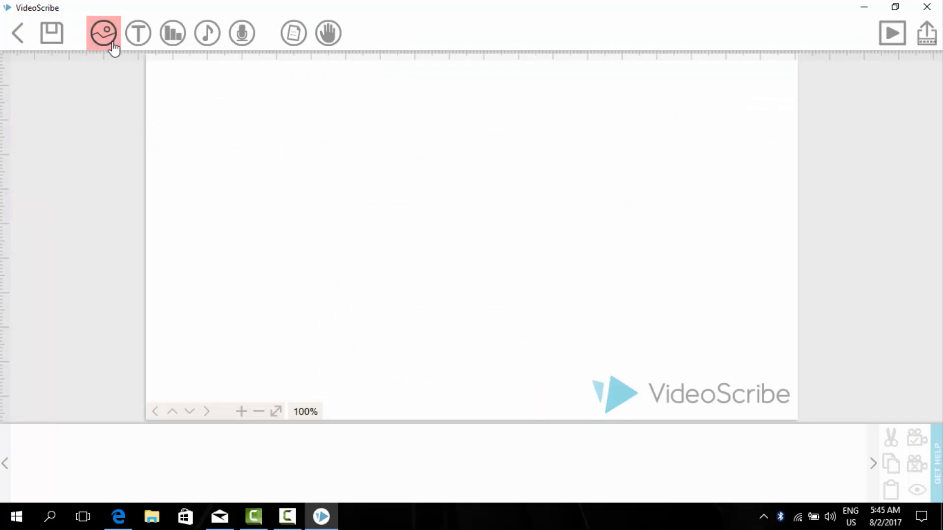
mouse_move(105, 34)
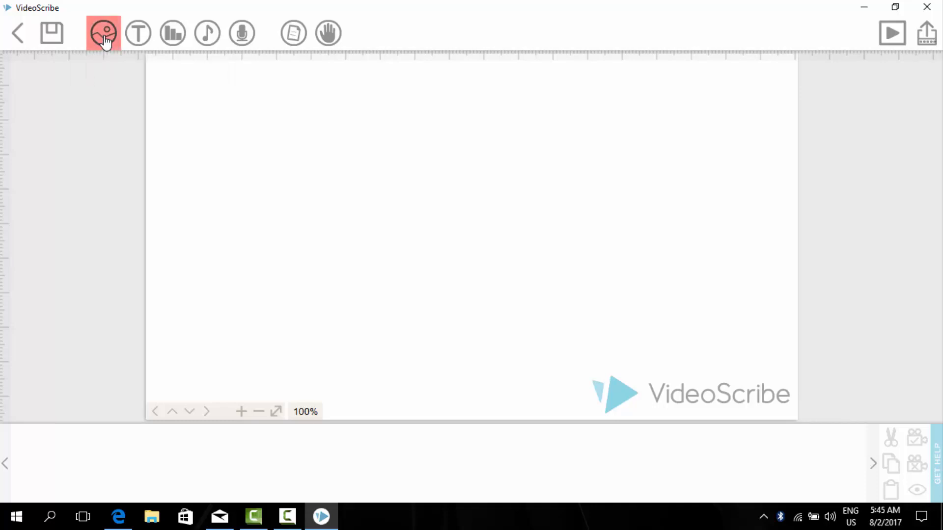
mouse_move(102, 33)
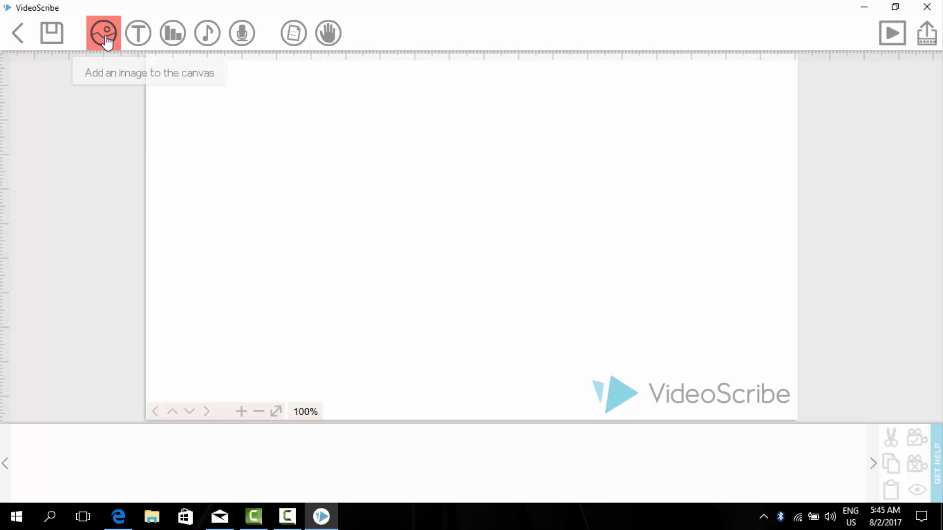
- Bring up the Add image library from the toolbar
click(101, 33)
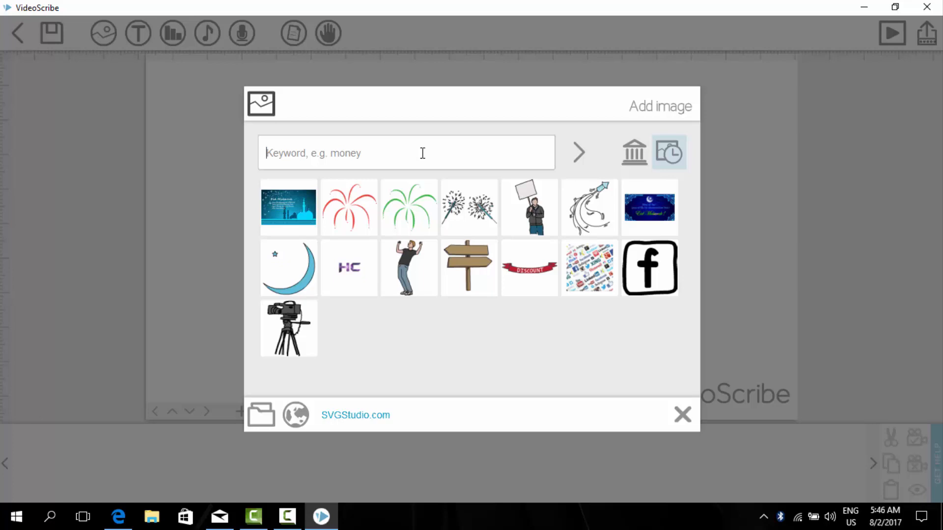
- Search the image library for 'facebook' and add the hatched Facebook logo to the canvas
text(facebook)
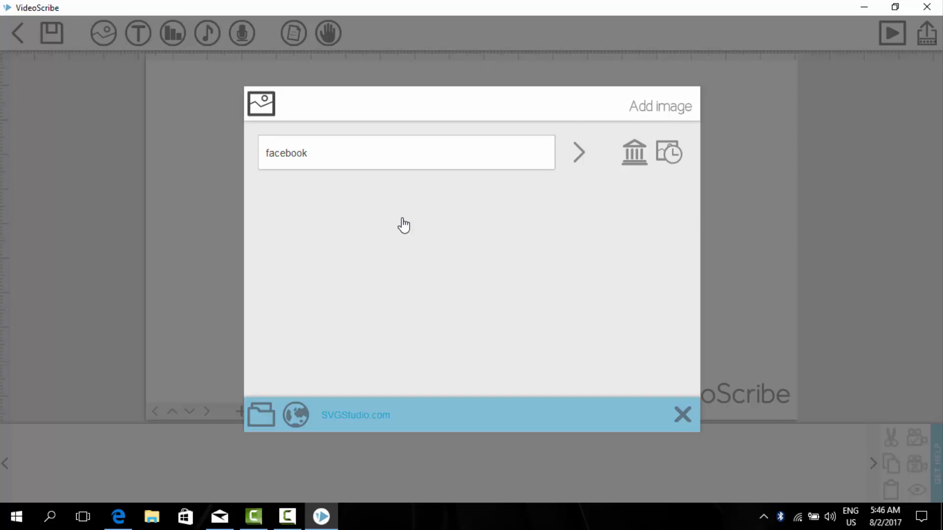
click(579, 152)
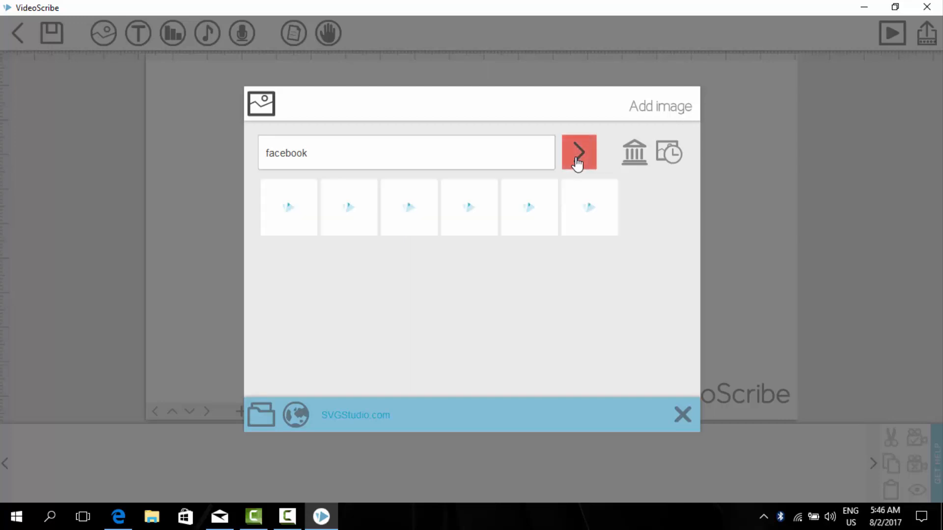
click(580, 152)
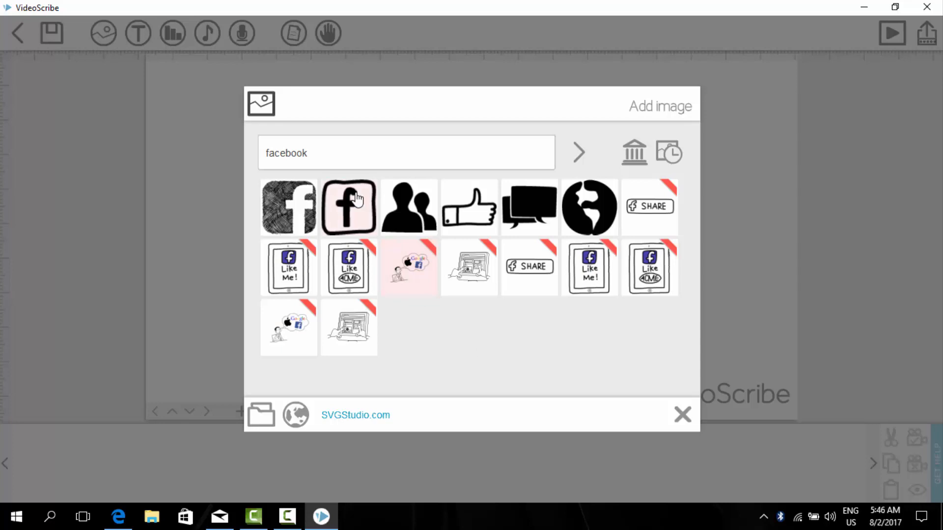
mouse_move(313, 200)
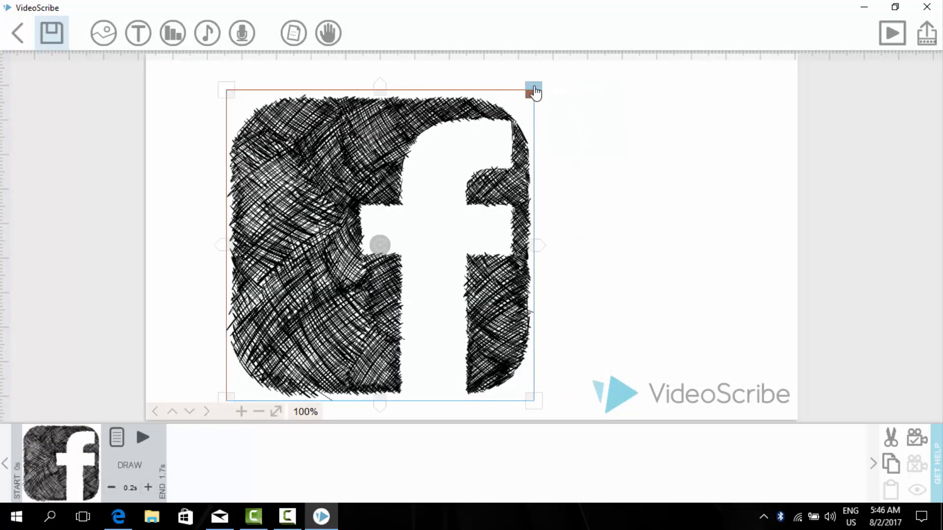
- Shrink and reposition the Facebook logo, then preview how it gets drawn
drag(535, 90, 448, 176)
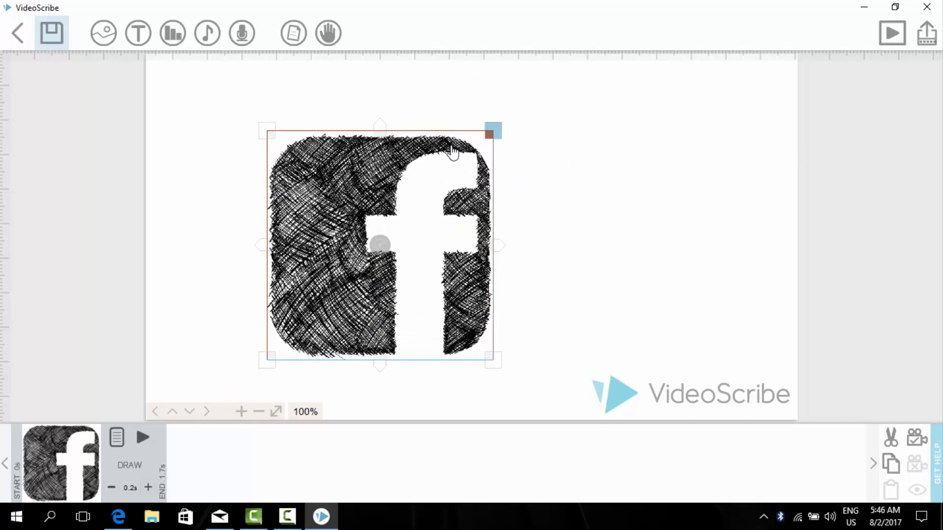
drag(492, 130, 454, 168)
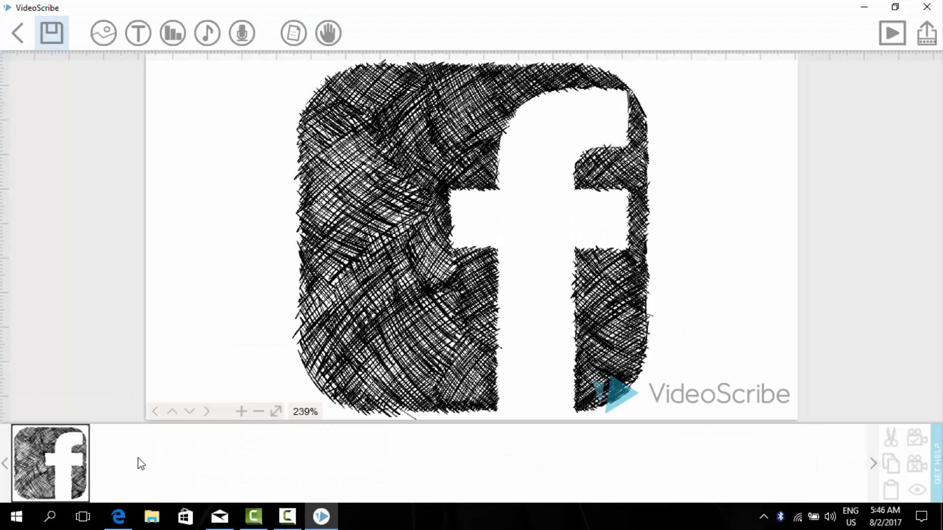
click(53, 464)
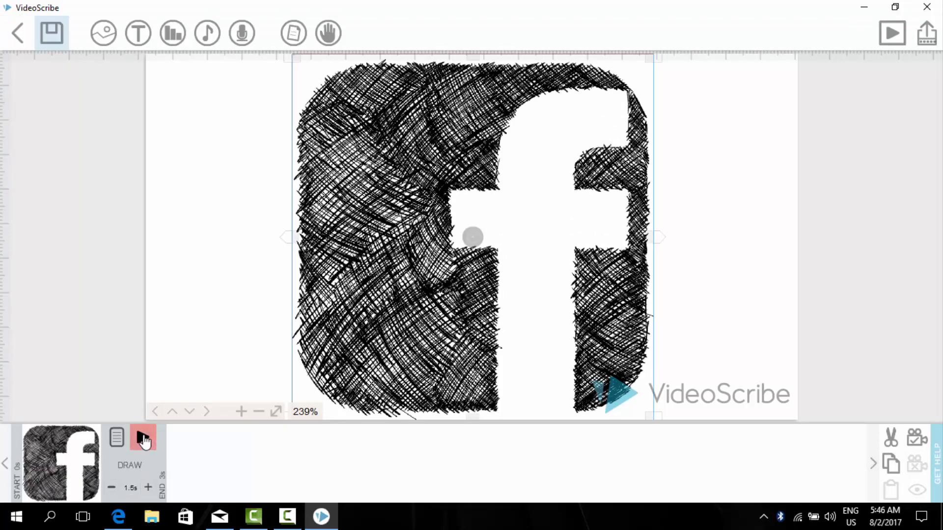
click(892, 32)
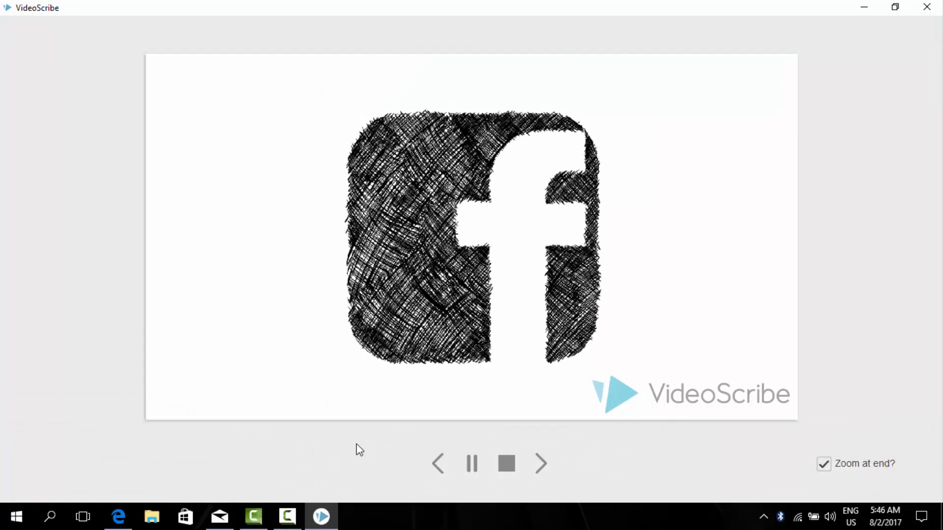
- End the preview and return to editing the scribe
click(506, 464)
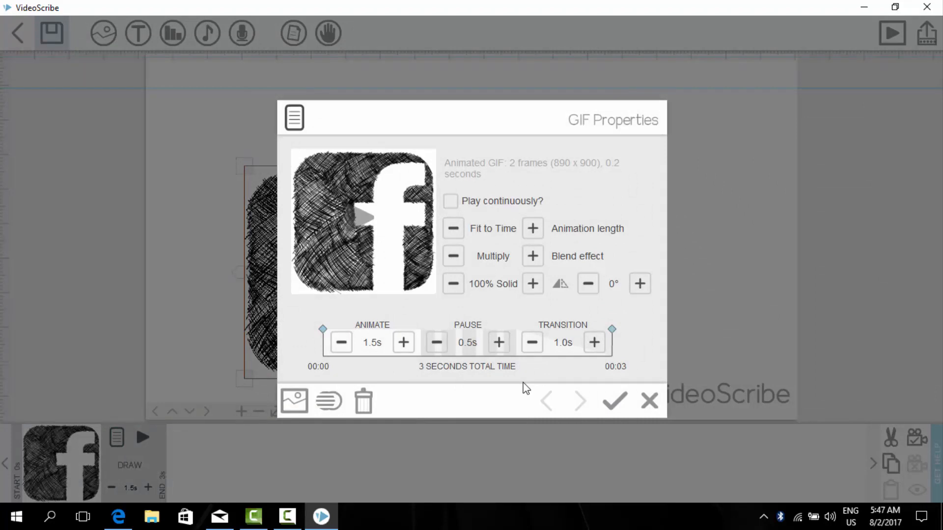
- Toggle 'Play continuously?' on and off, close GIF Properties, and reopen the image library
click(450, 201)
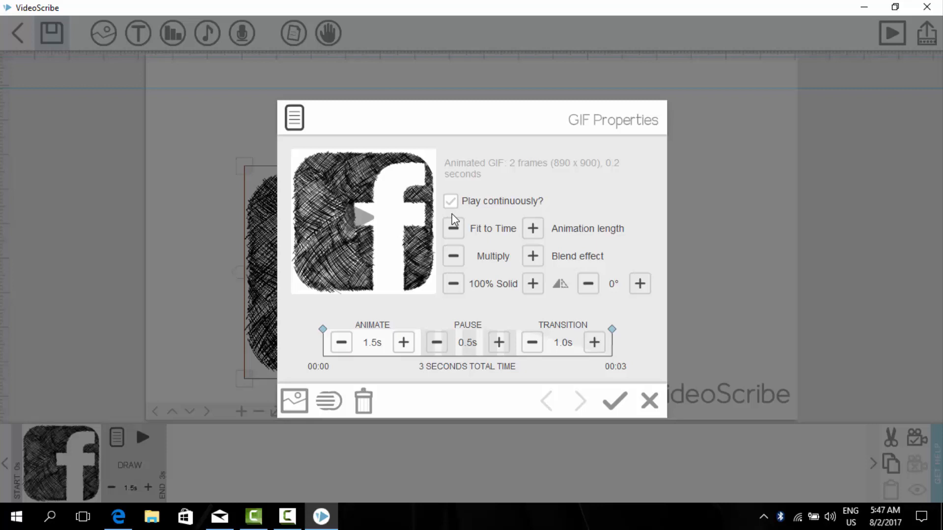
click(450, 201)
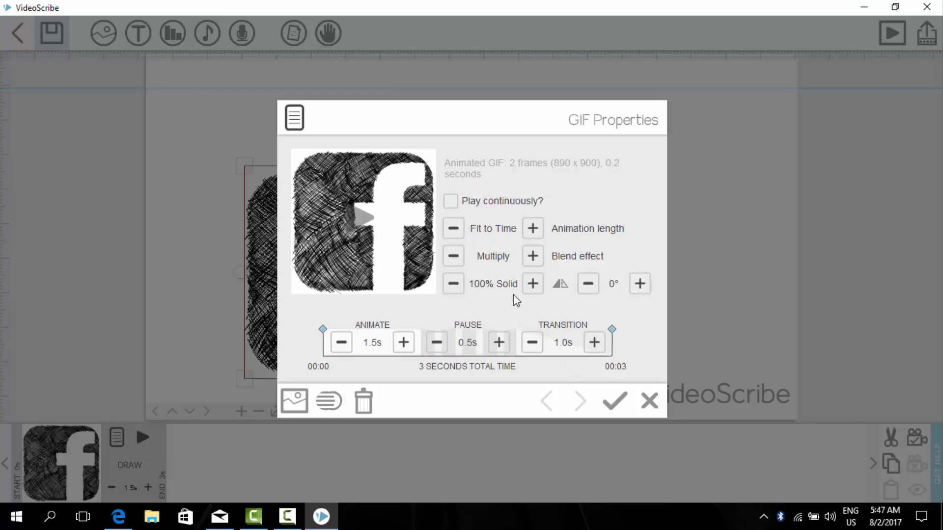
mouse_move(294, 401)
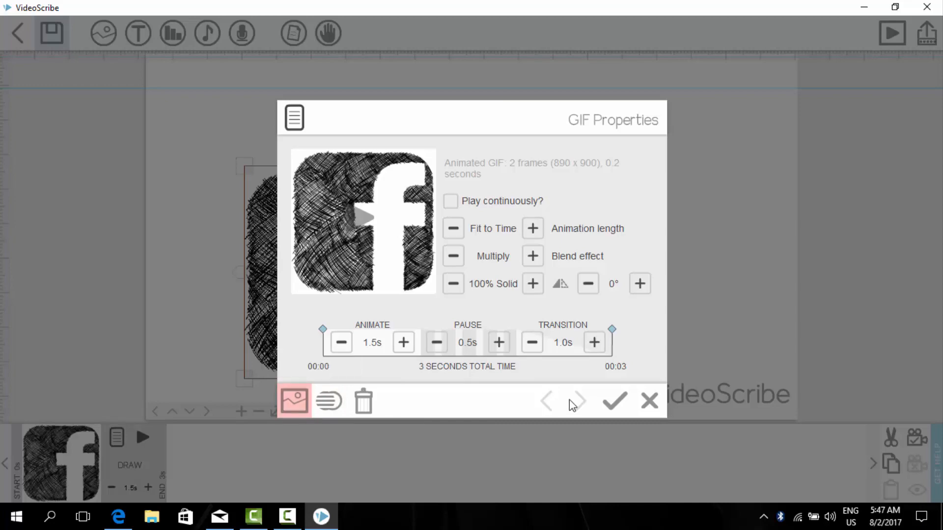
click(614, 401)
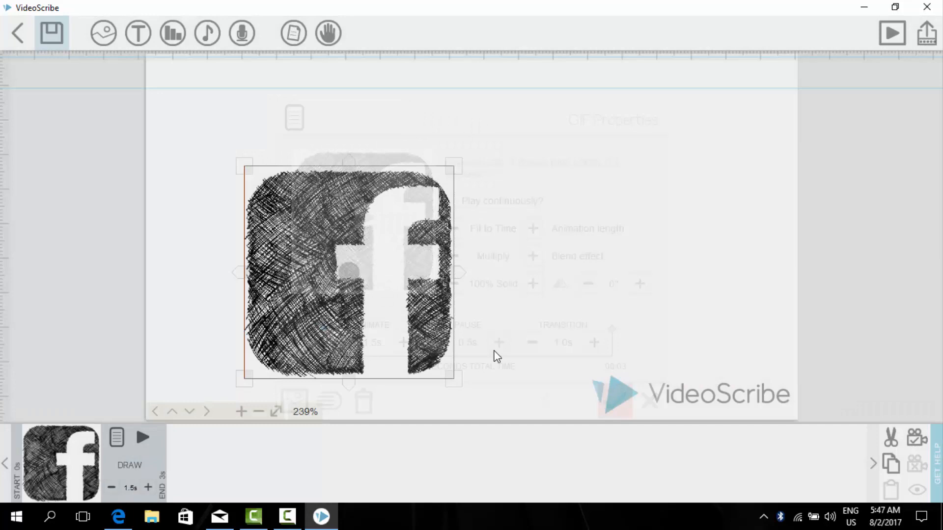
click(101, 31)
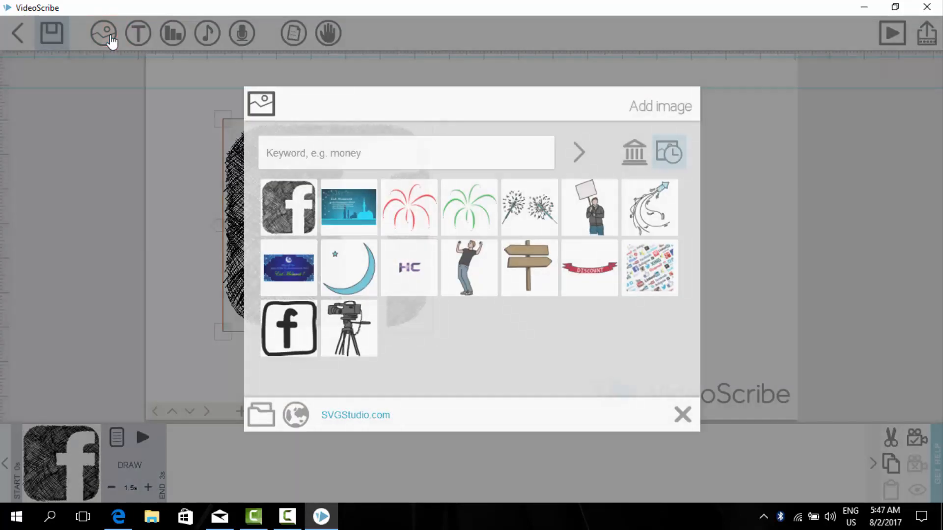
- Search for 'youtube', add the play-button logo beside the Facebook logo, and stop the preview
text(y)
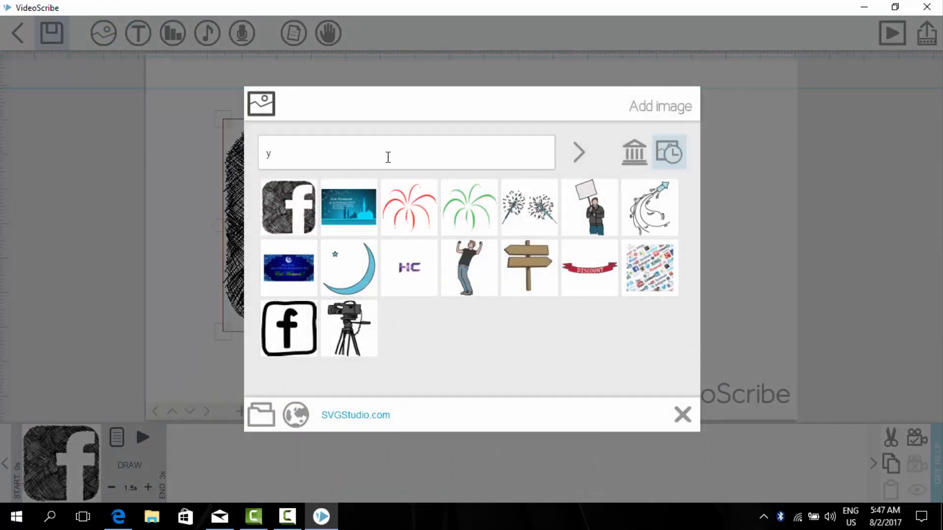
text(outube)
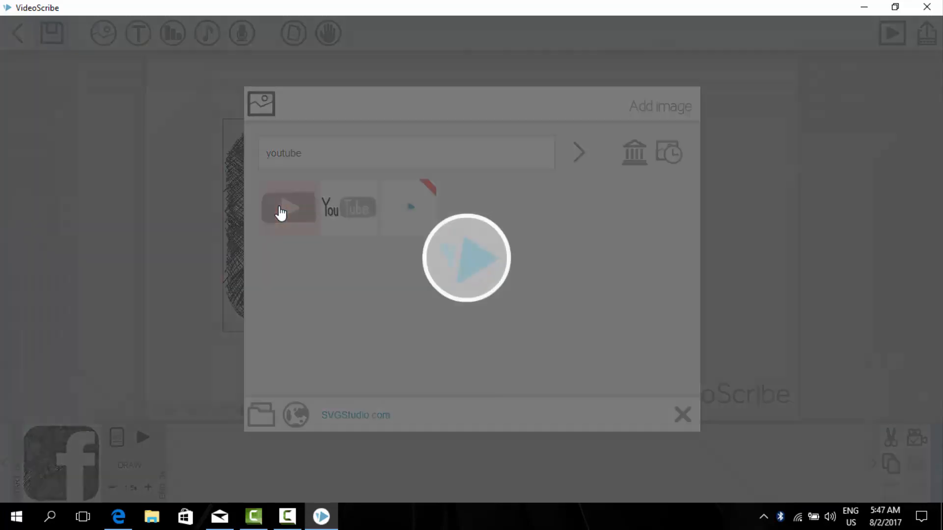
click(289, 207)
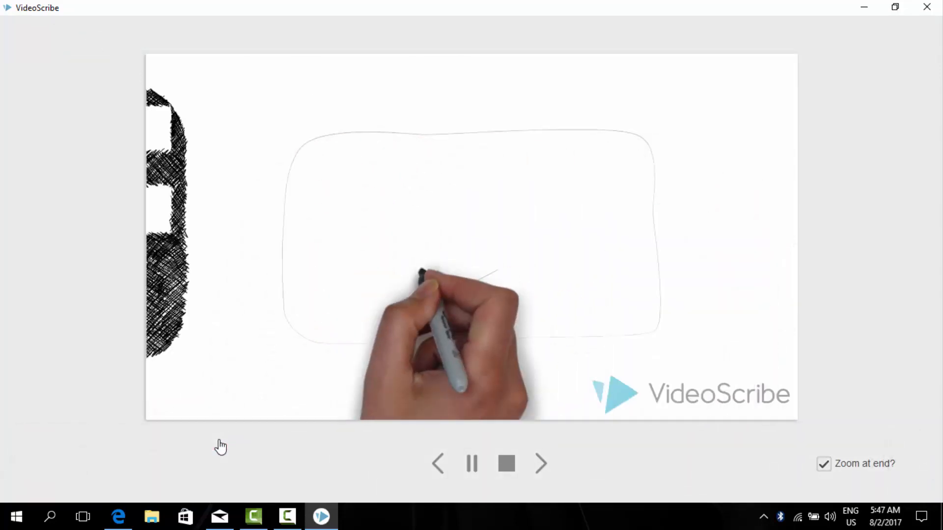
click(507, 465)
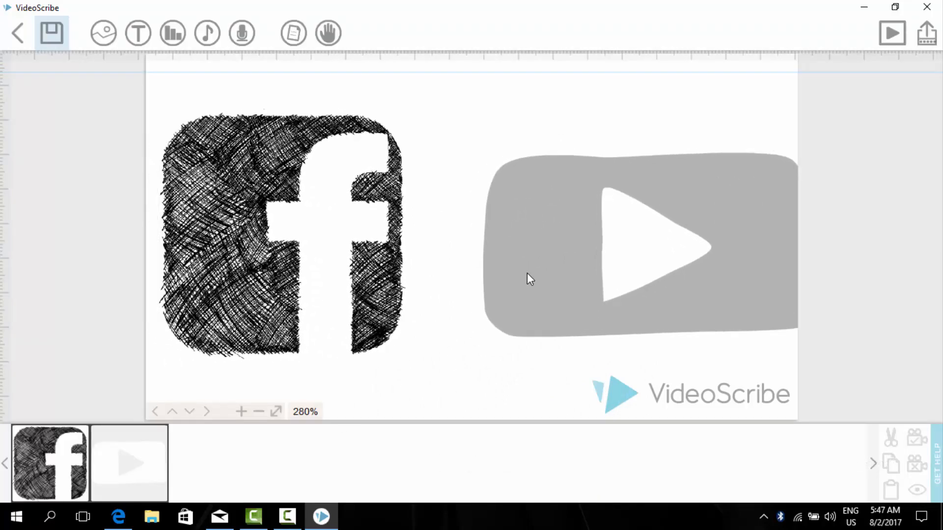
- Start a new text element and enter 'Hi I am social Things' in the Add text box
click(137, 34)
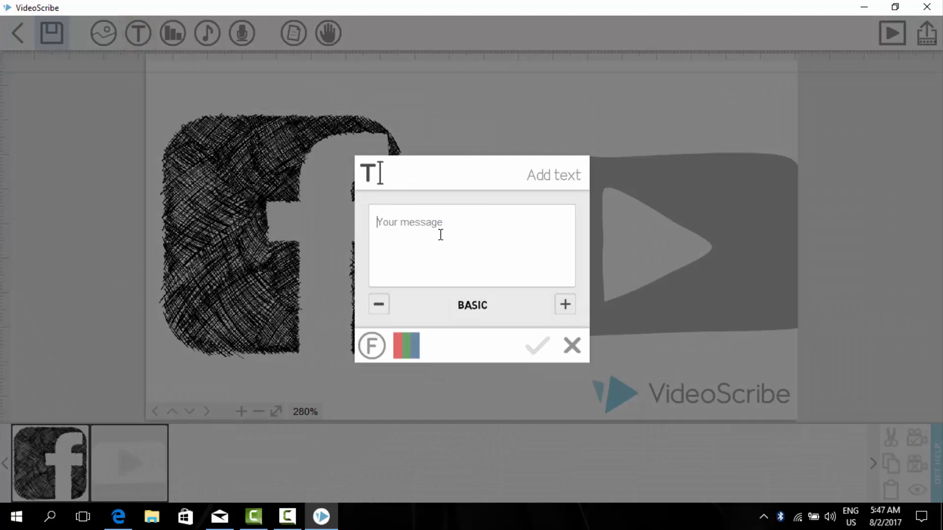
text(Hi)
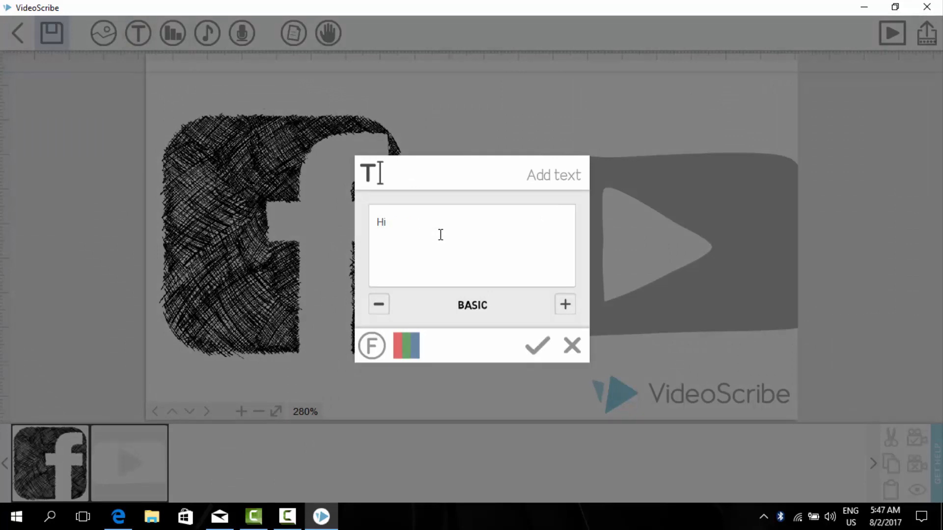
text(I am)
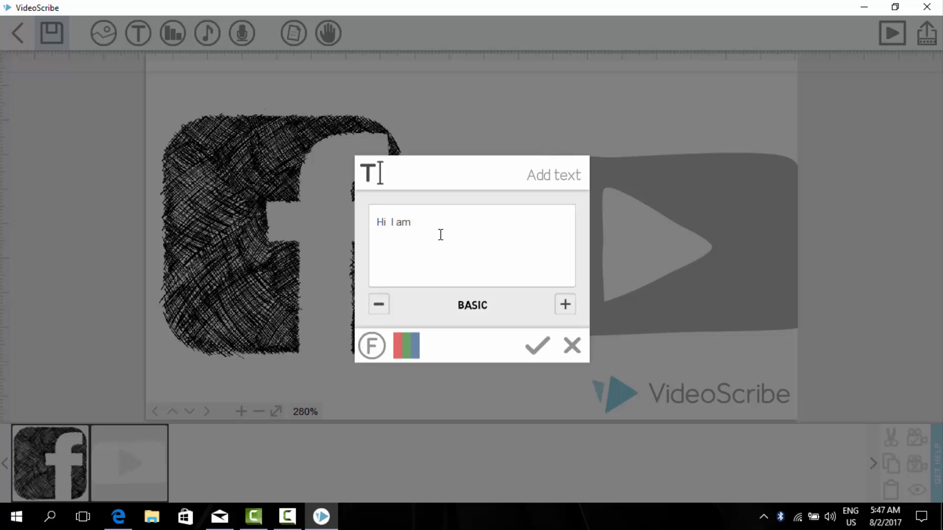
text(socil)
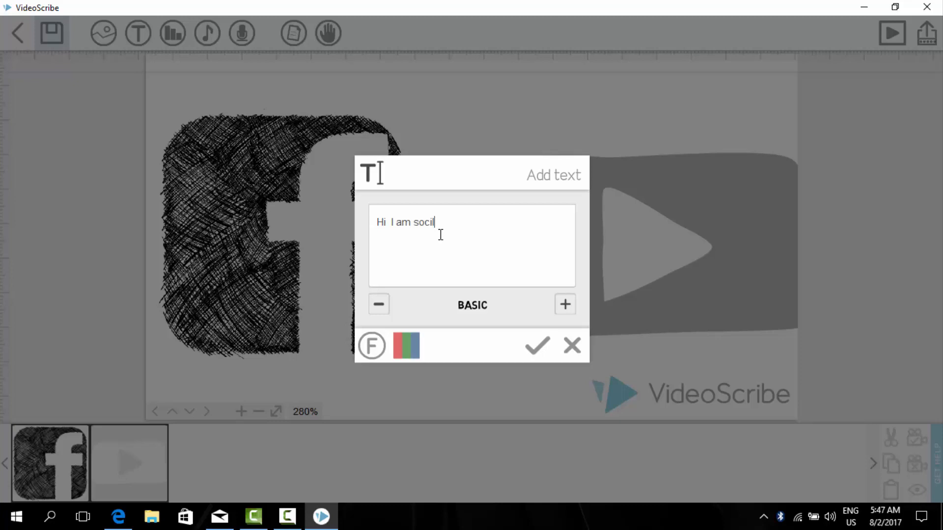
text(al Th)
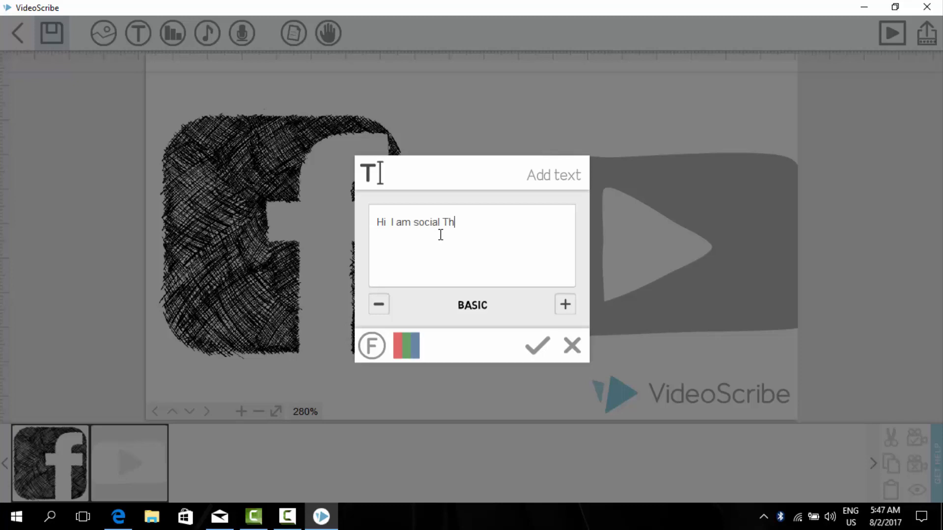
text(ings)
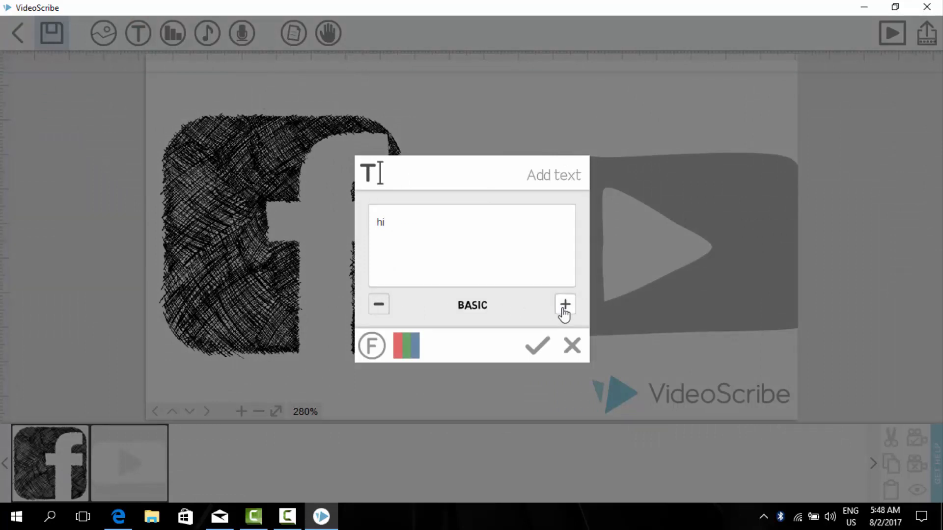
- Cycle through text styles twice and confirm the text
click(566, 304)
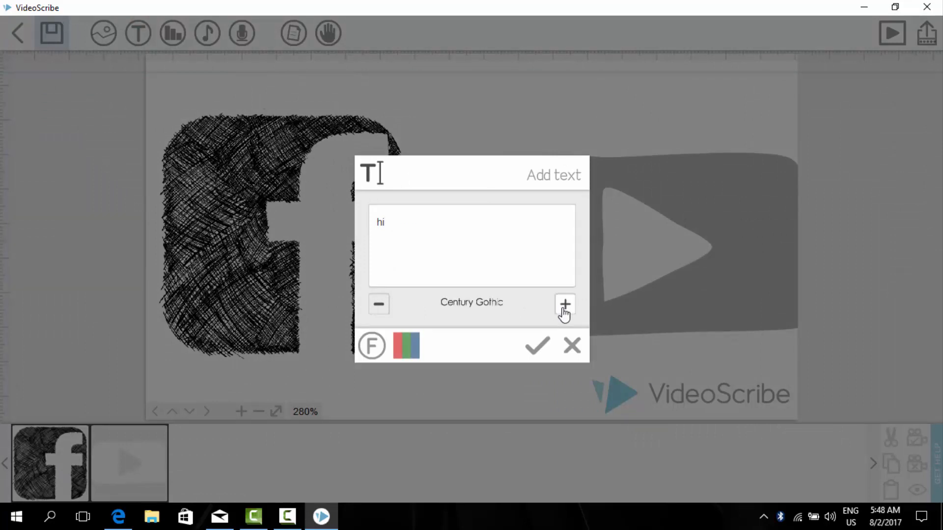
click(566, 305)
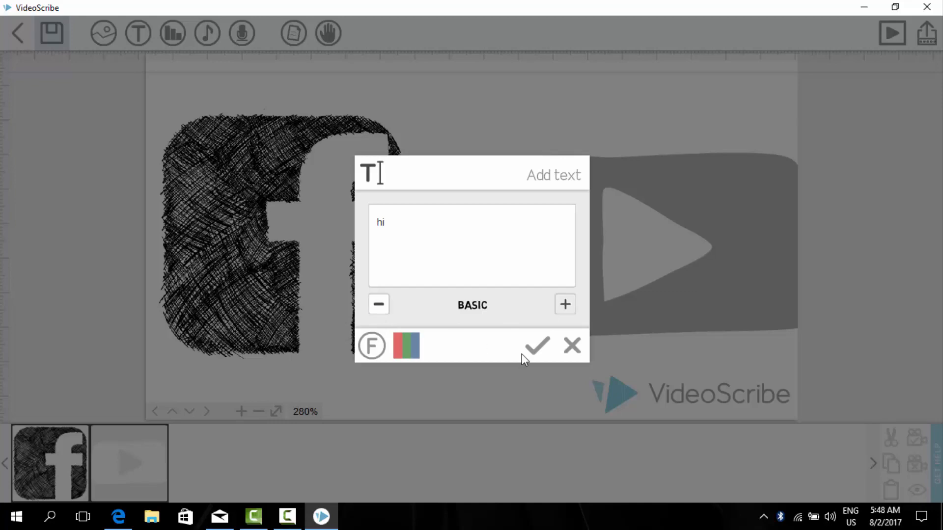
click(405, 346)
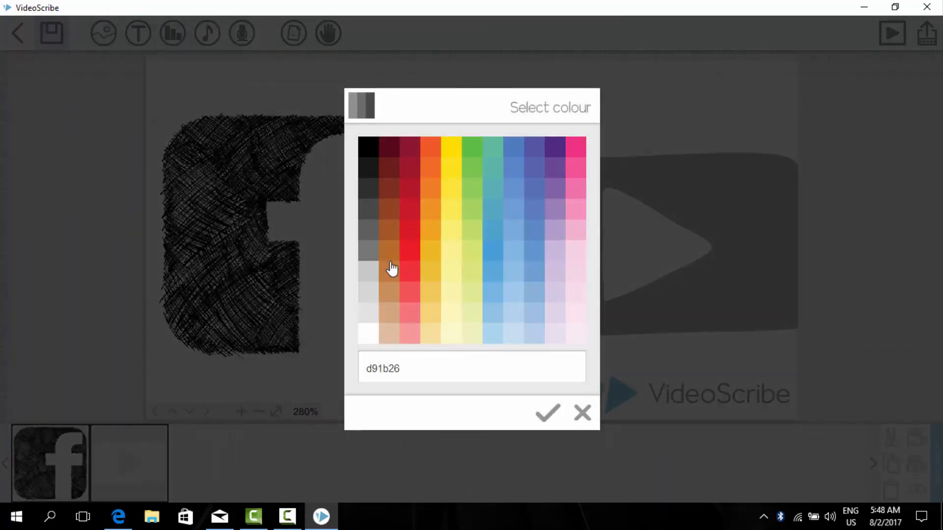
mouse_move(369, 221)
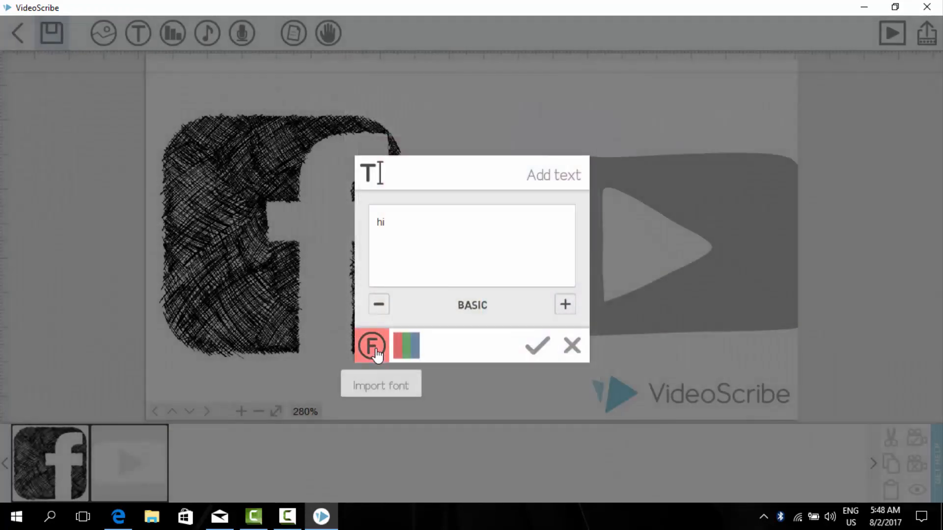
- Import the Adobe Gothic Std B font for the hi text
click(376, 348)
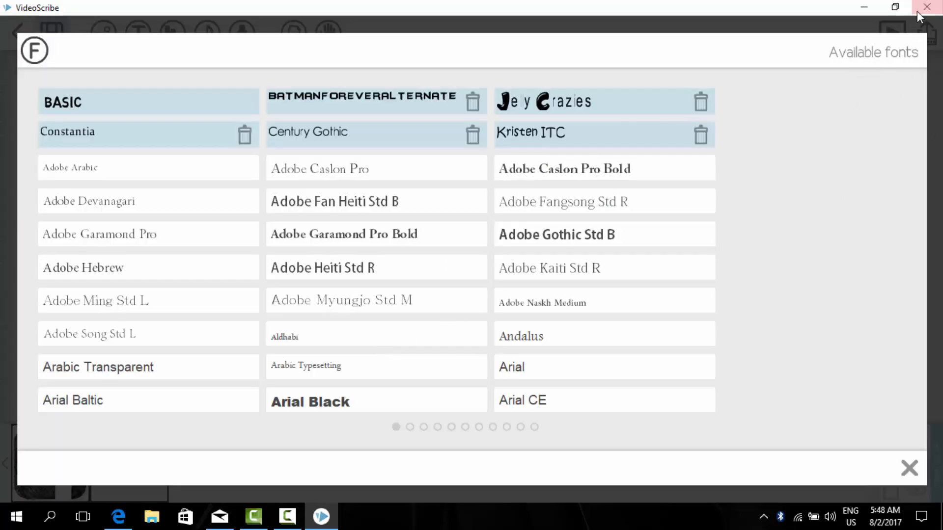
mouse_move(927, 6)
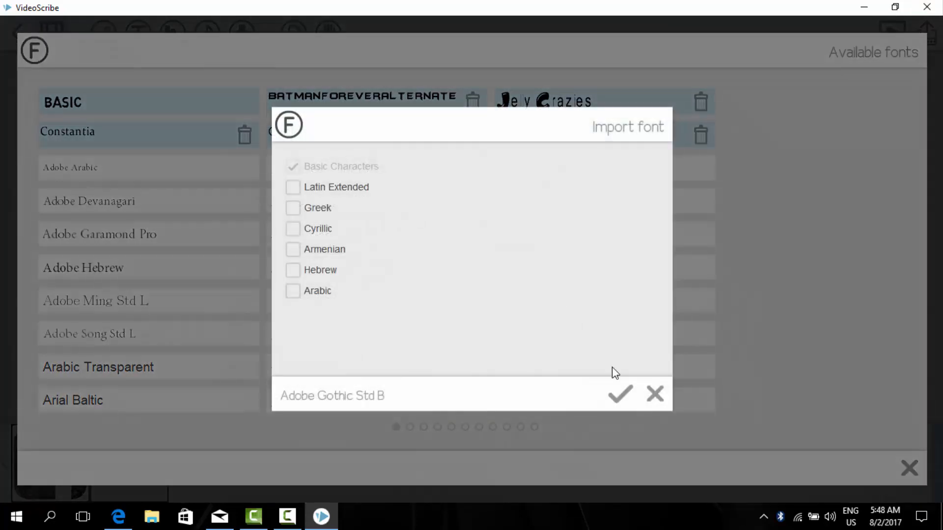
click(621, 394)
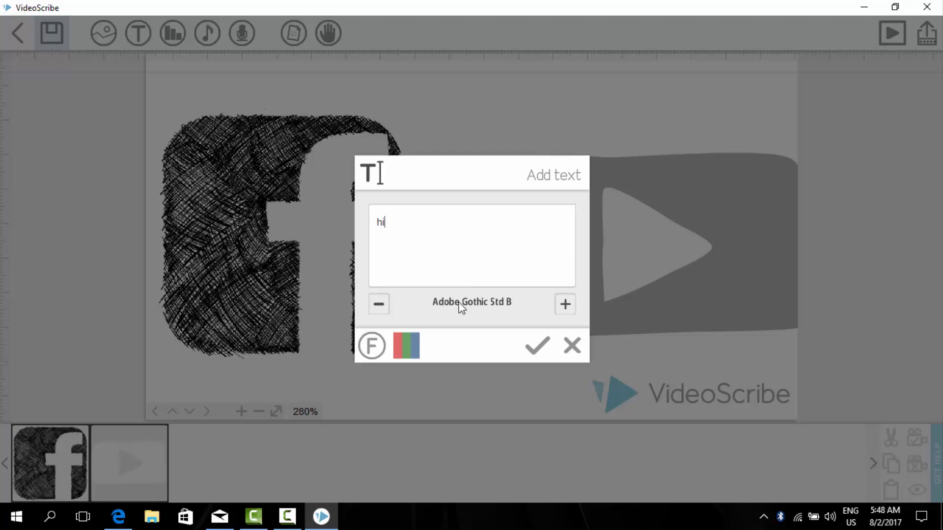
mouse_move(437, 314)
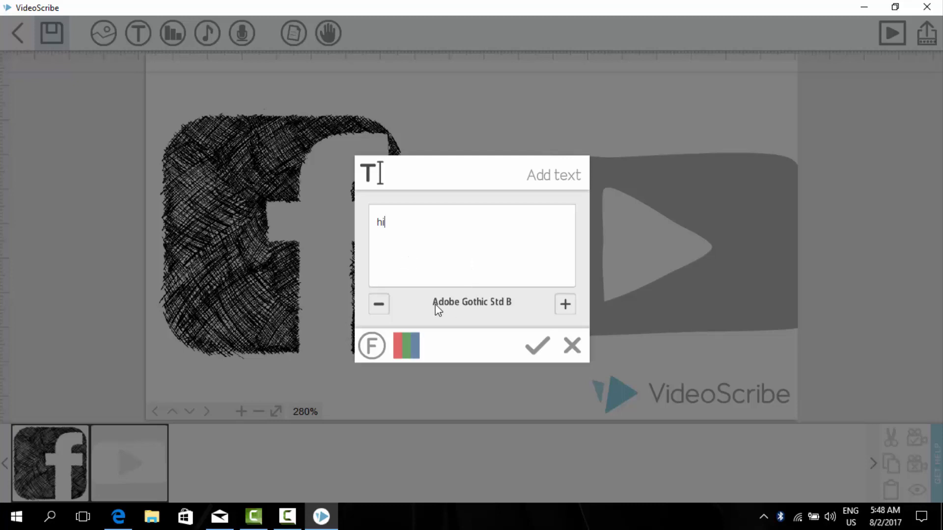
- Add the hi text, enlarge it between the two logos, and preview it being drawn
click(537, 346)
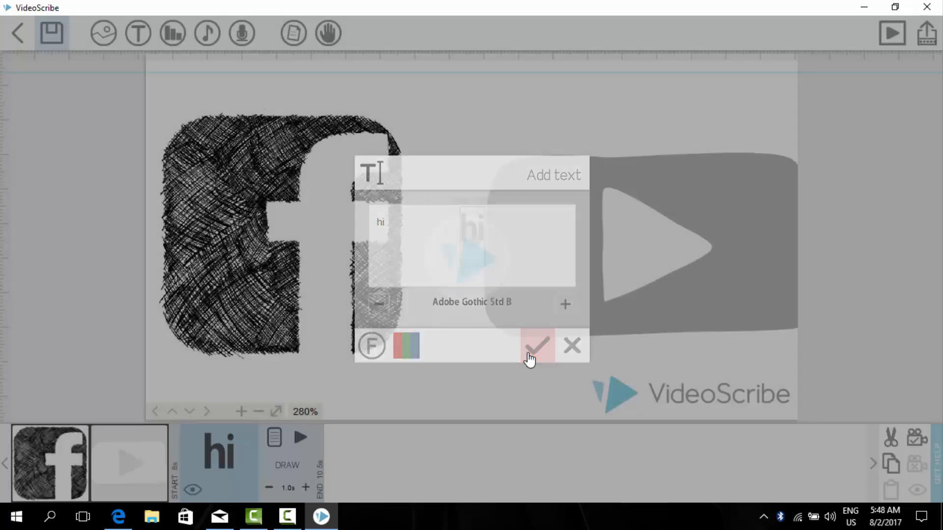
click(538, 346)
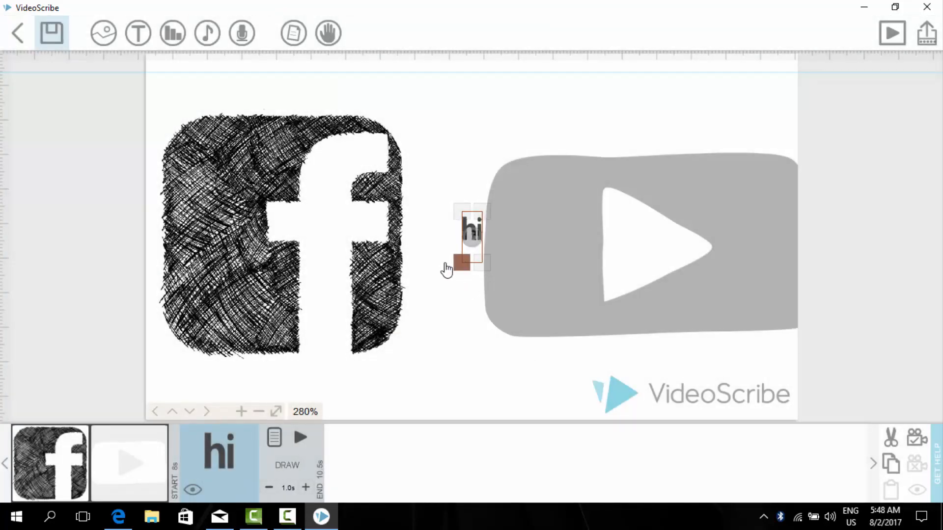
drag(463, 263, 429, 344)
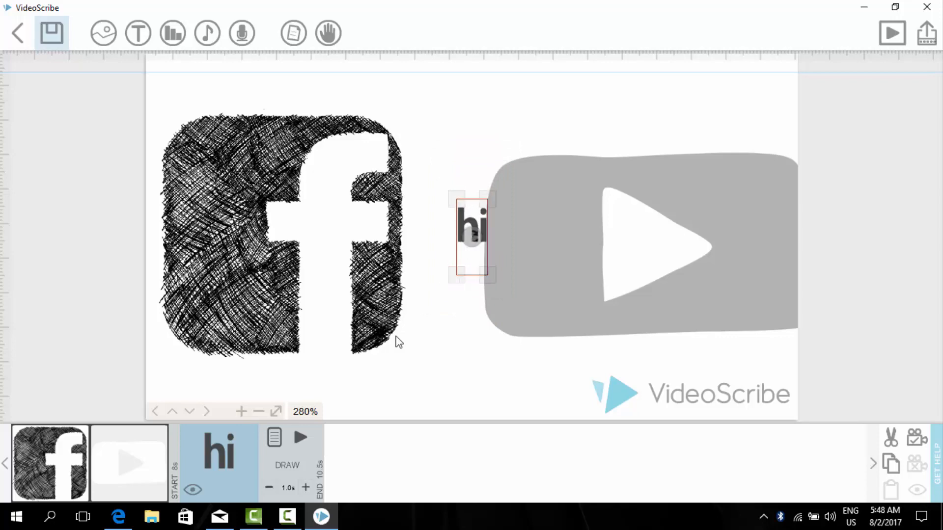
click(892, 31)
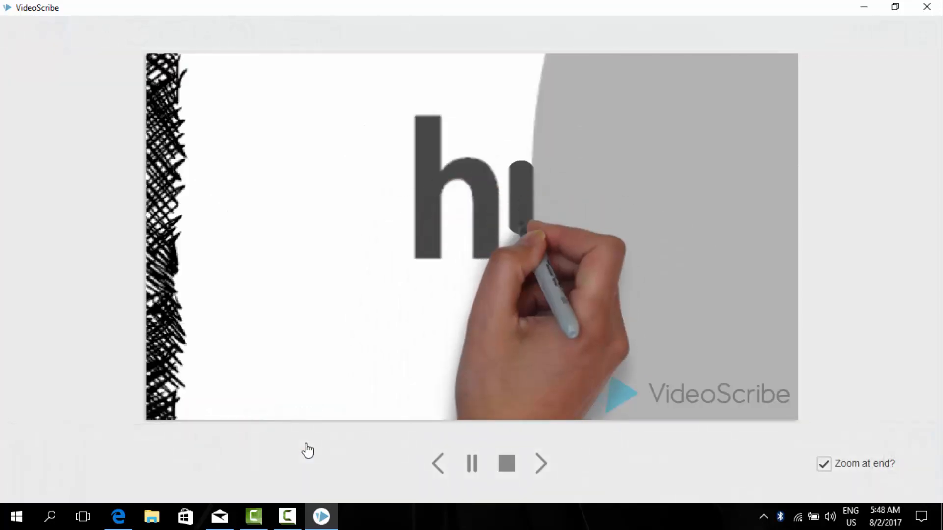
- Stop the preview and return to the canvas with Facebook, YouTube and hi elements
click(507, 464)
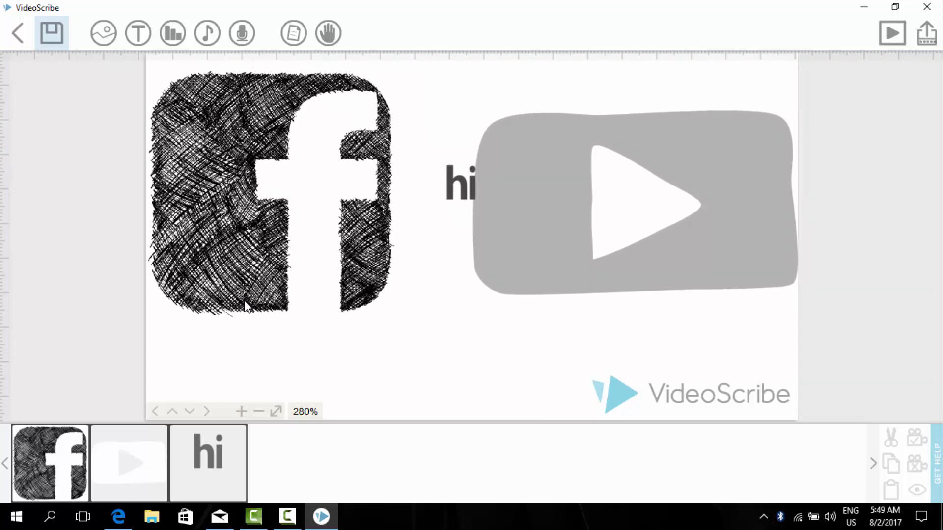
mouse_move(148, 74)
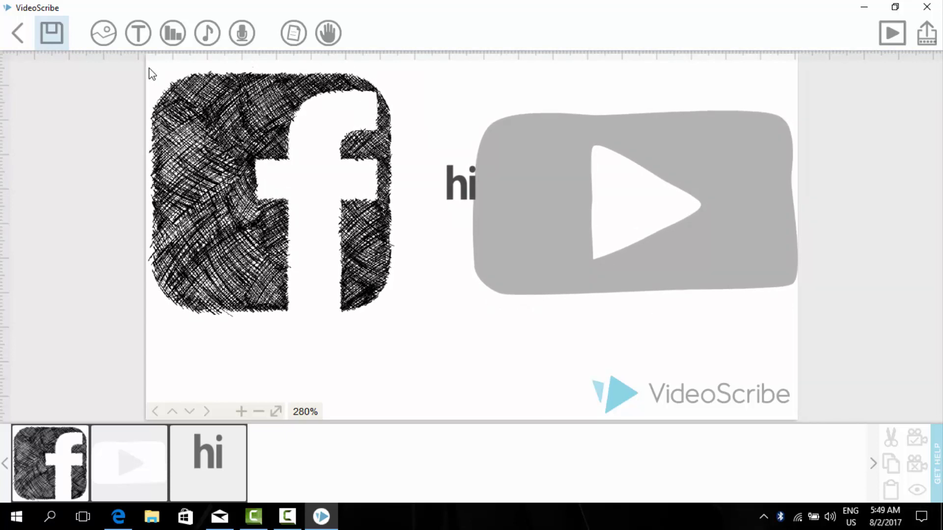
mouse_move(210, 306)
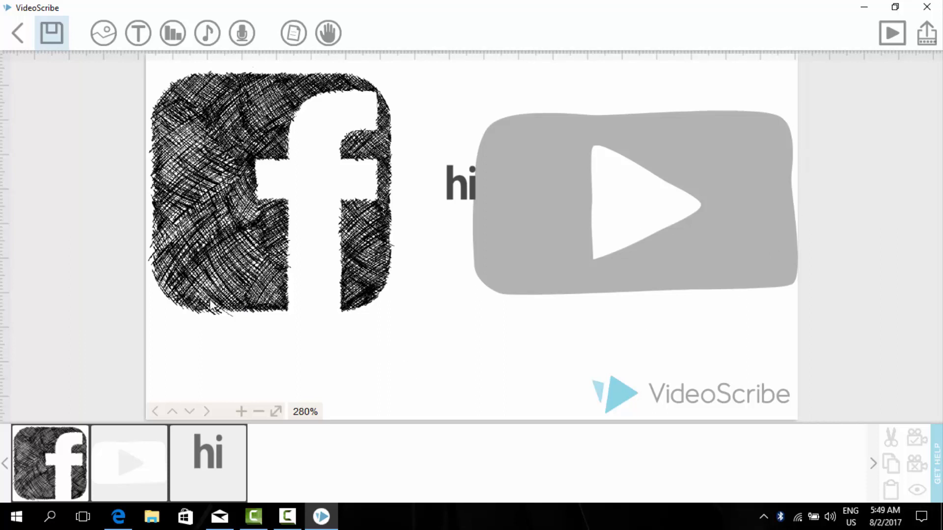
mouse_move(308, 100)
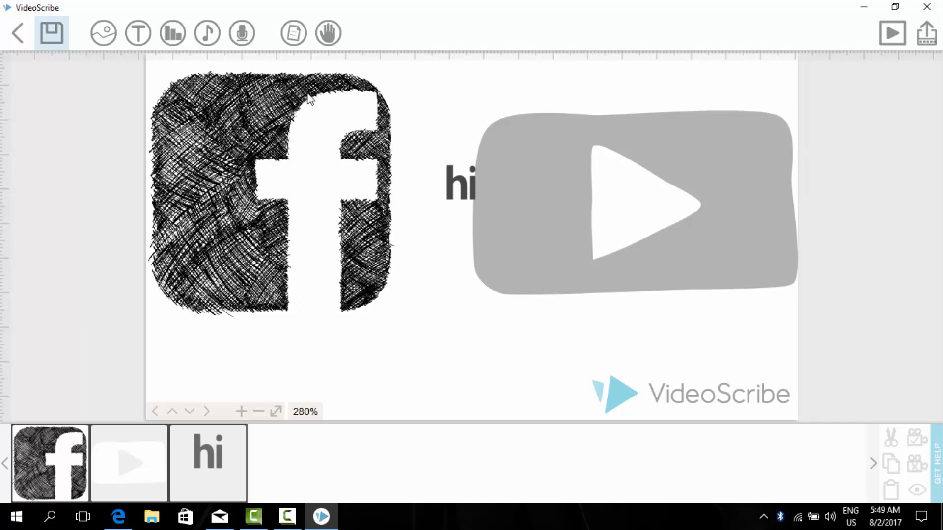
mouse_move(240, 32)
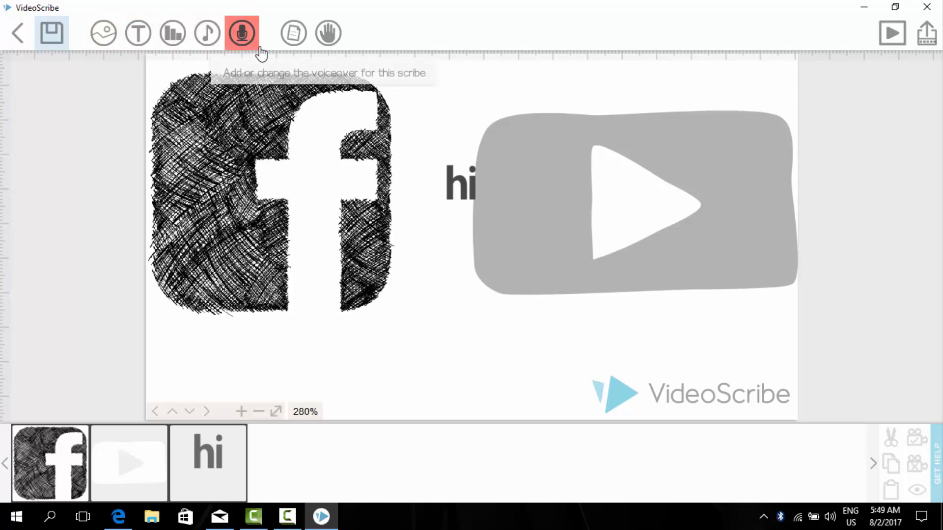
mouse_move(246, 46)
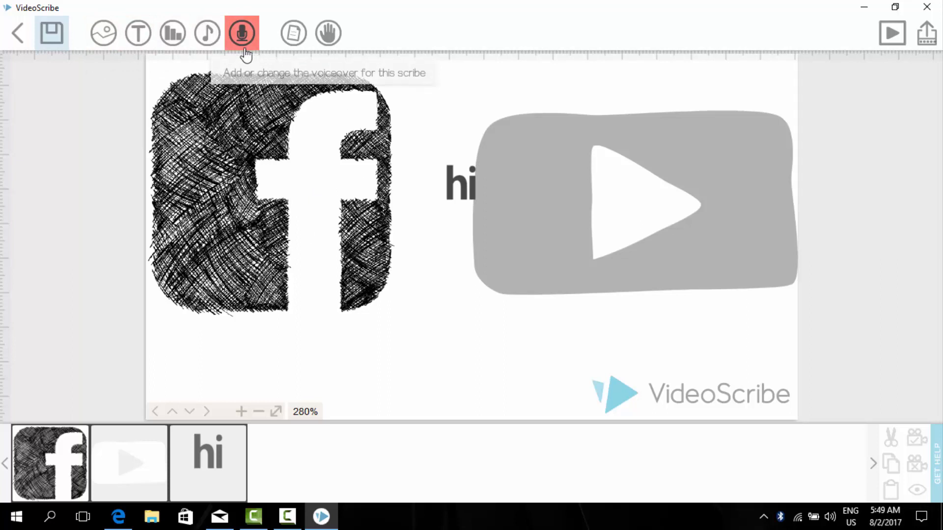
- Start a new chart and cycle the Chart Type through Line back to Bar
click(172, 33)
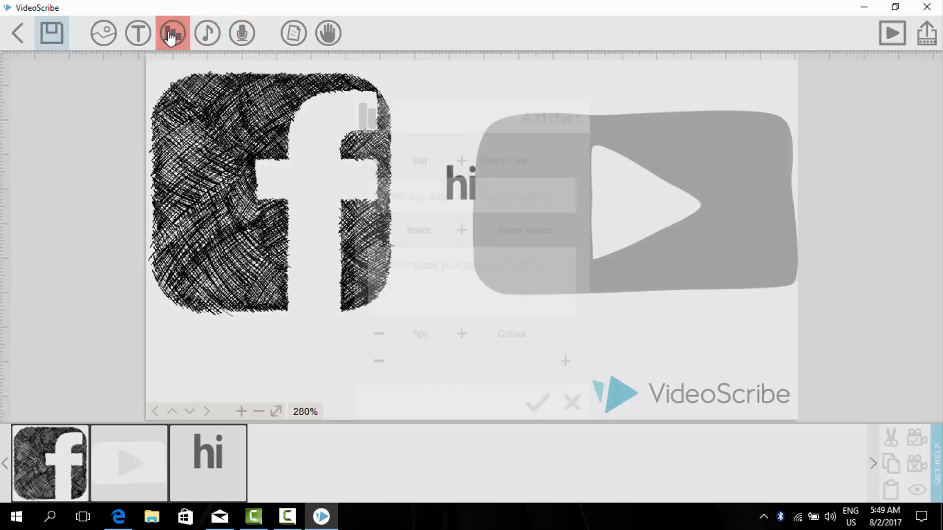
click(171, 34)
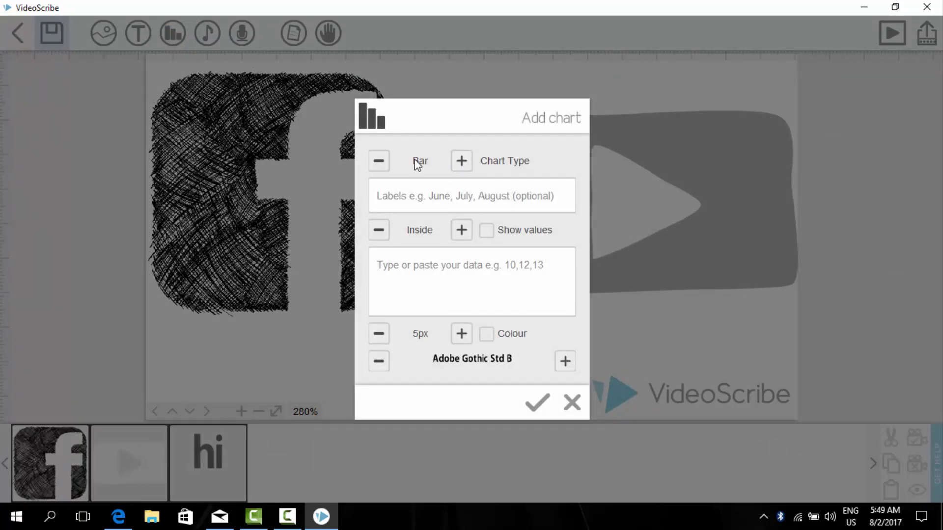
click(460, 161)
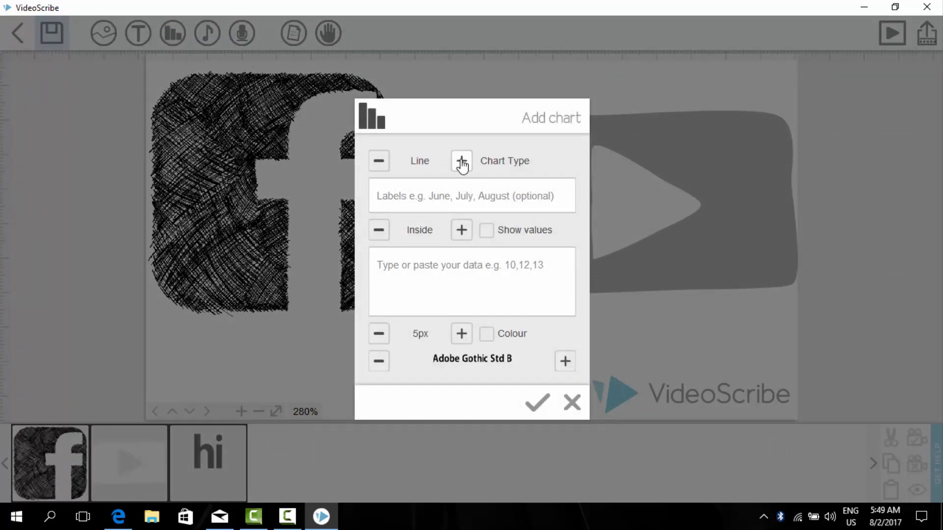
click(461, 161)
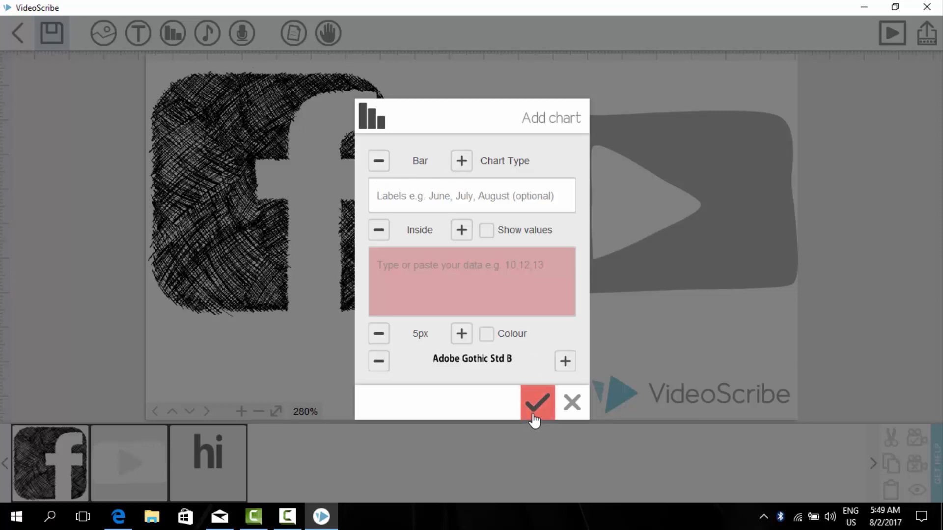
mouse_move(446, 317)
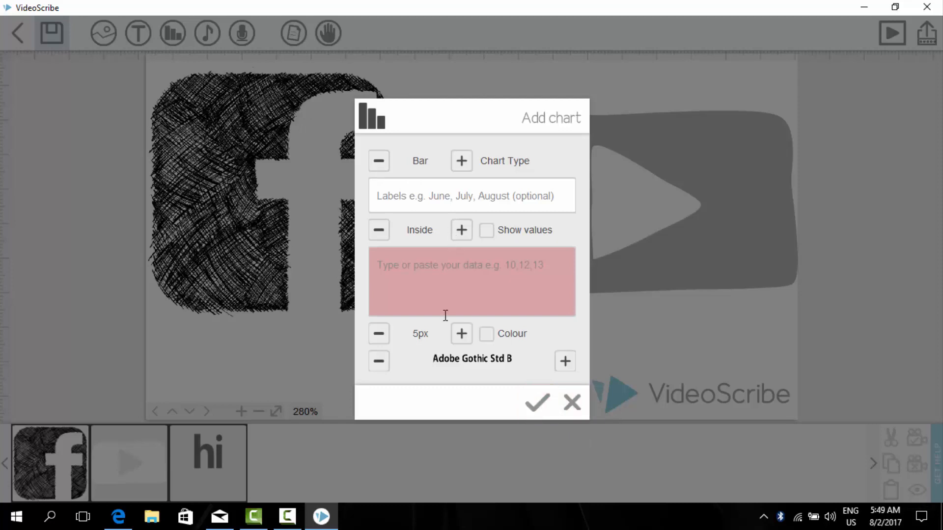
- Enter the chart data 10,12 and enable coloured bars
click(453, 294)
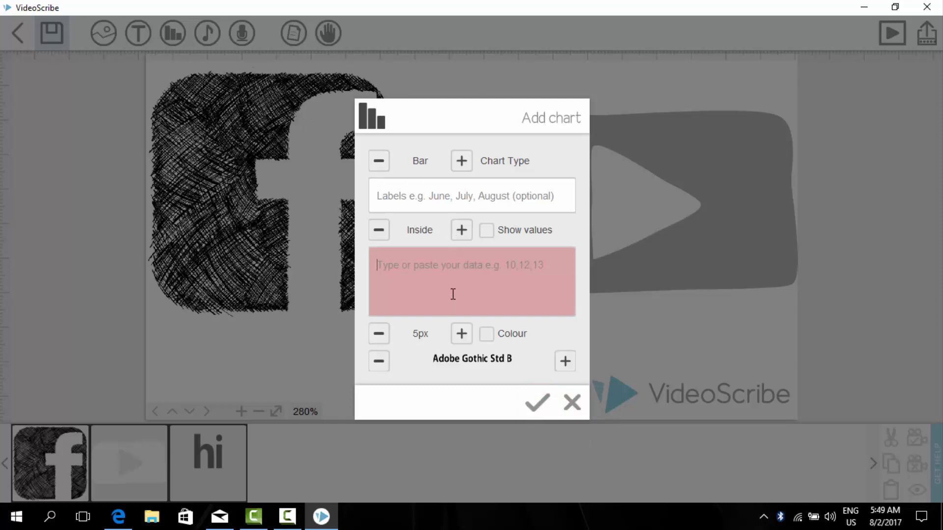
text(10)
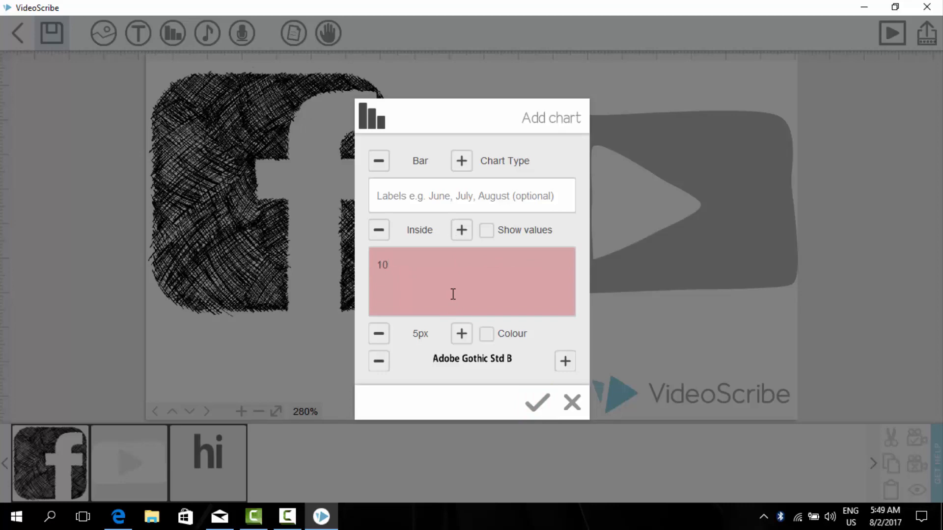
text(,12,14)
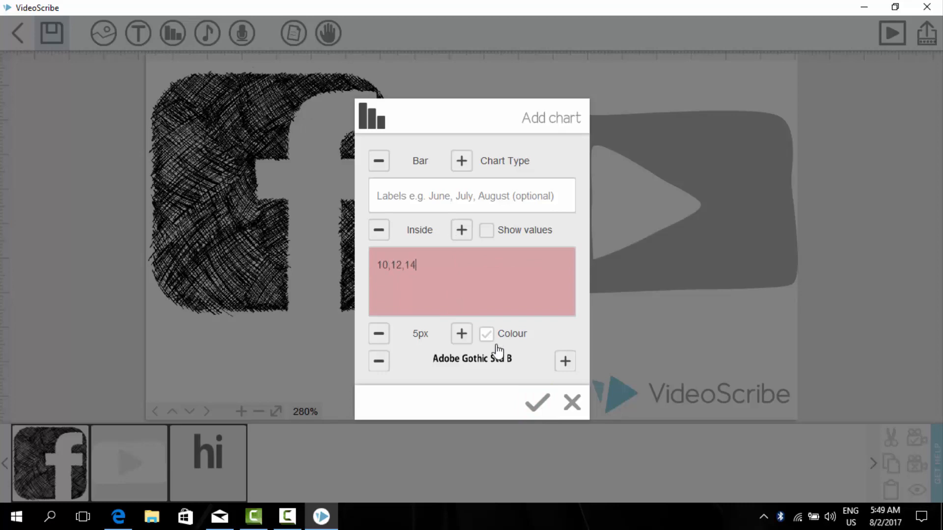
click(537, 403)
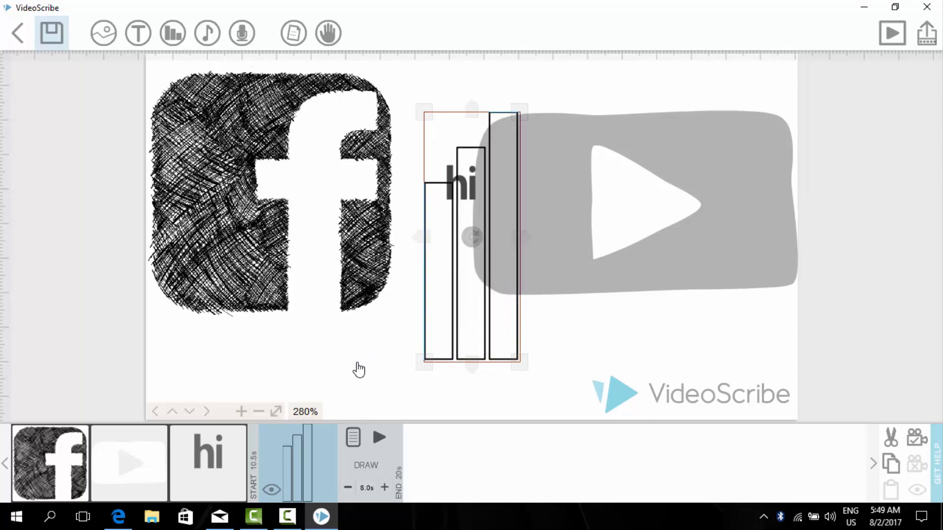
mouse_move(219, 97)
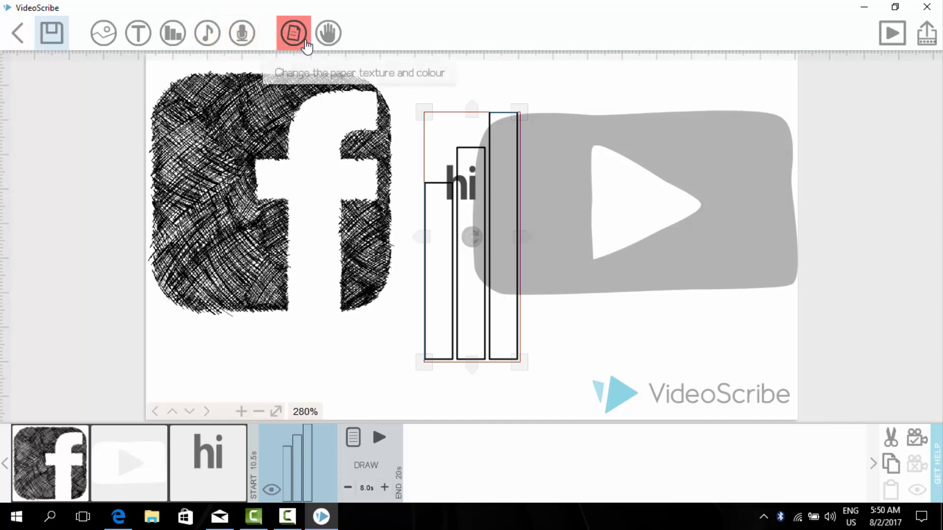
- Review the paper texture and colour options, then dismiss them unchanged
click(292, 32)
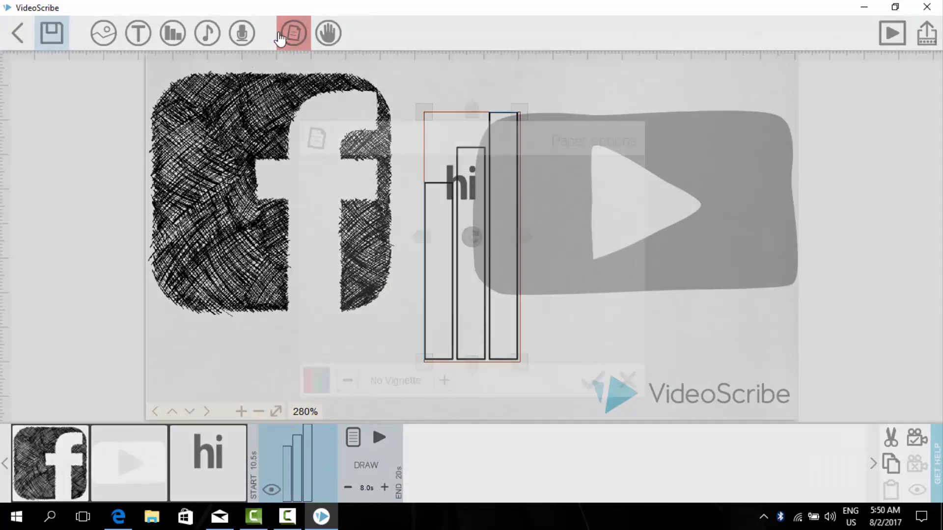
click(293, 30)
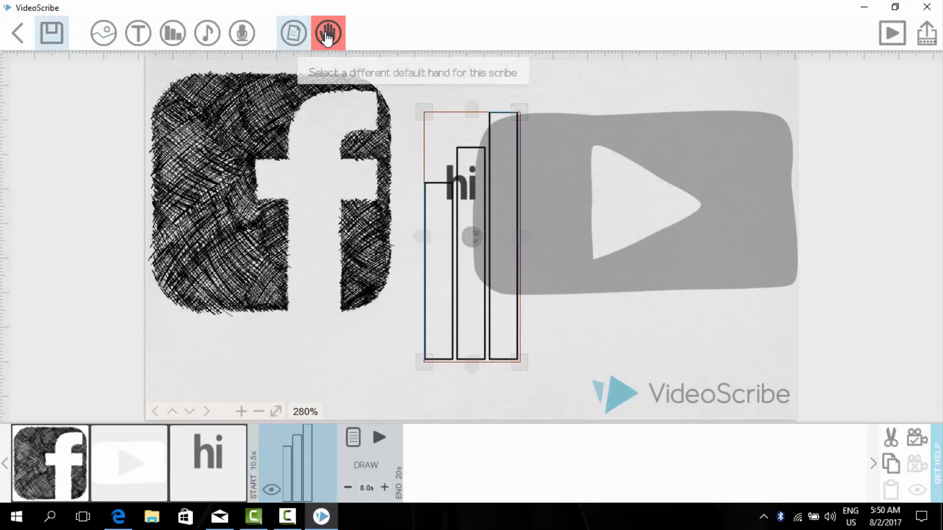
click(326, 32)
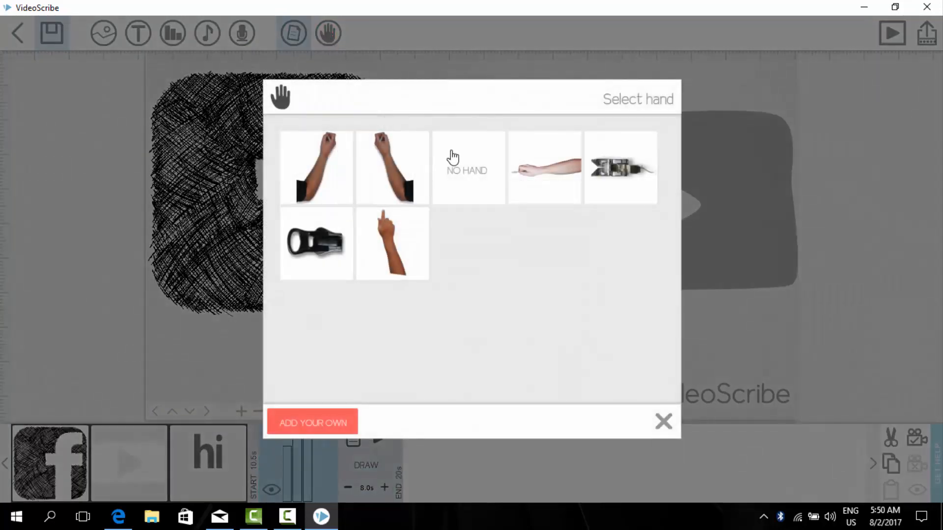
mouse_move(444, 245)
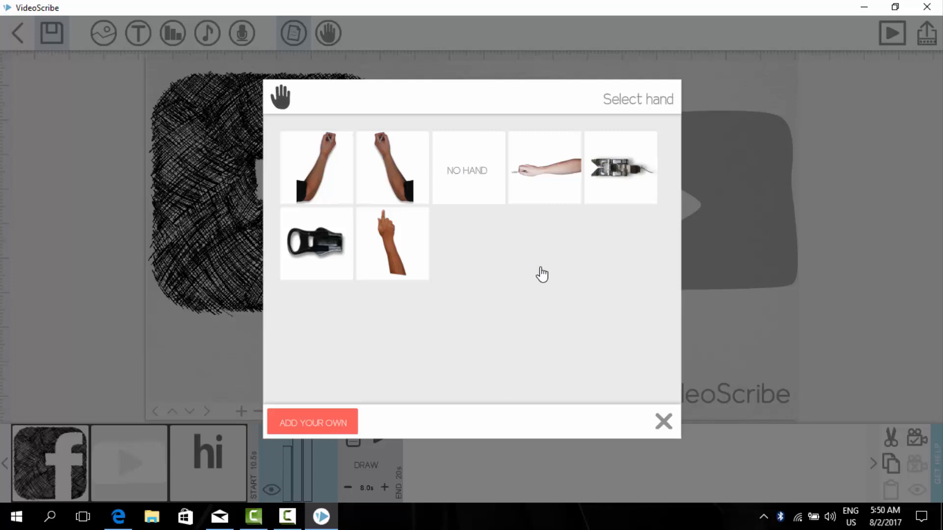
mouse_move(544, 194)
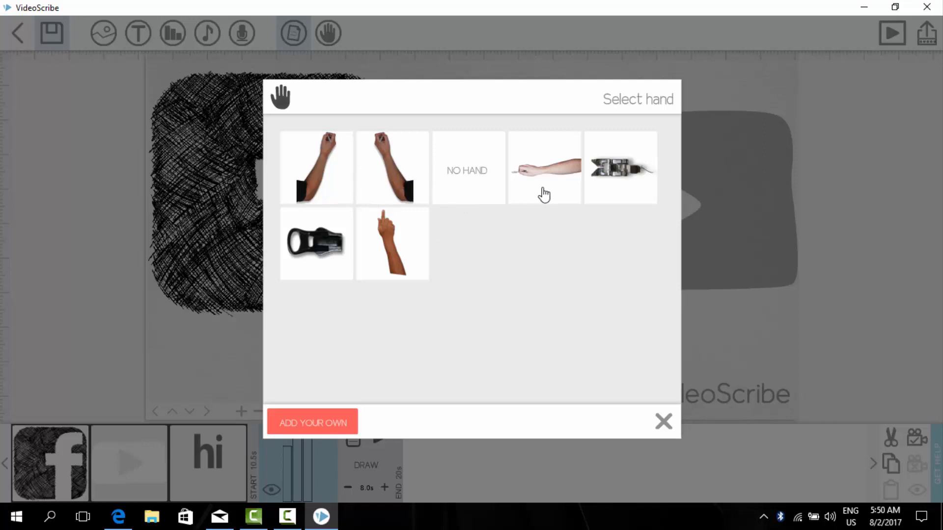
mouse_move(622, 195)
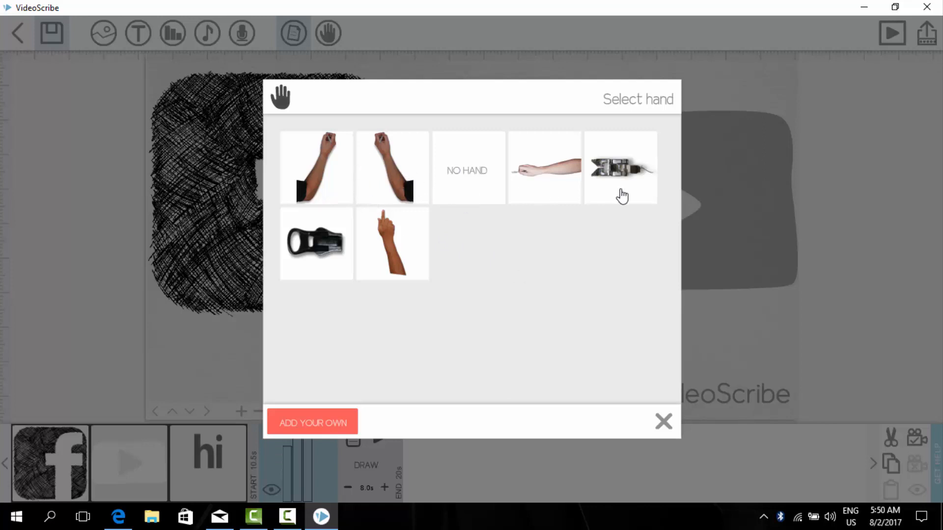
mouse_move(307, 259)
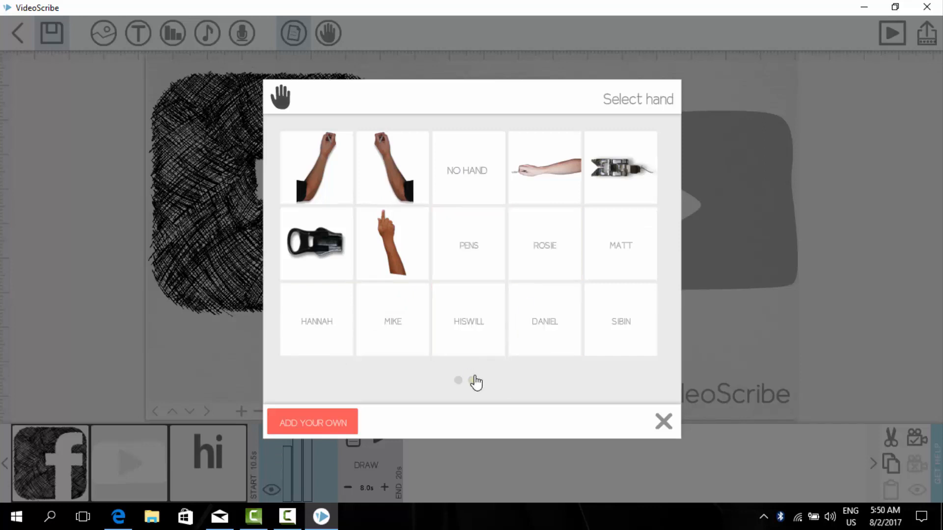
click(472, 380)
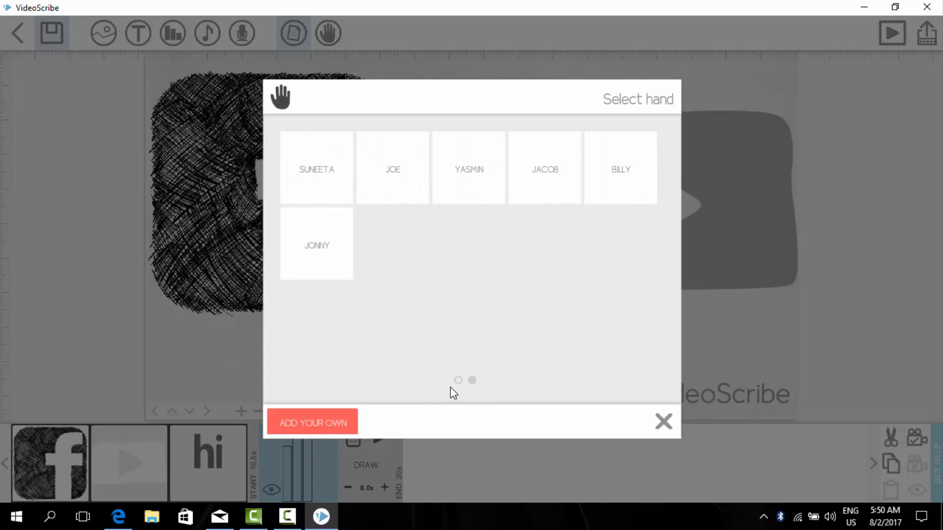
click(458, 380)
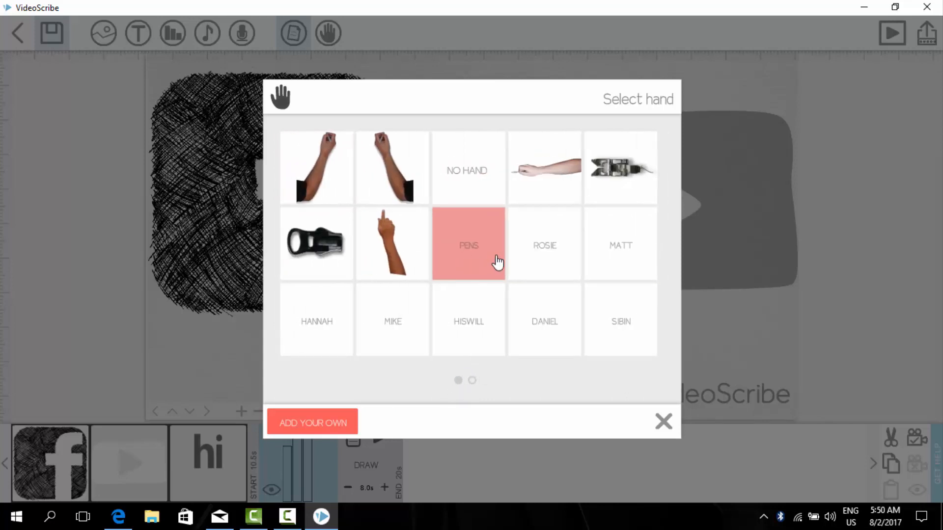
click(467, 244)
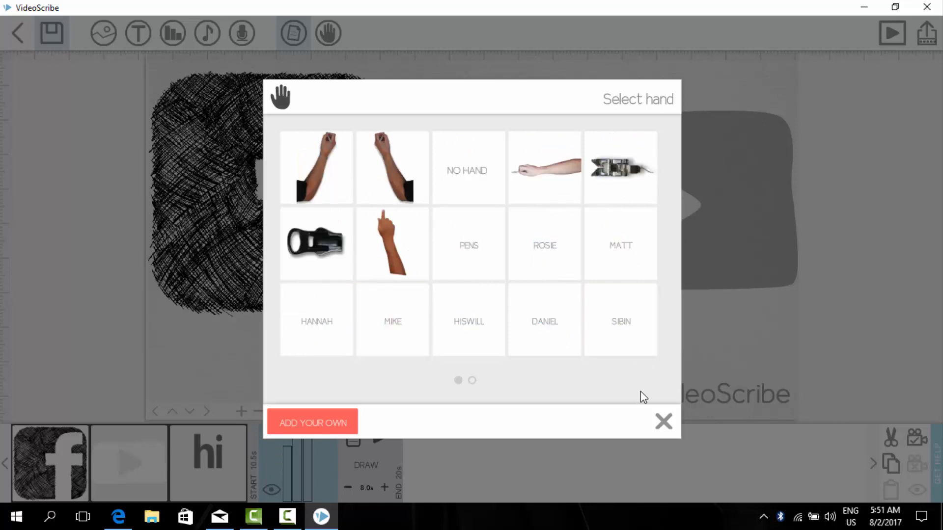
mouse_move(325, 404)
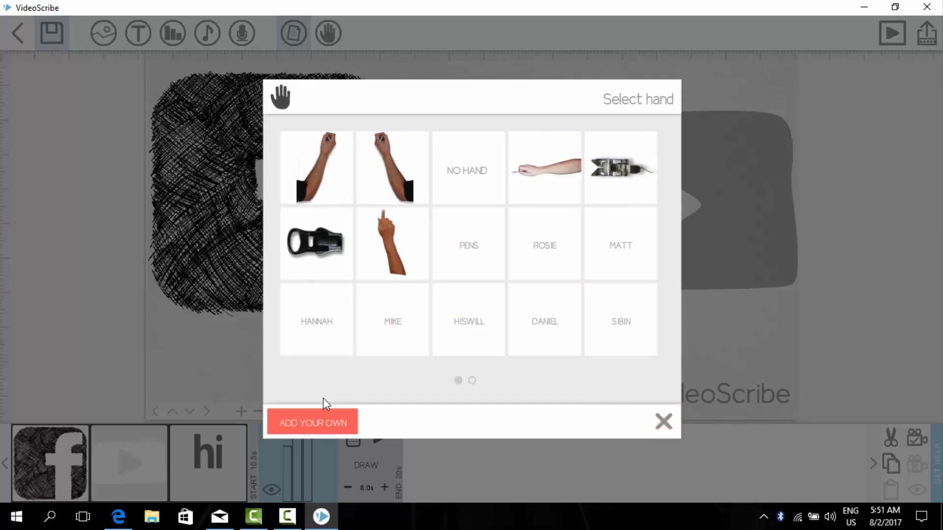
click(312, 423)
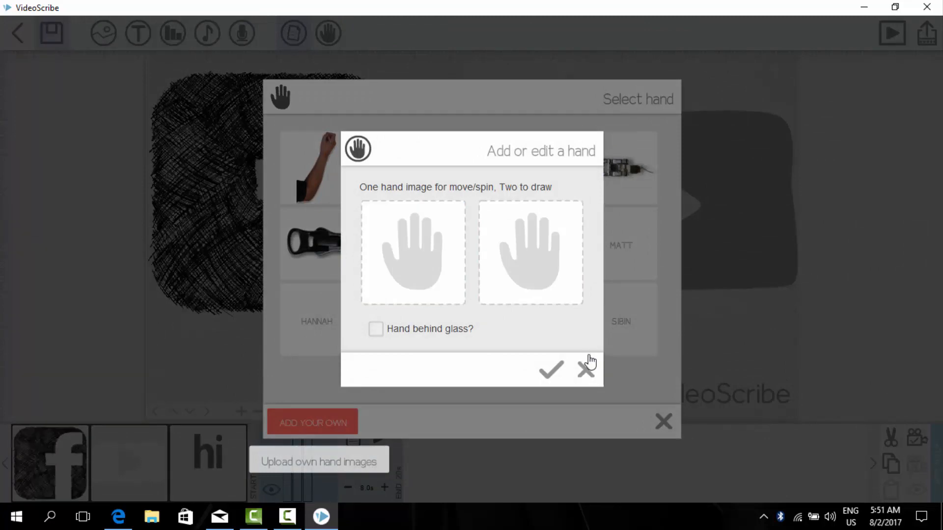
click(584, 370)
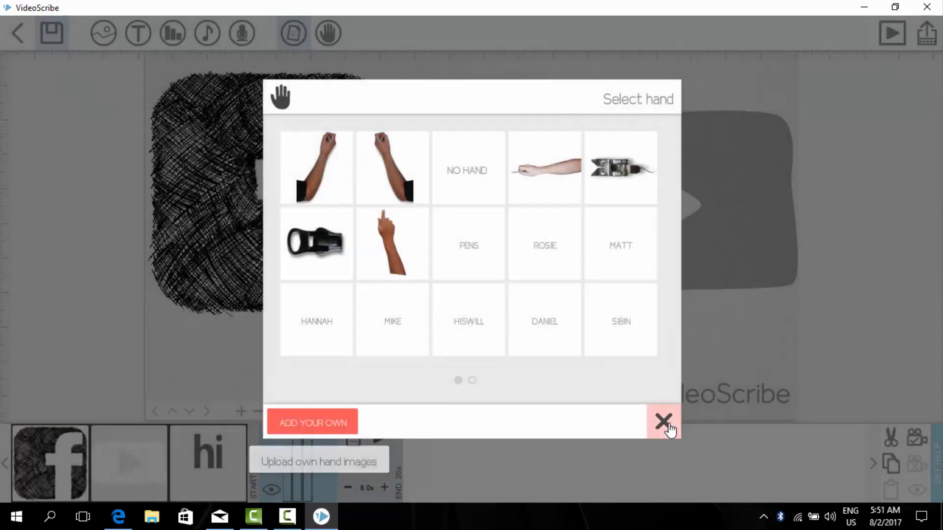
click(664, 422)
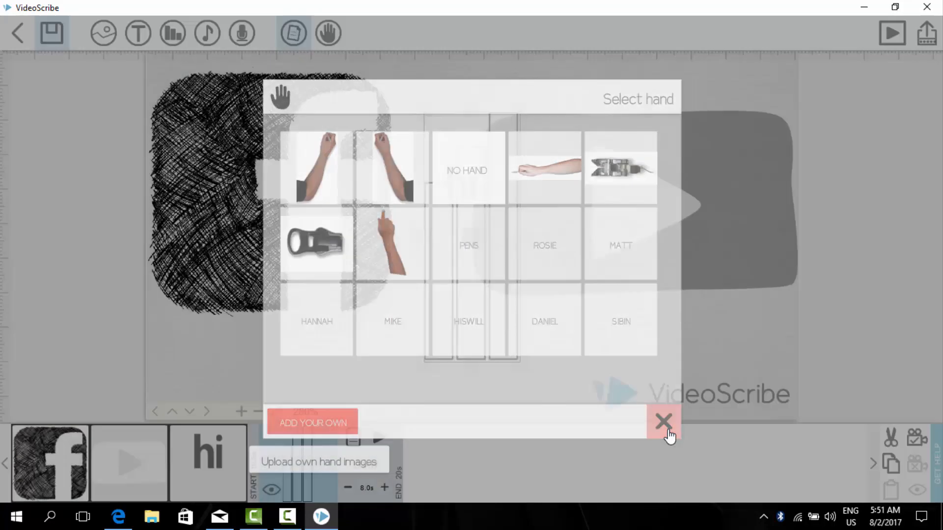
click(664, 420)
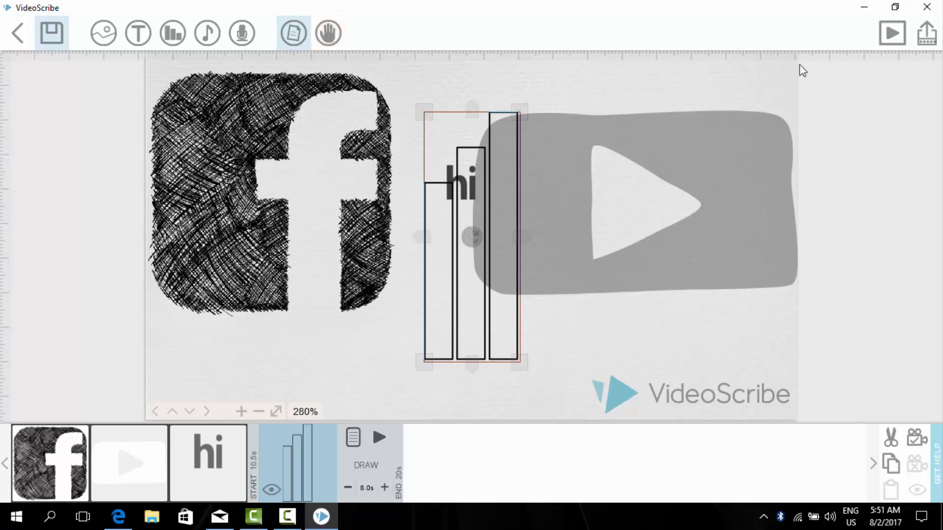
- Leave the scribe, confirming the save and naming it 'dw' in the Save dialog
click(892, 32)
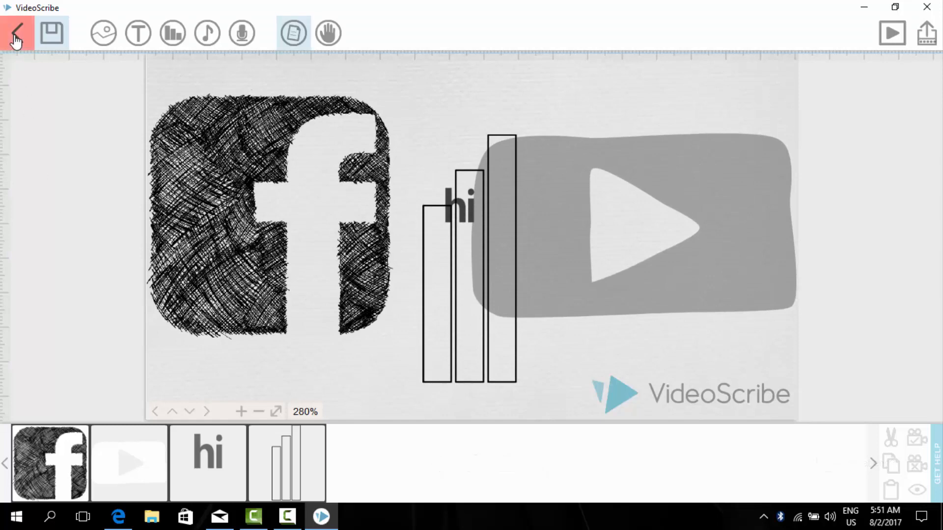
click(15, 31)
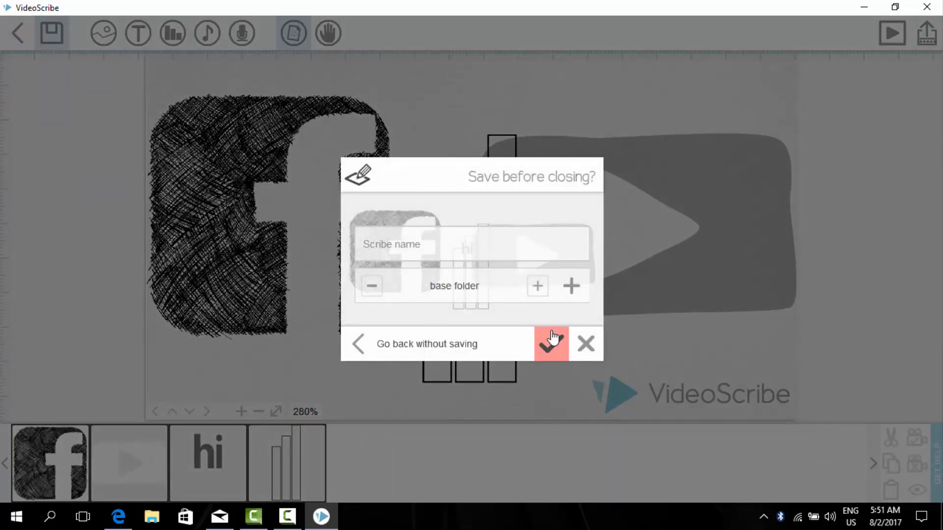
click(551, 344)
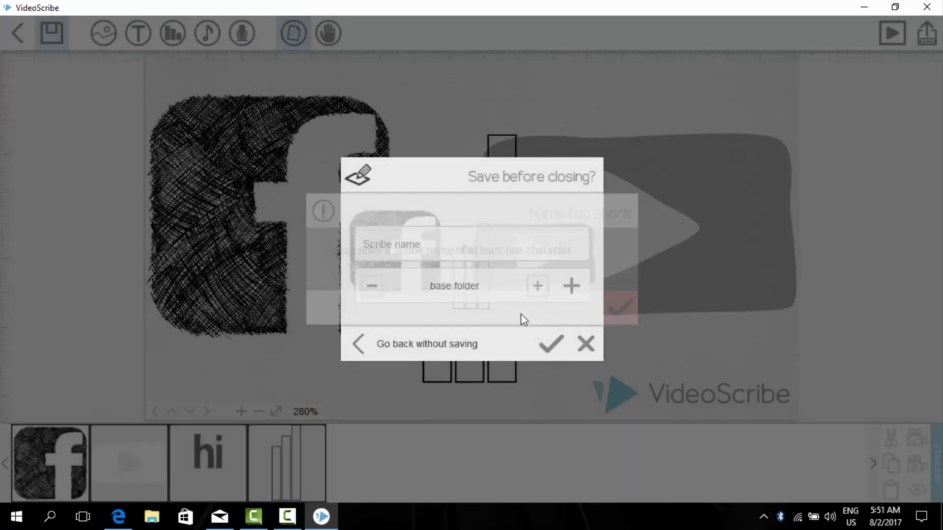
text(dw)
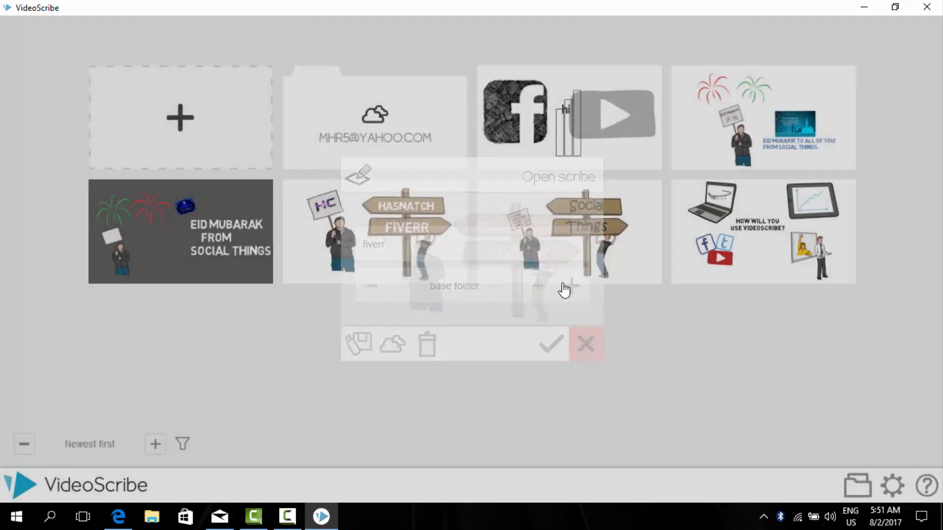
- Open the Social Things scribe from the gallery and start its playback preview
click(552, 345)
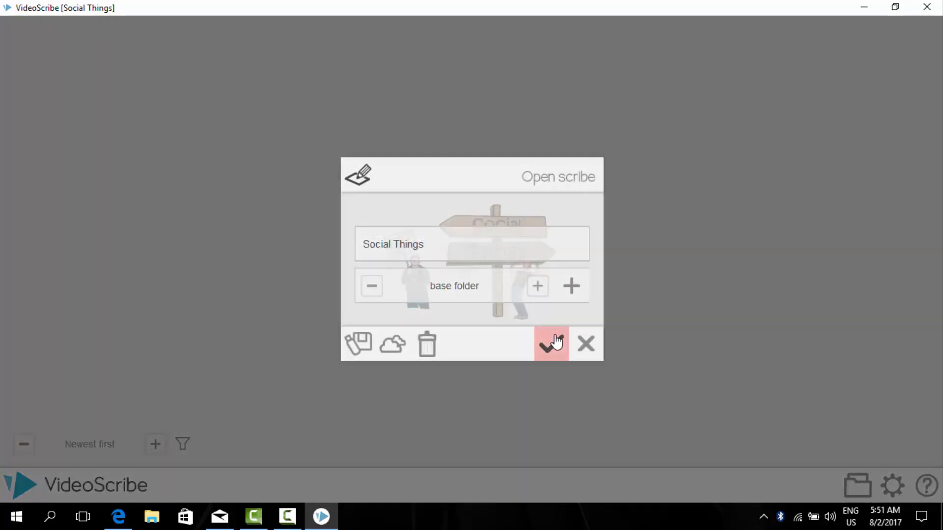
click(551, 345)
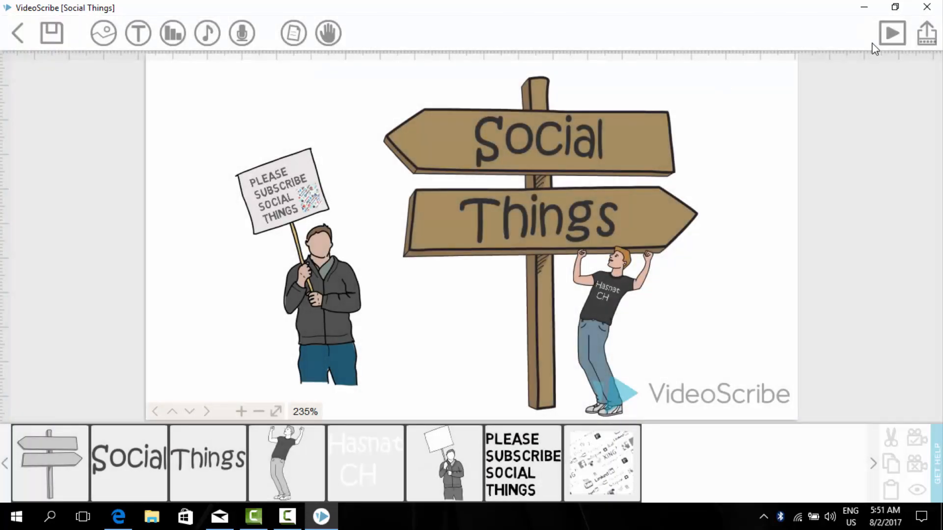
click(892, 31)
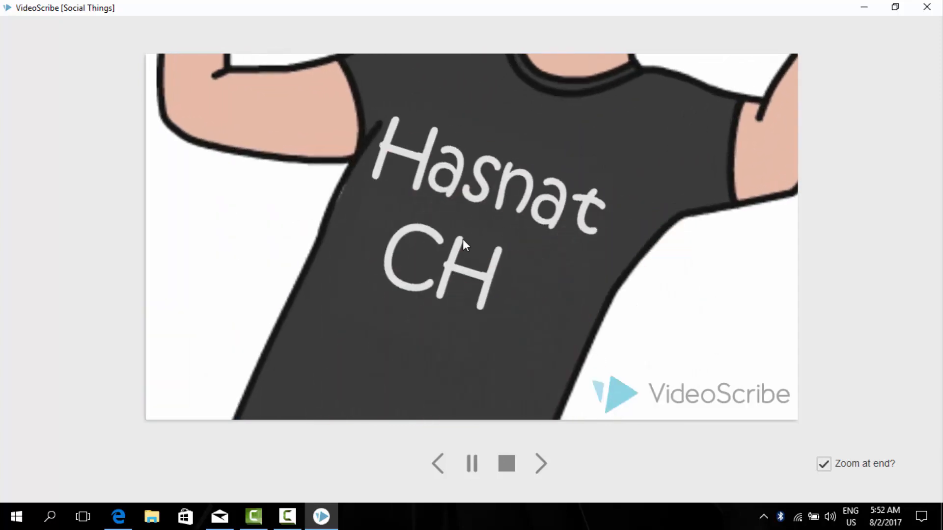
mouse_move(342, 205)
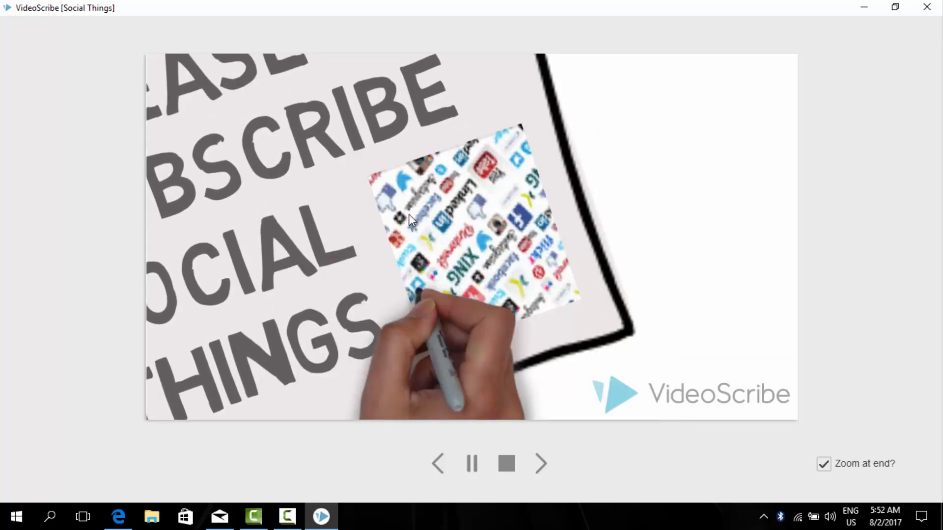
- Stop the preview, cancel the first quit prompt, then quit VideoScribe and confirm
click(507, 464)
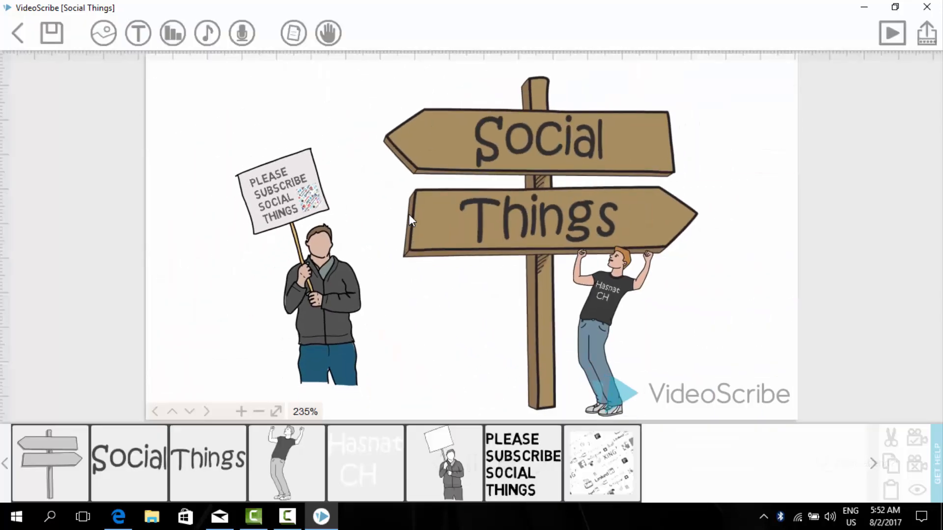
mouse_move(536, 256)
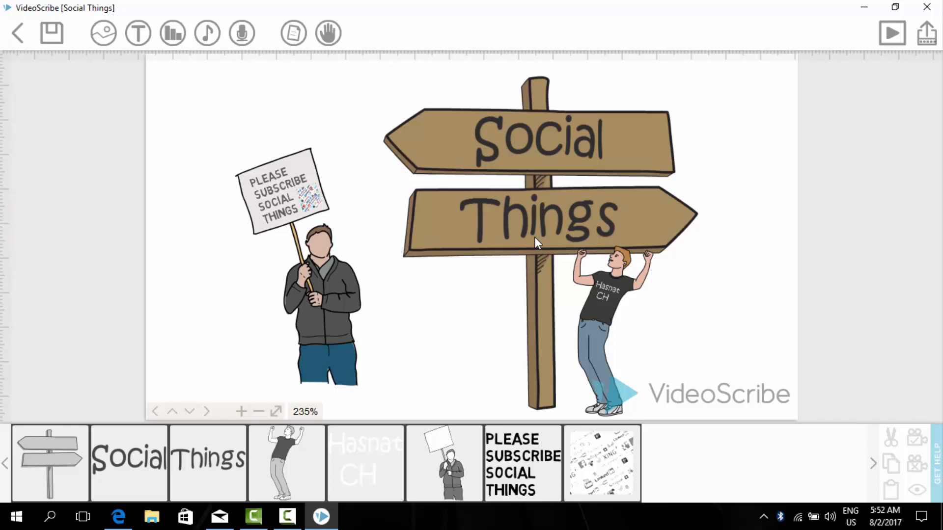
mouse_move(941, 15)
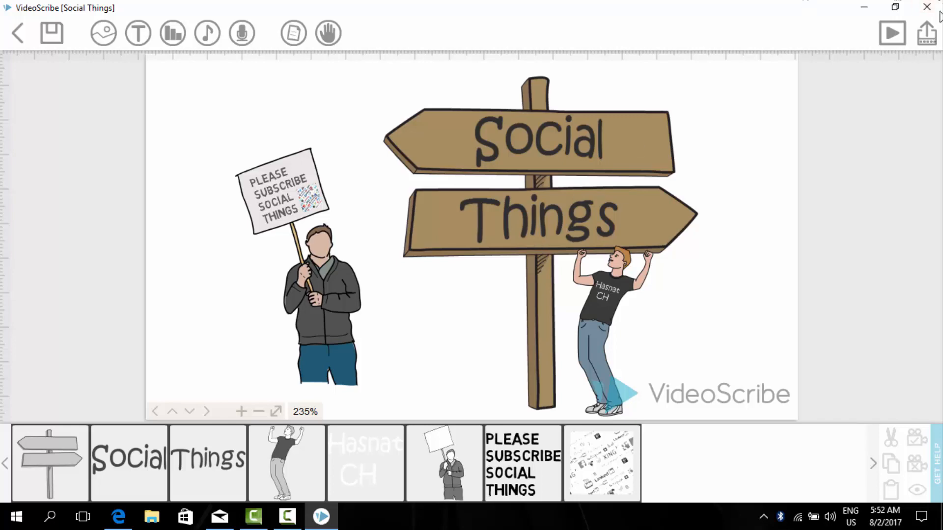
click(924, 6)
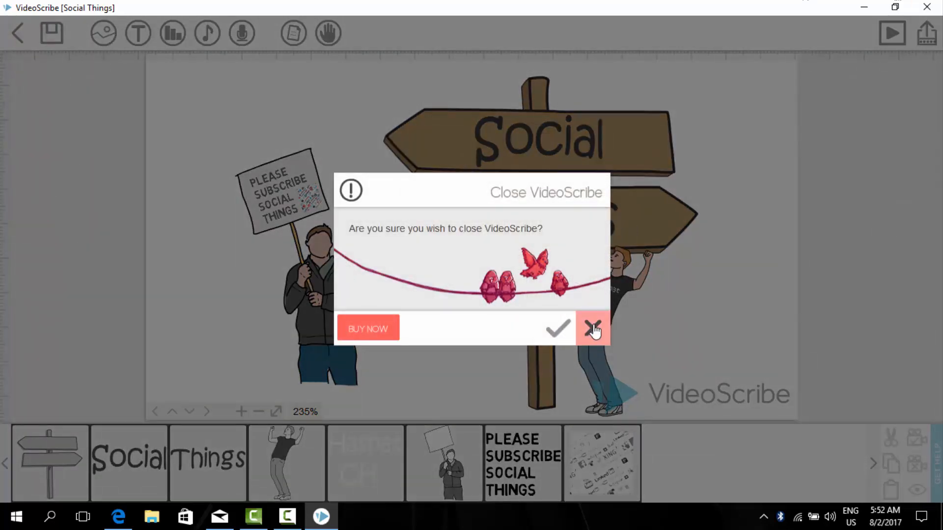
click(592, 328)
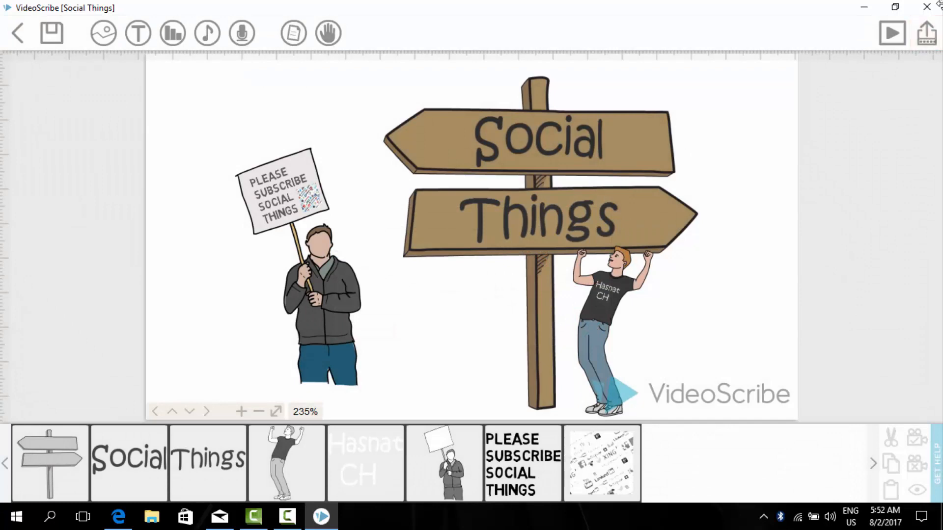
click(924, 7)
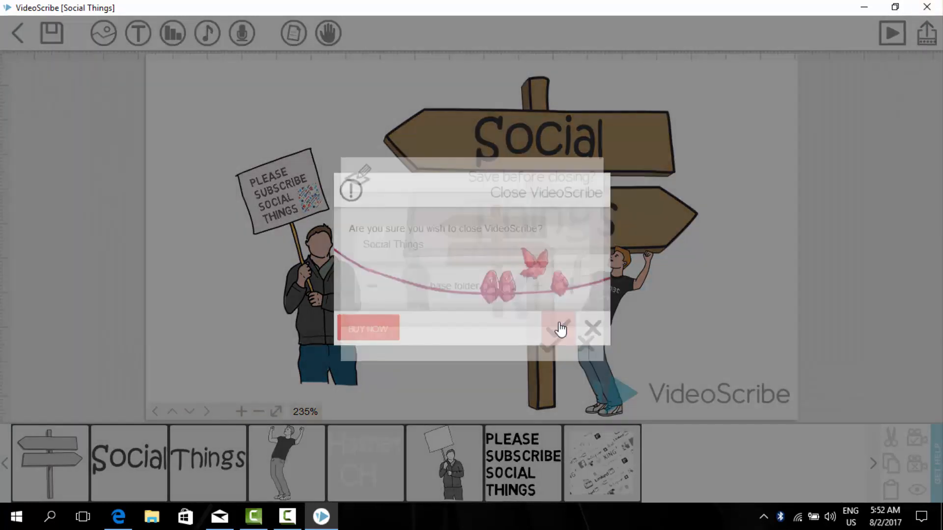
click(559, 325)
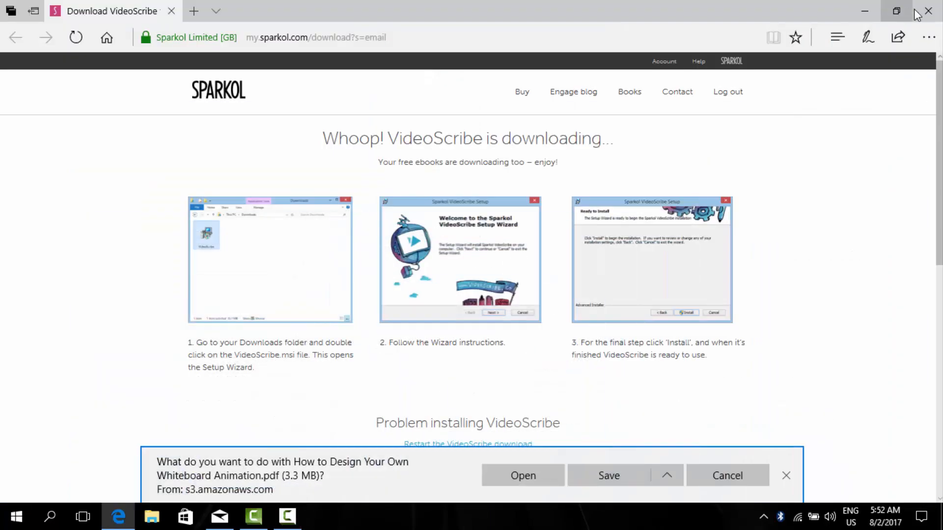
- Cancel closing Edge at the 'files are still downloading' warning so downloads continue
click(928, 11)
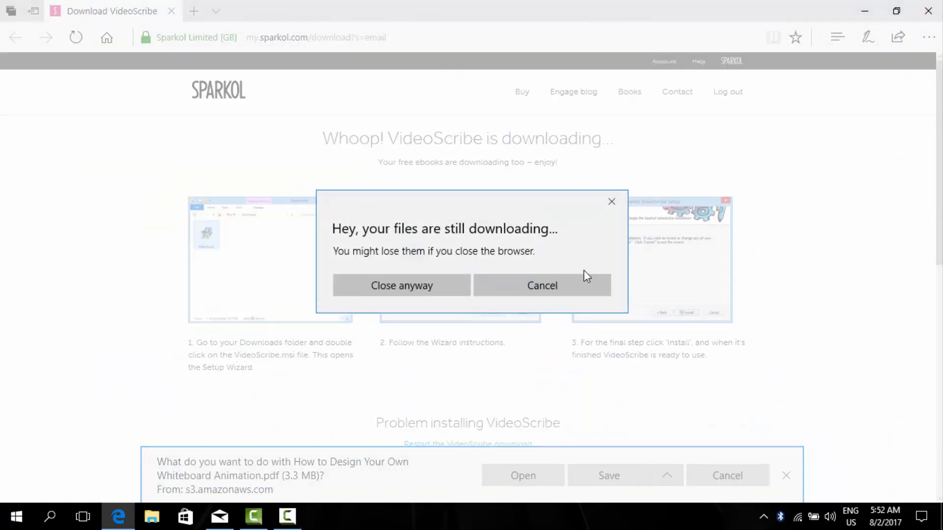
click(542, 285)
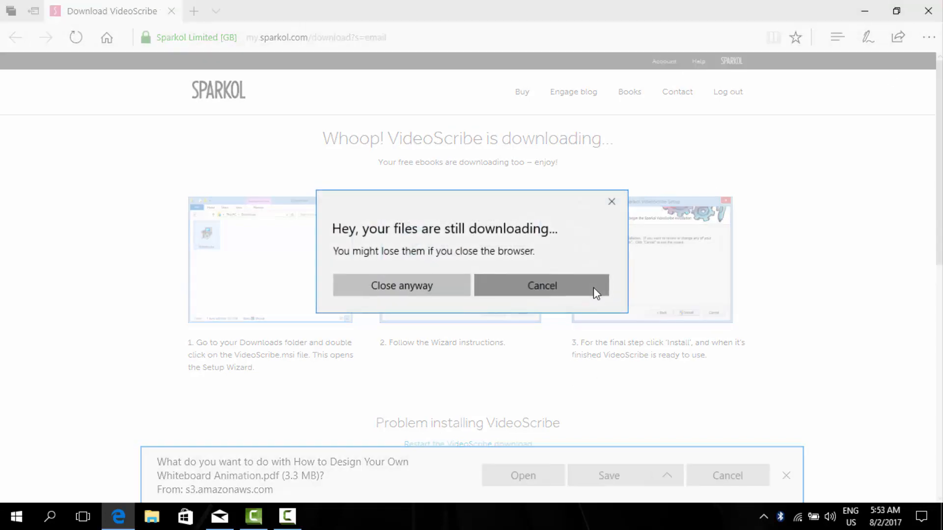
click(543, 285)
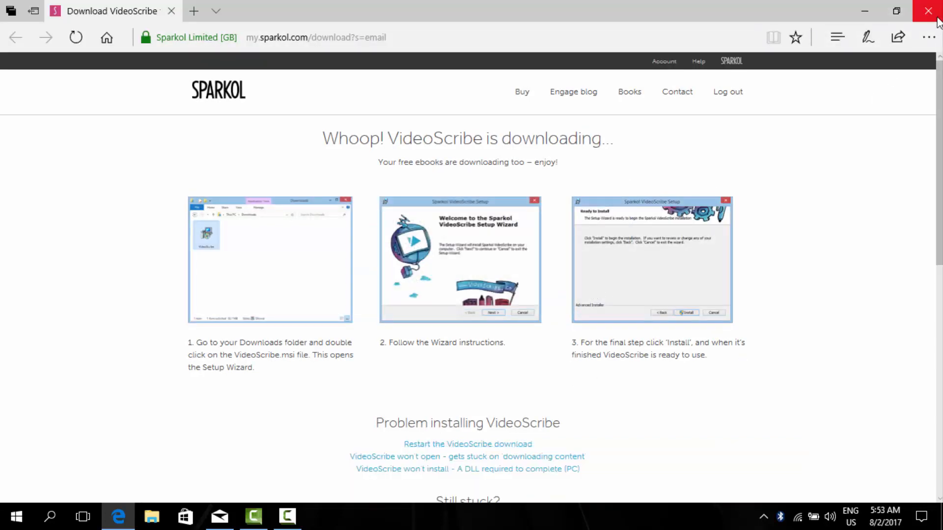